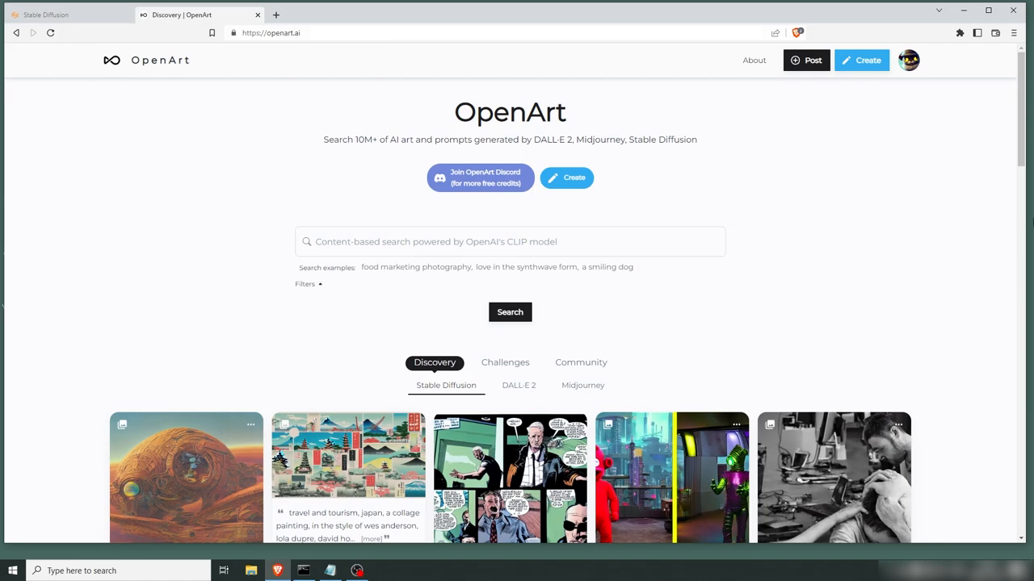
# Search the discovery gallery for 'synthwave' and scroll through the neon result grid
pyautogui.scroll(-3)
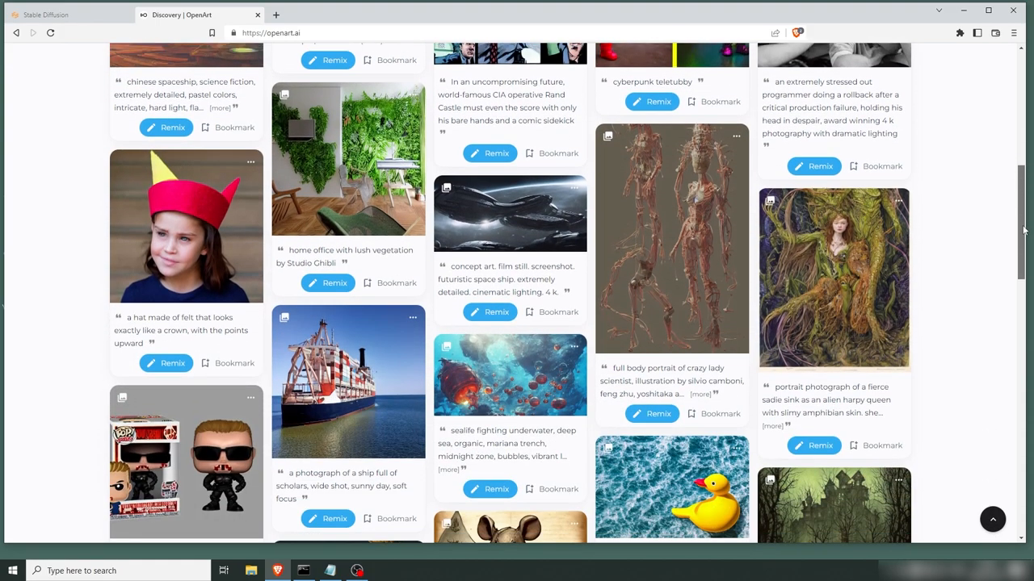
pyautogui.scroll(-3)
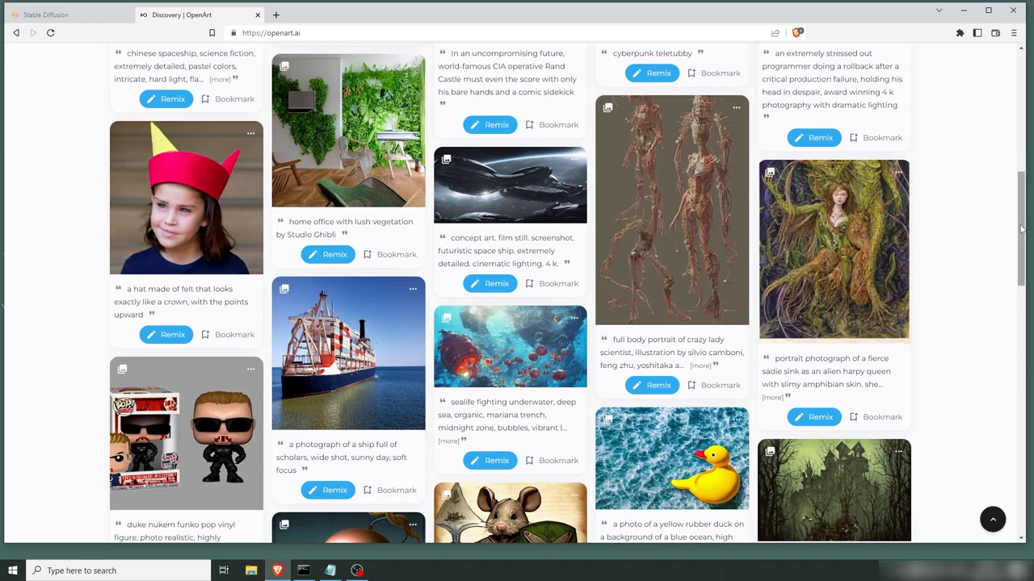
pyautogui.scroll(3)
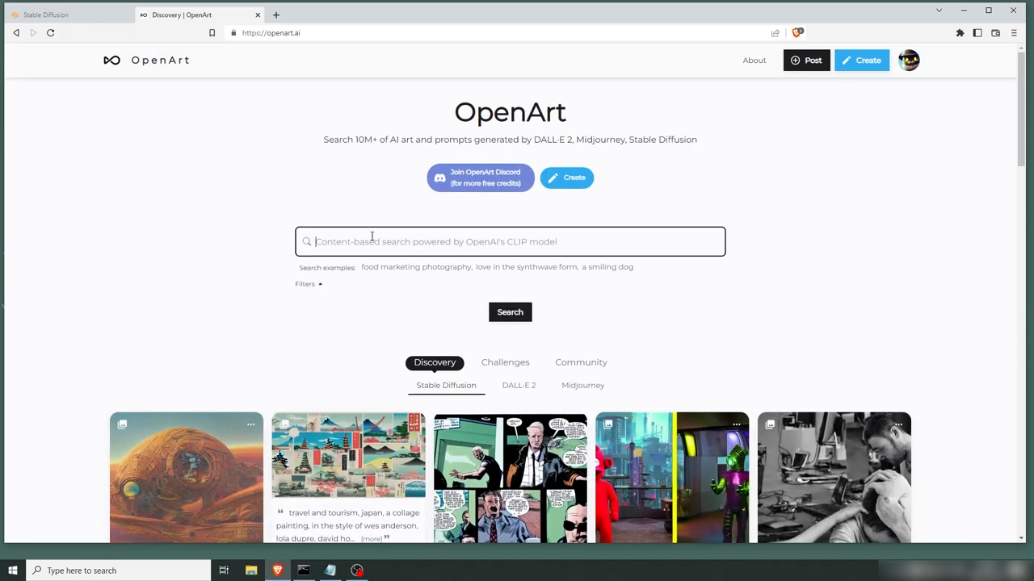
pyautogui.write('synthwave')
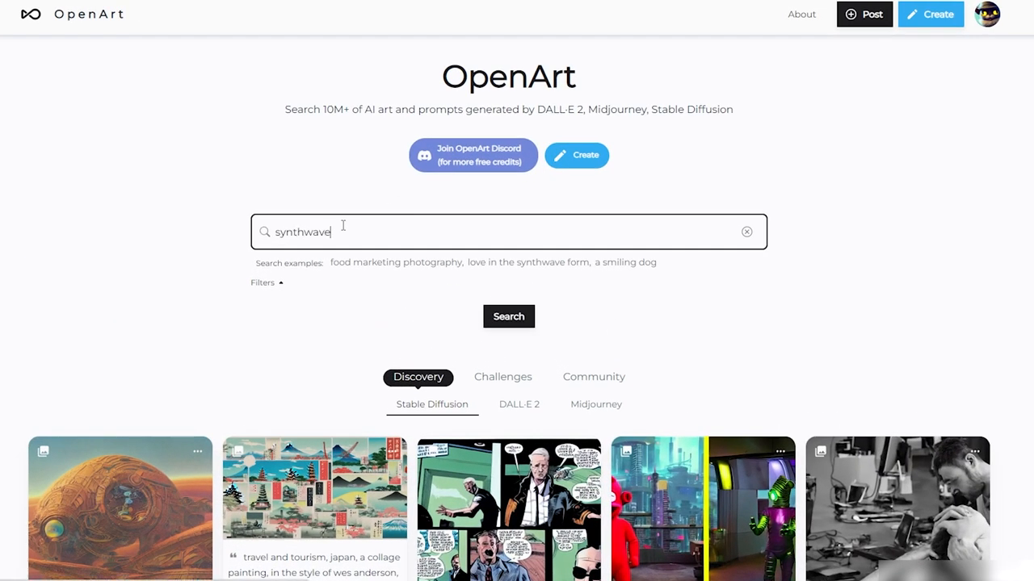
pyautogui.click(508, 315)
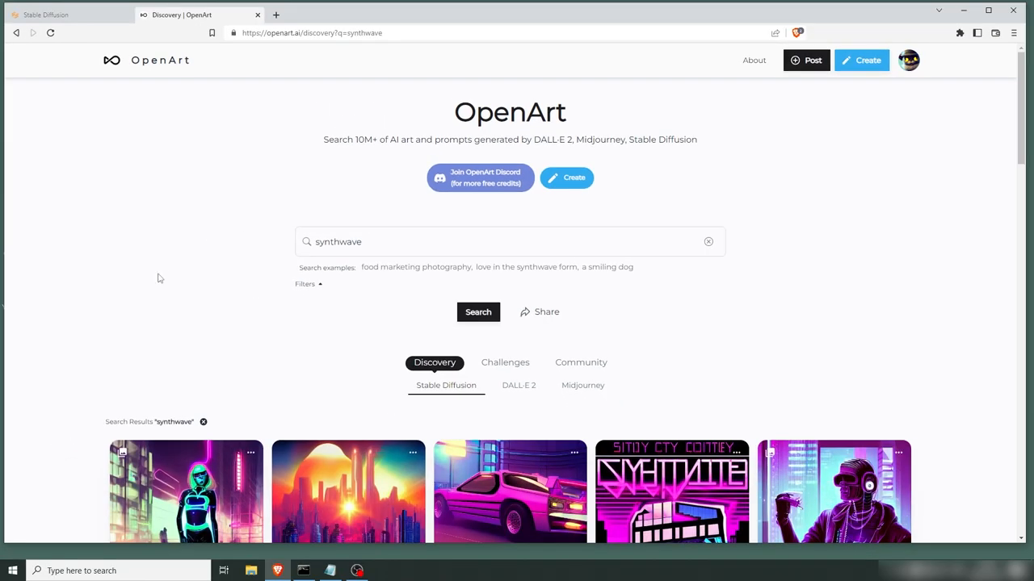
pyautogui.scroll(-3)
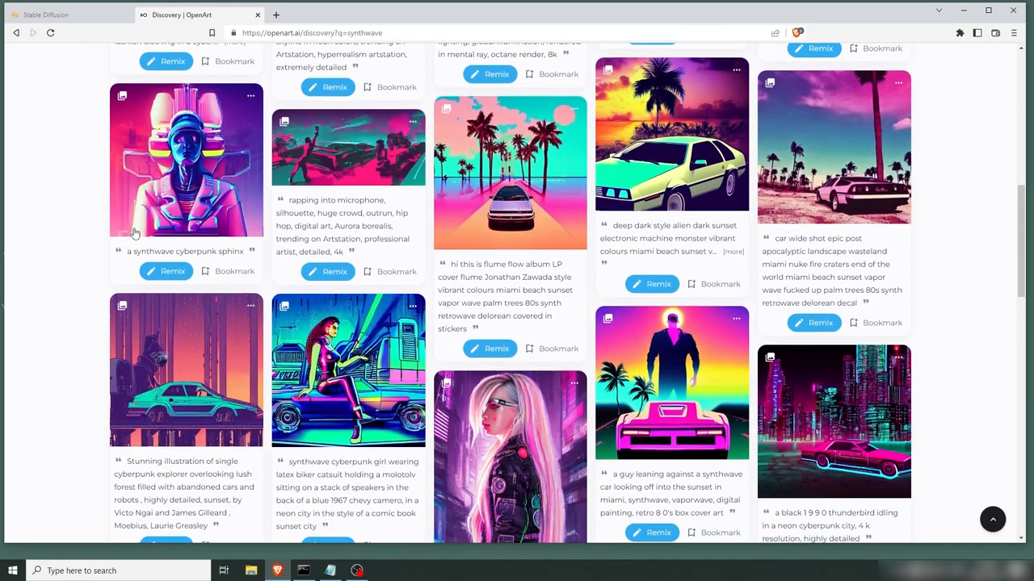
pyautogui.scroll(-3)
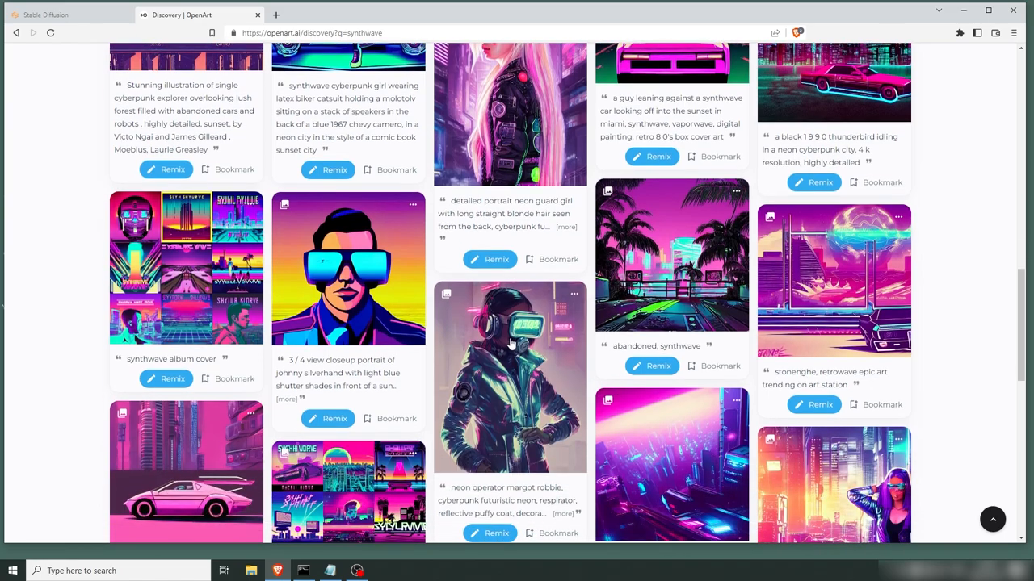
# View the neon operator cyberpunk portrait's detail page and copy its prompt to the clipboard
pyautogui.click(510, 375)
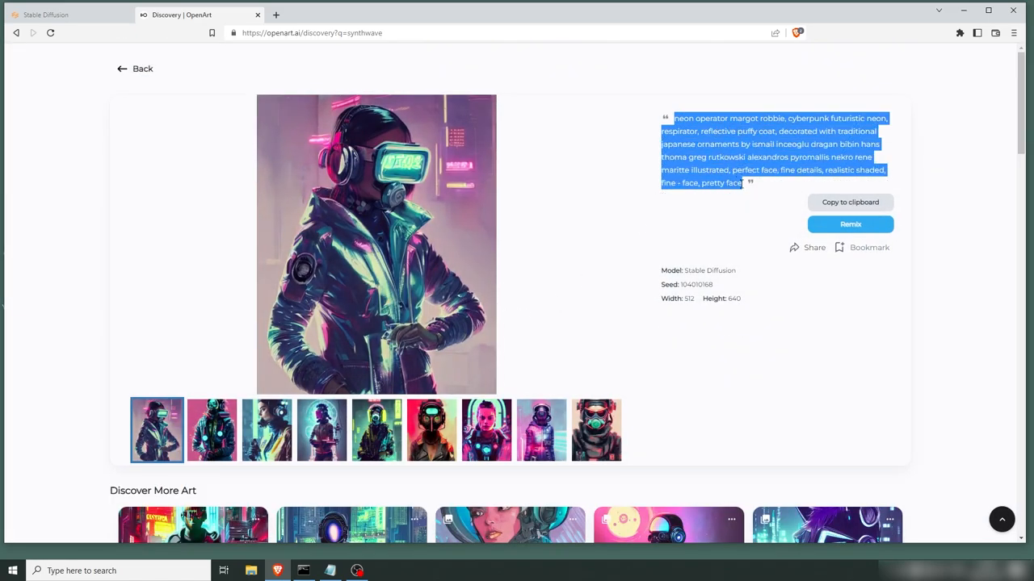
pyautogui.moveTo(305, 172)
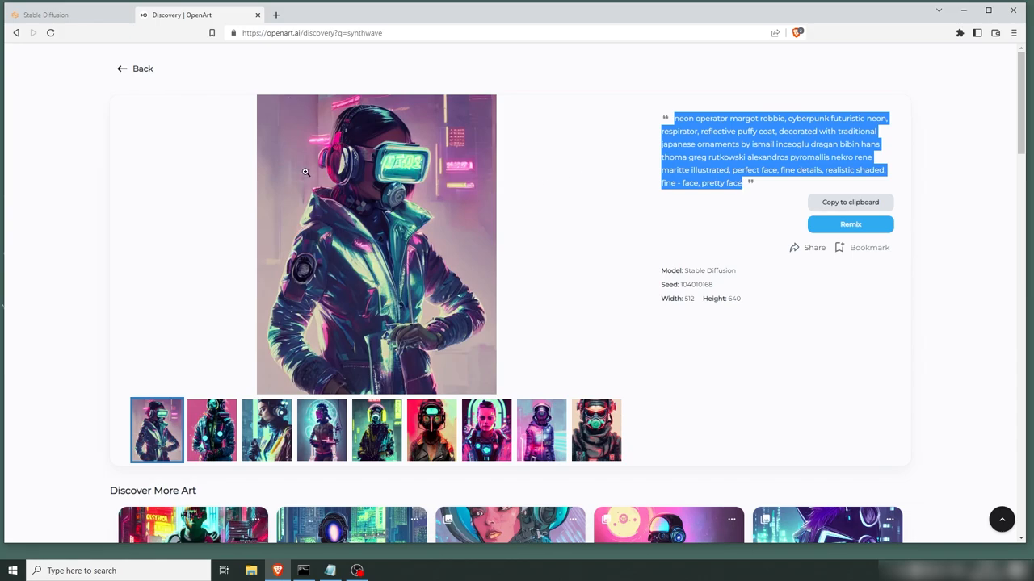
pyautogui.click(45, 15)
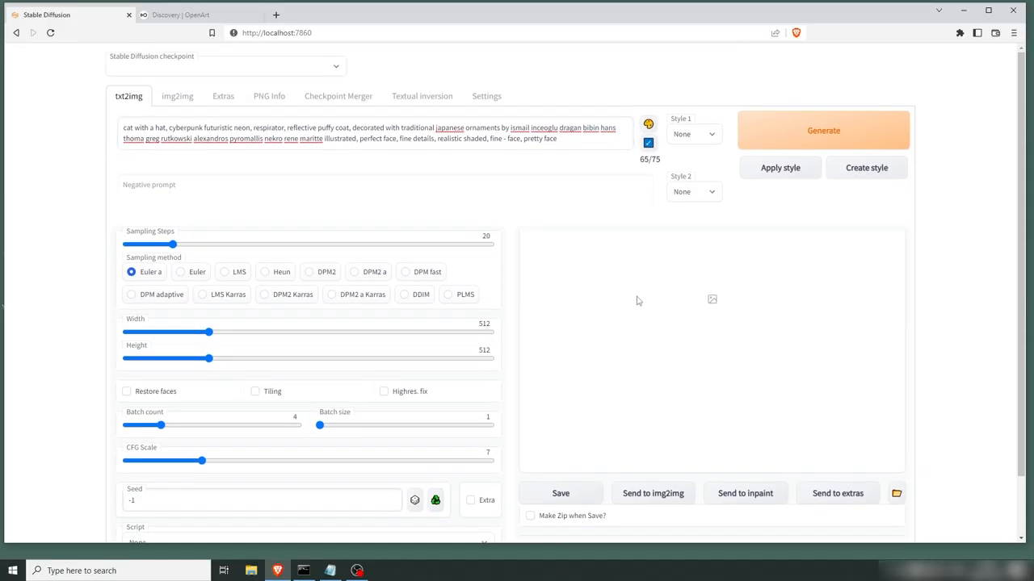
# Generate four cyberpunk gas-mask portraits in txt2img, review them, and return to the OpenArt detail page
pyautogui.click(823, 129)
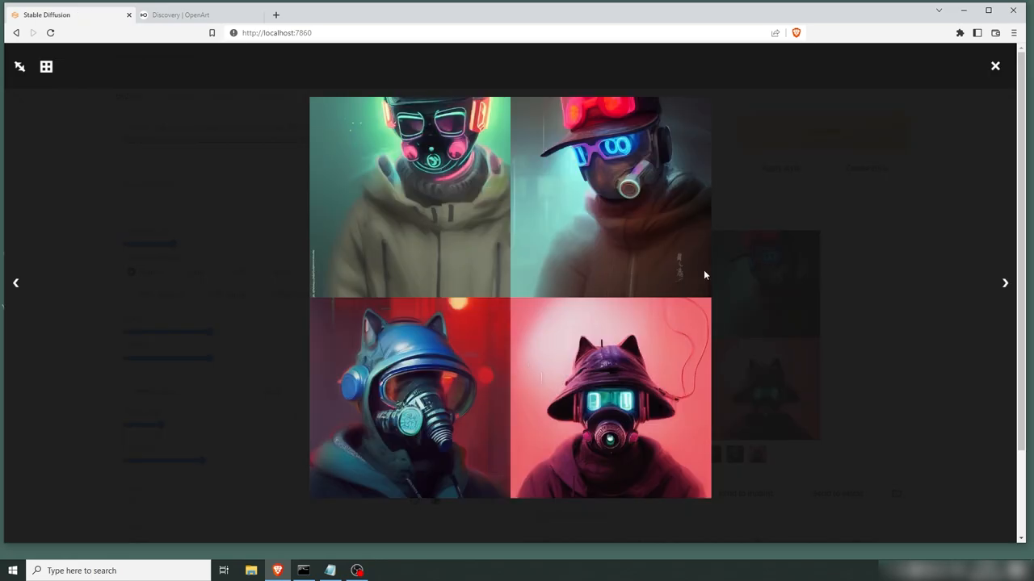
pyautogui.moveTo(413, 250)
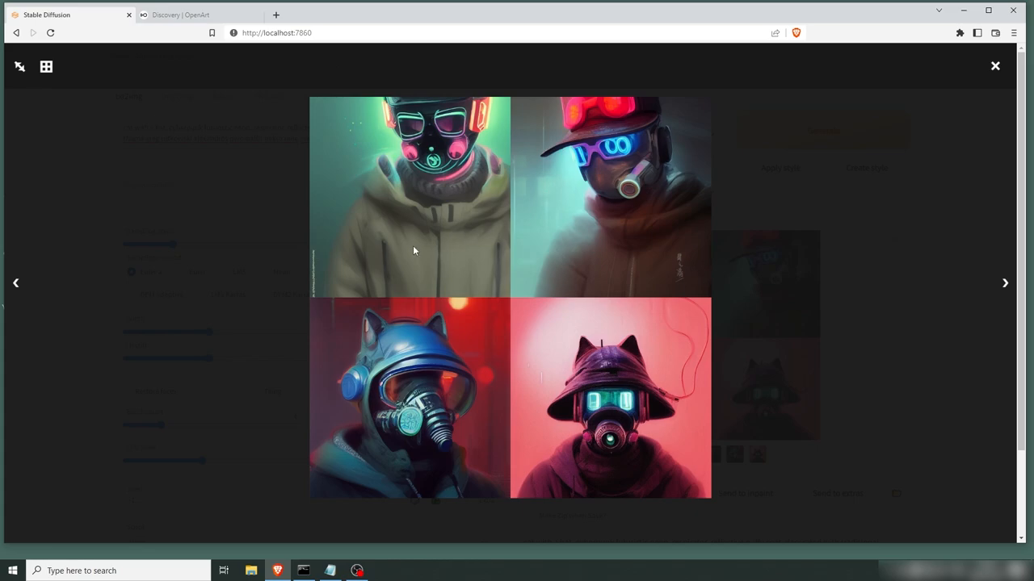
pyautogui.click(194, 14)
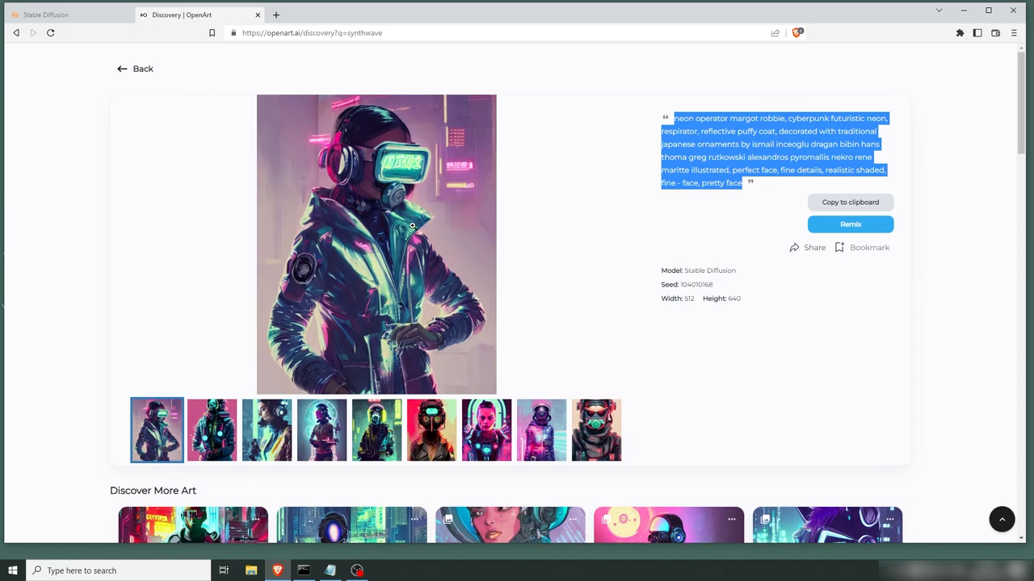
pyautogui.click(45, 14)
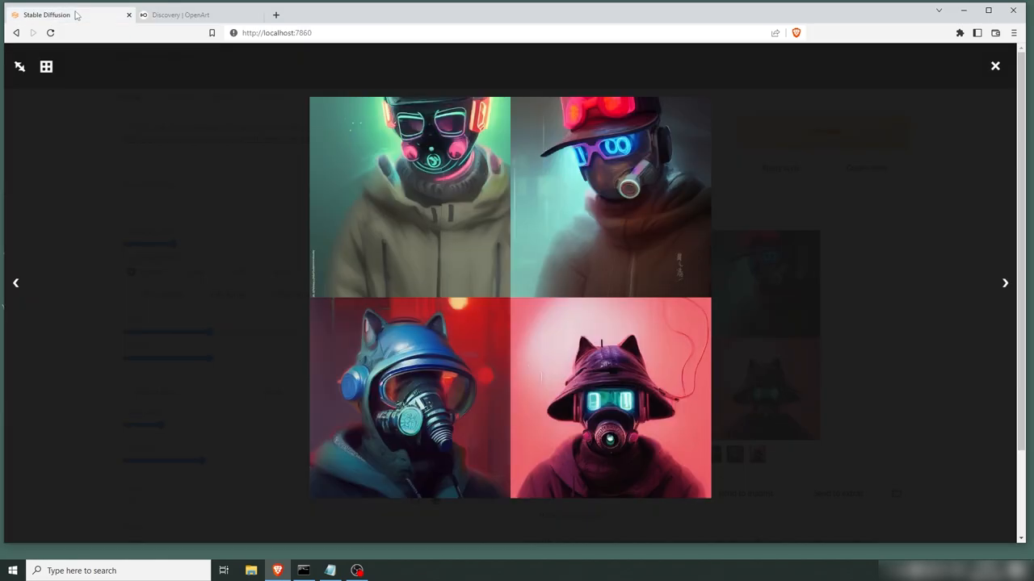
pyautogui.moveTo(87, 21)
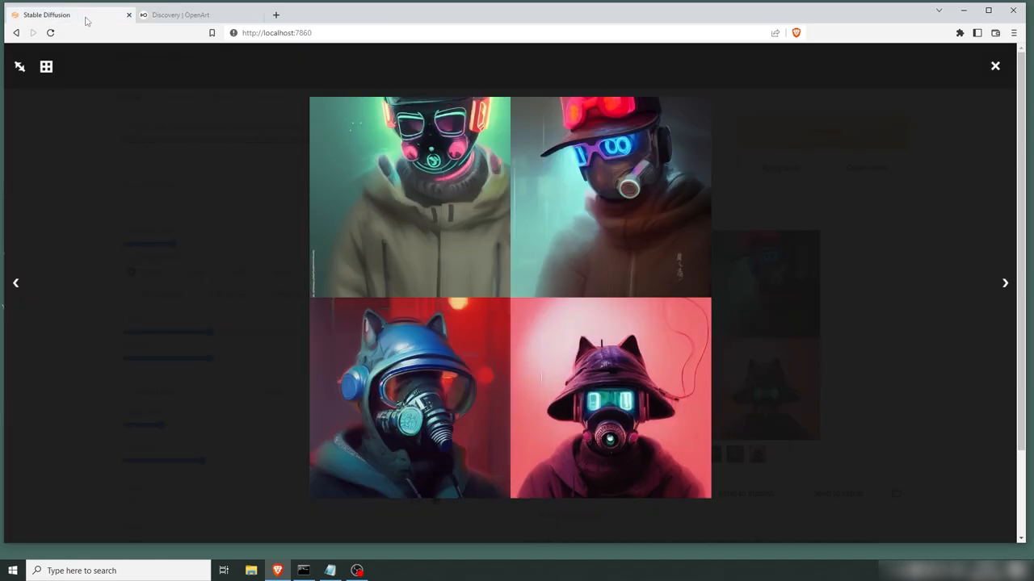
pyautogui.click(197, 15)
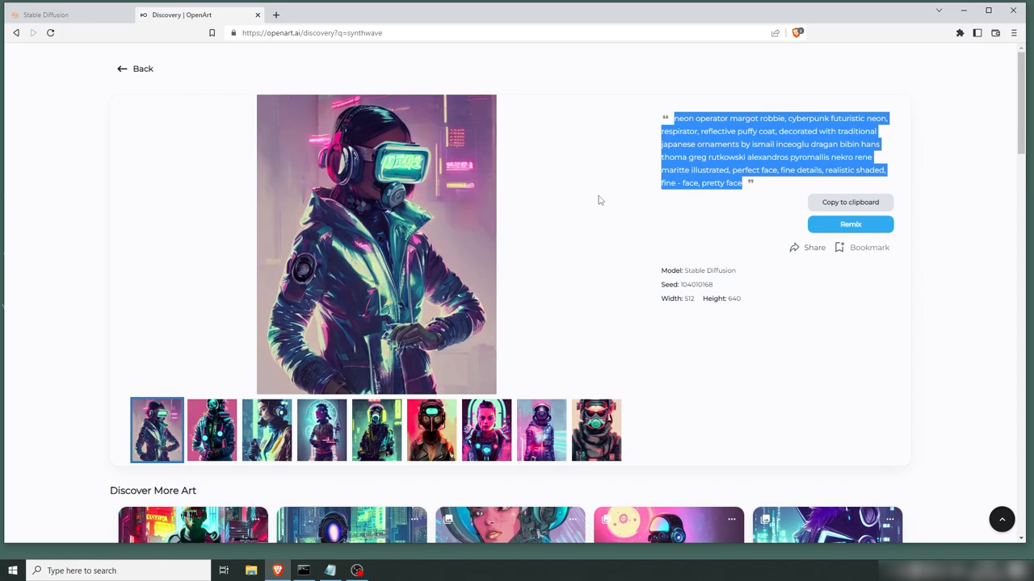
pyautogui.moveTo(766, 166)
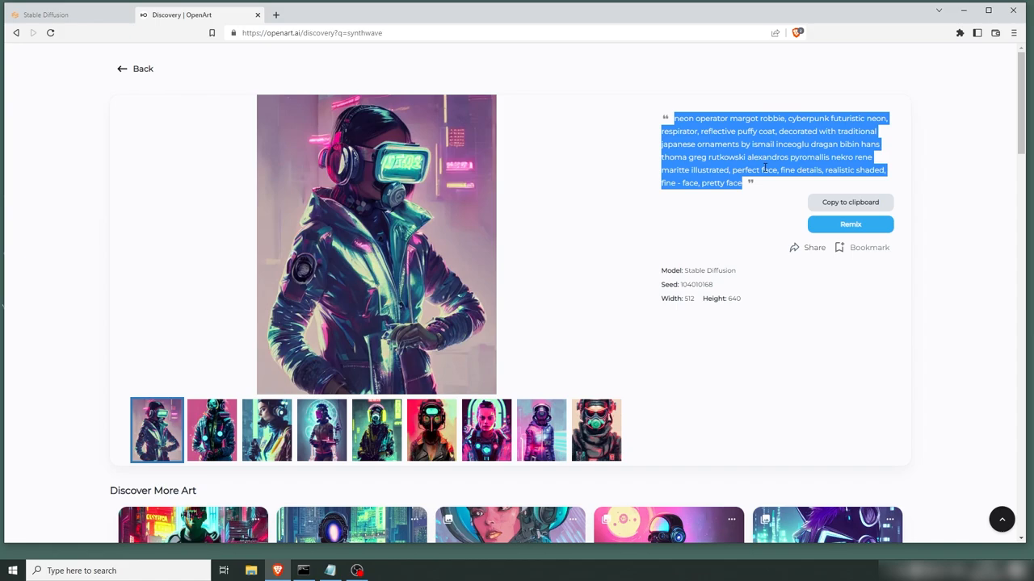
# Remix the portrait's prompt, rewriting it to begin 'dog with crown' at 0.1 credit per image
pyautogui.click(849, 223)
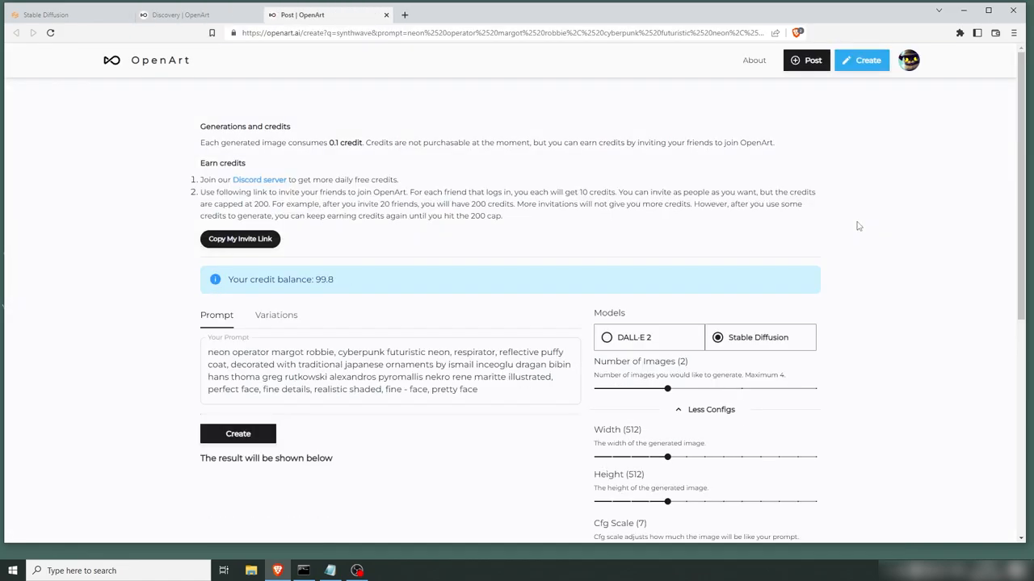
pyautogui.moveTo(462, 204)
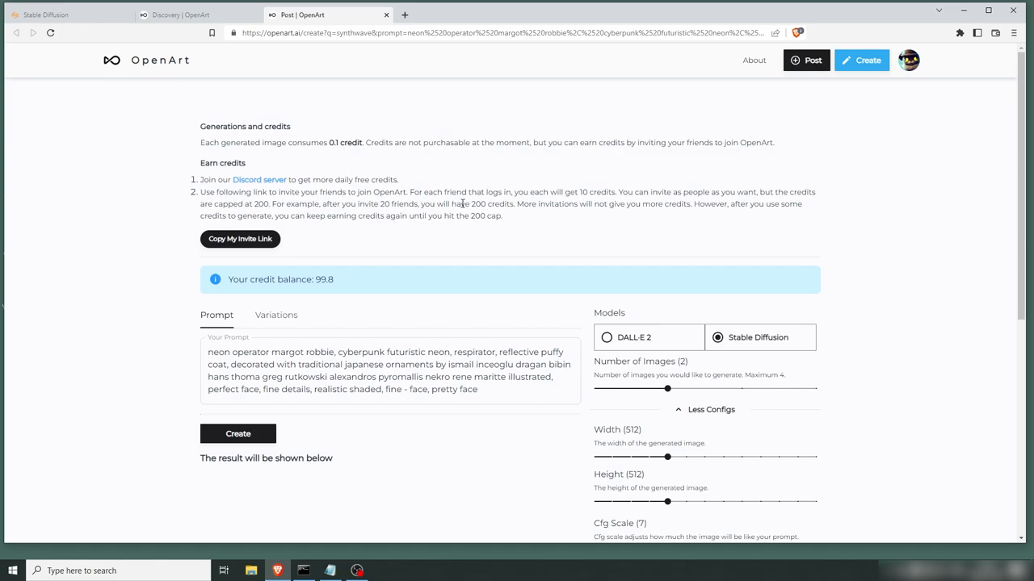
pyautogui.moveTo(297, 146)
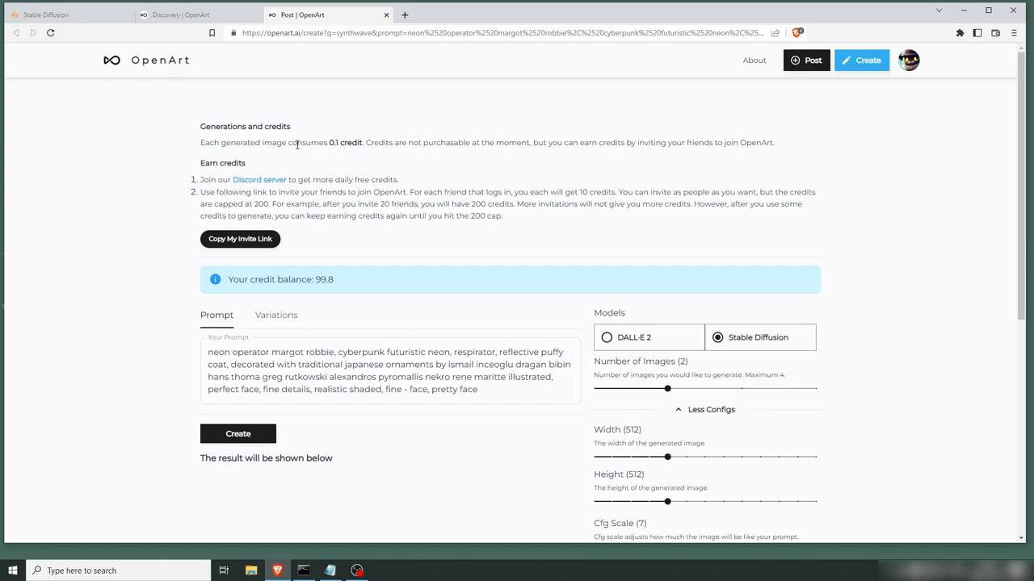
pyautogui.doubleClick(344, 142)
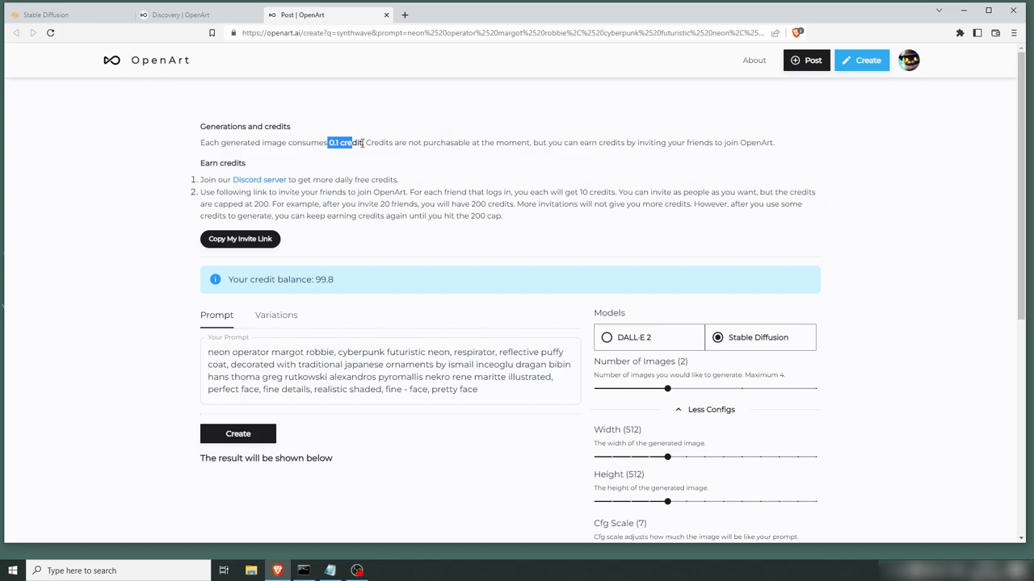
pyautogui.scroll(-3)
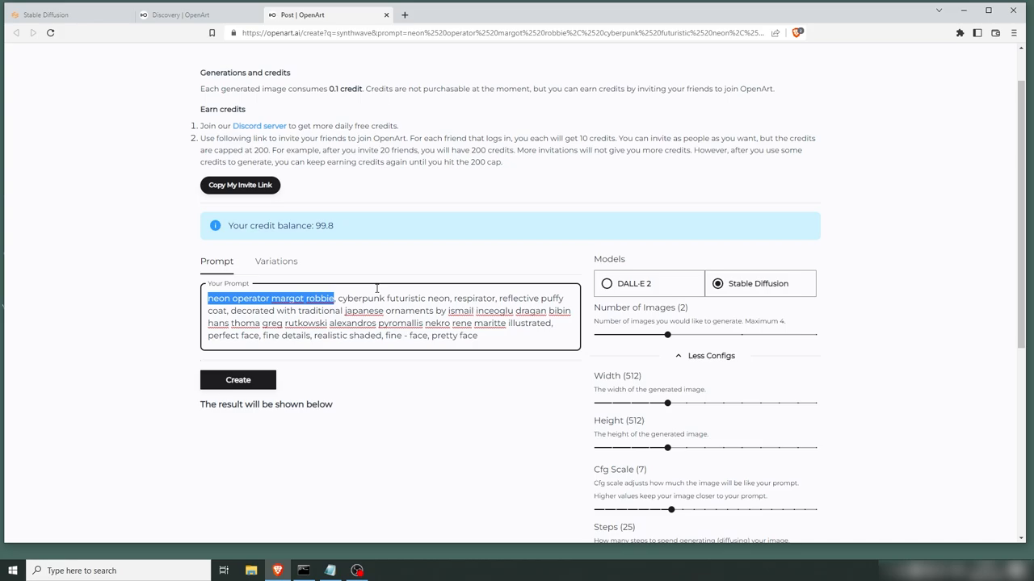
pyautogui.write('c')
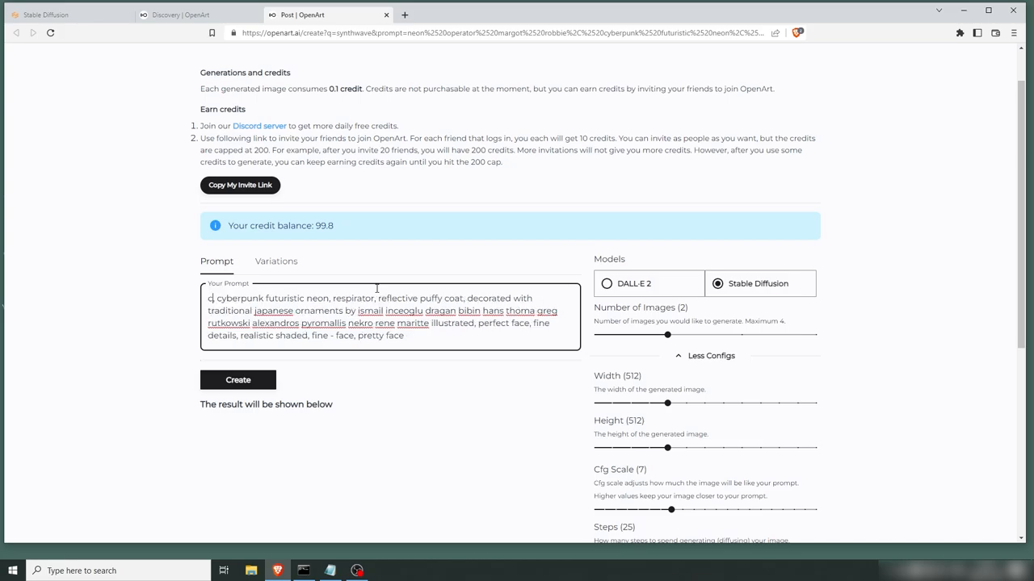
pyautogui.write('dog with')
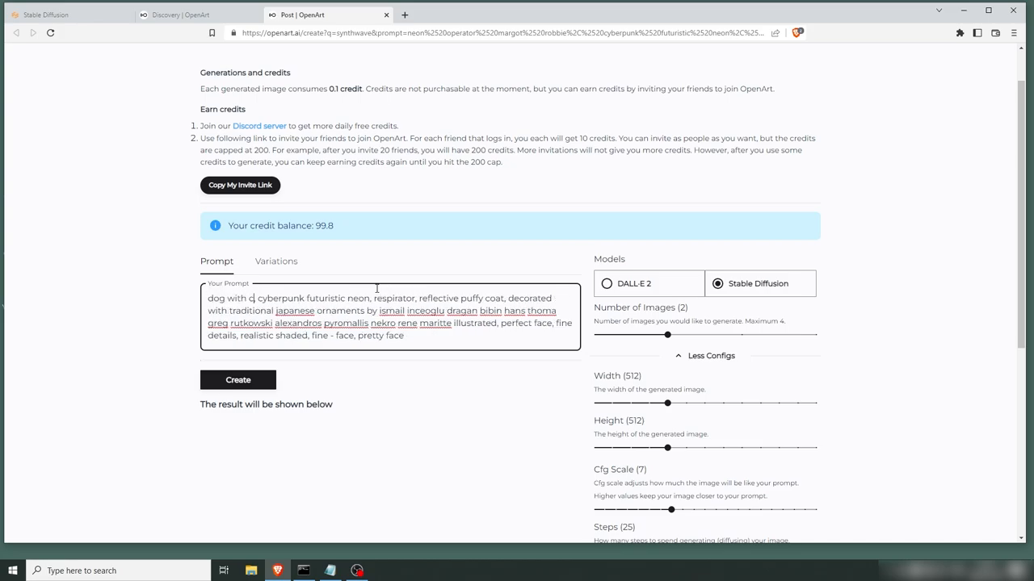
pyautogui.write('rown,')
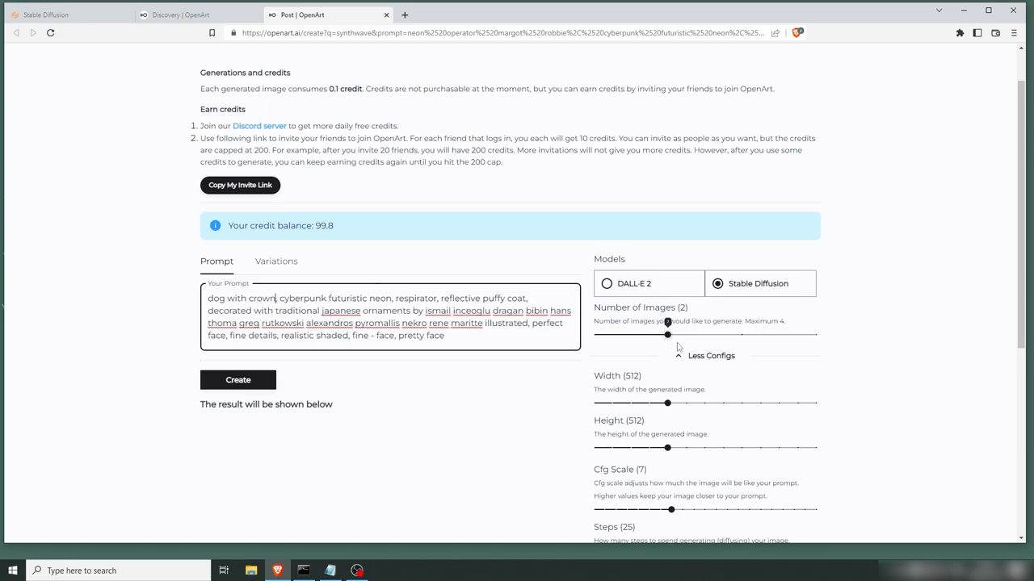
# Set the number of images to 4 and the sampling steps to 51
pyautogui.moveTo(667, 335); pyautogui.dragTo(814, 334)
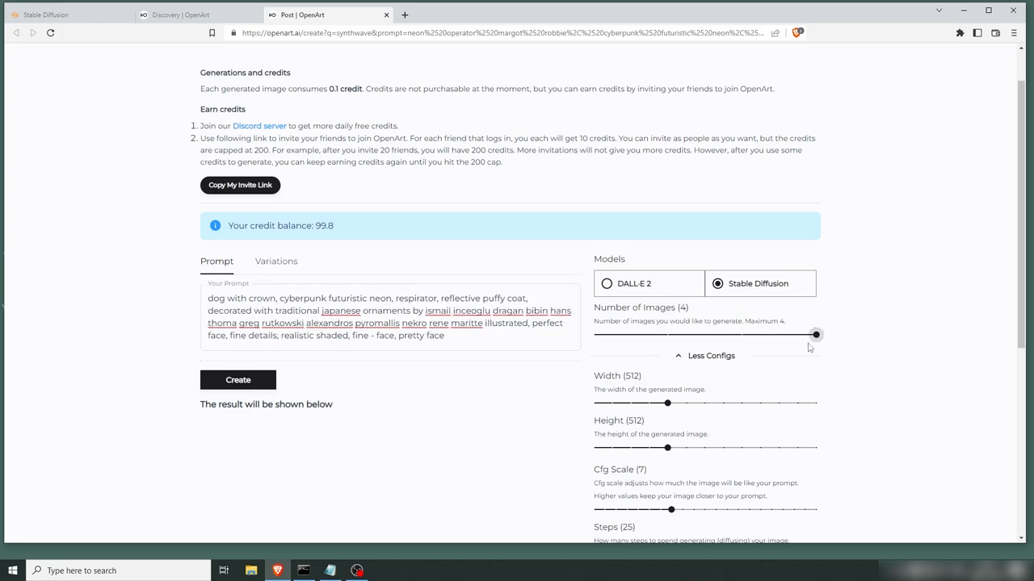
pyautogui.scroll(-3)
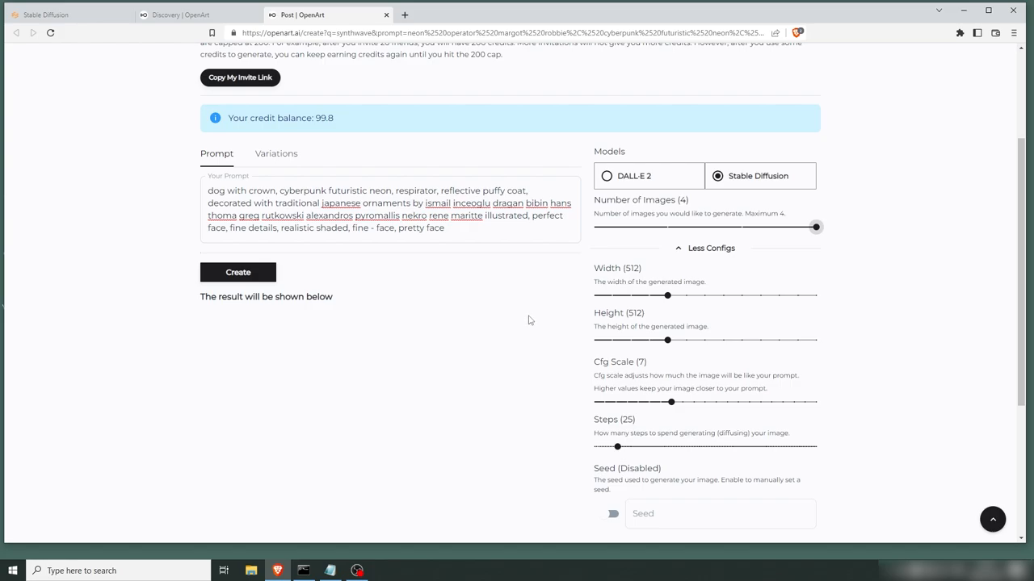
pyautogui.moveTo(549, 313)
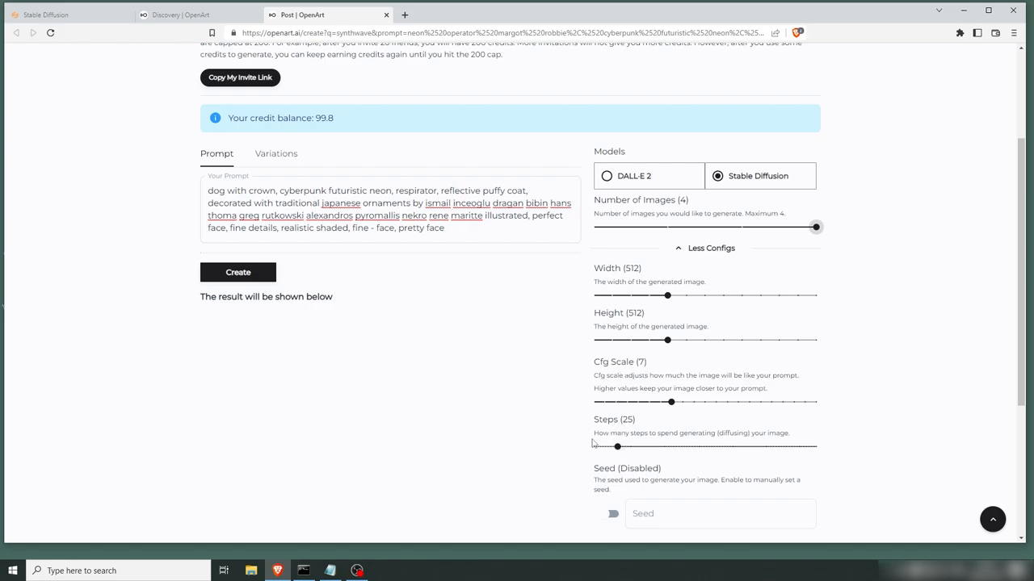
pyautogui.moveTo(617, 446); pyautogui.dragTo(659, 393)
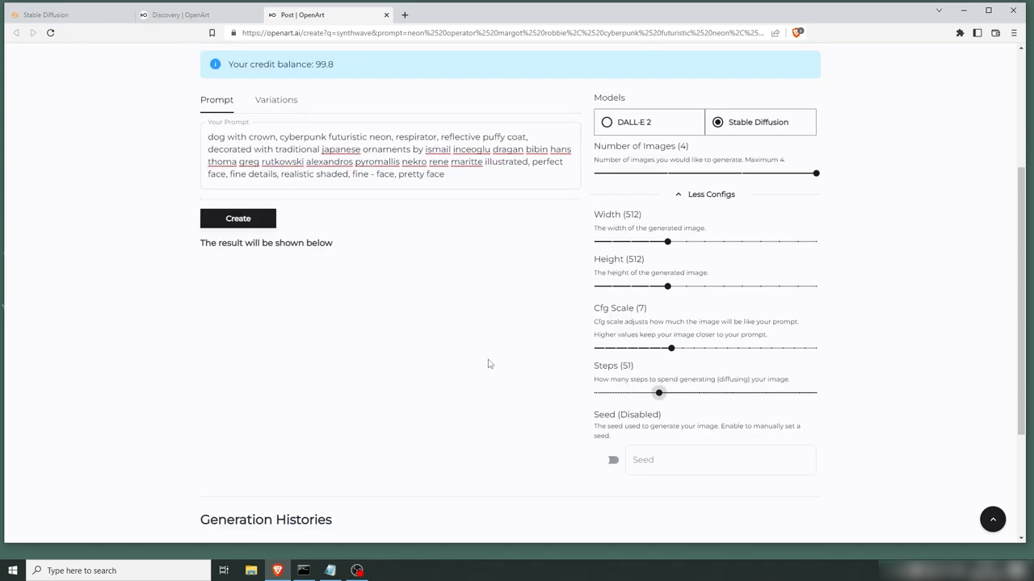
# Create the four cyberpunk dog-with-crown images and view the first and second enlarged
pyautogui.click(238, 218)
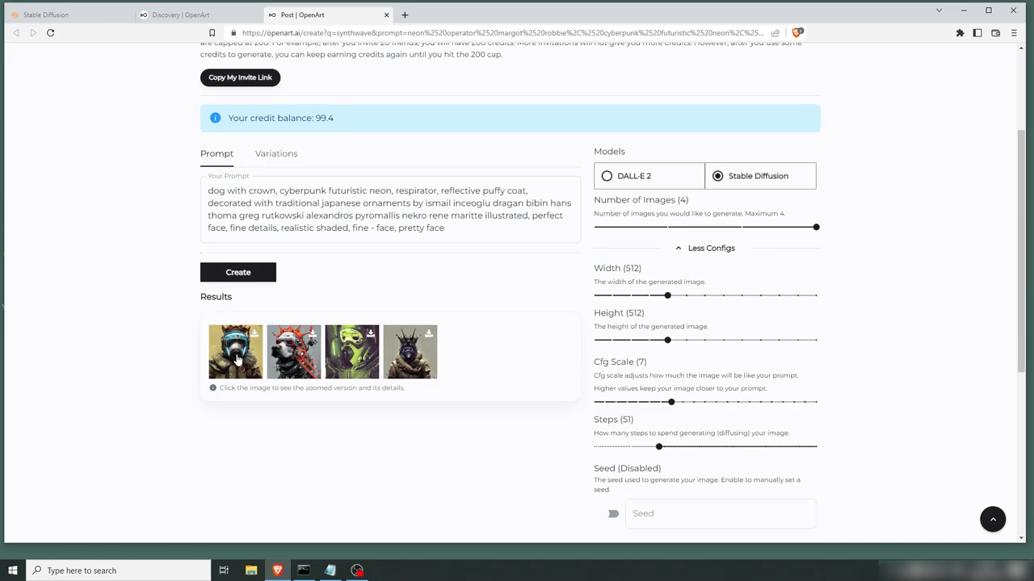
pyautogui.click(236, 353)
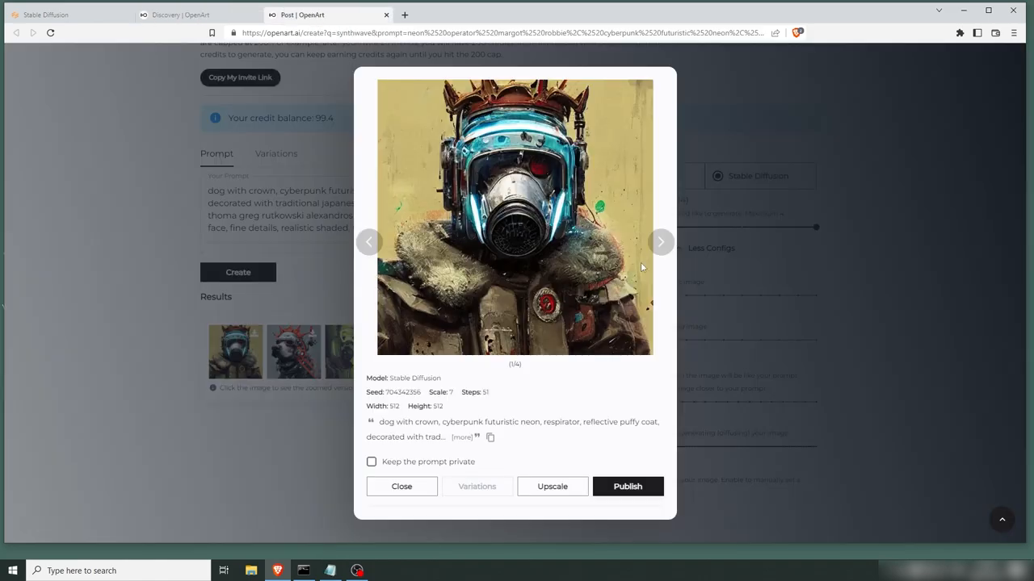
pyautogui.moveTo(336, 334)
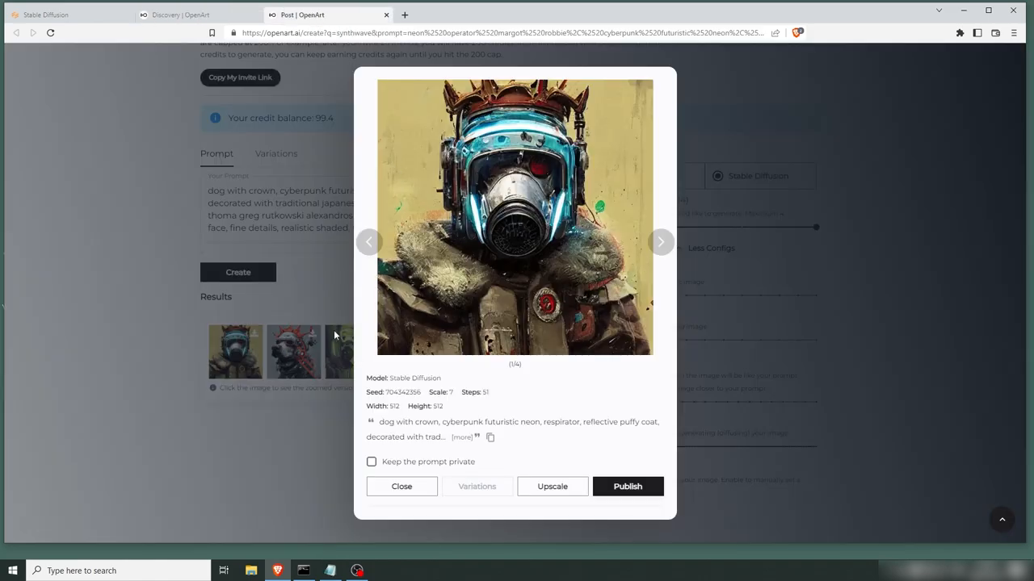
pyautogui.moveTo(661, 242)
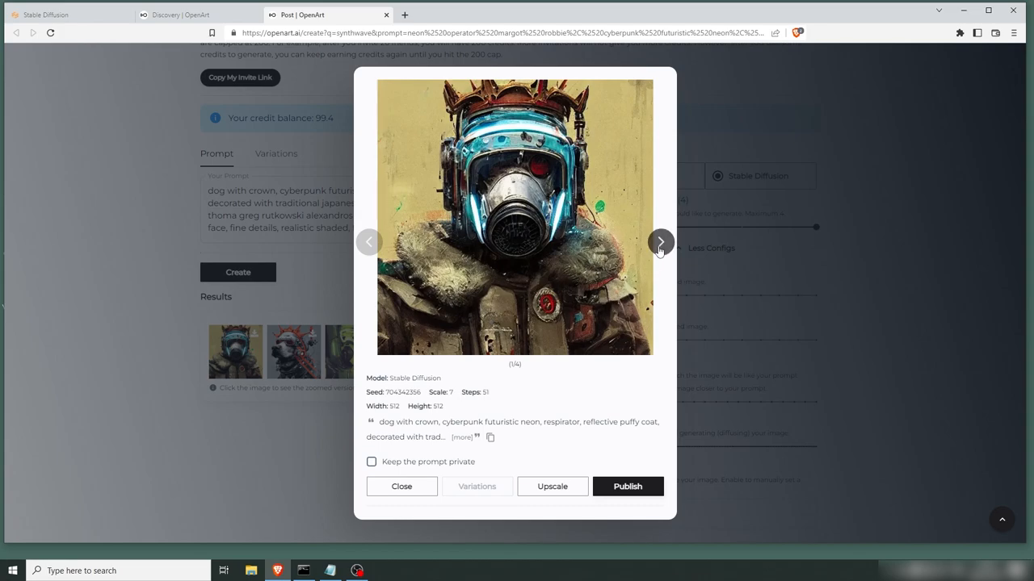
pyautogui.click(659, 242)
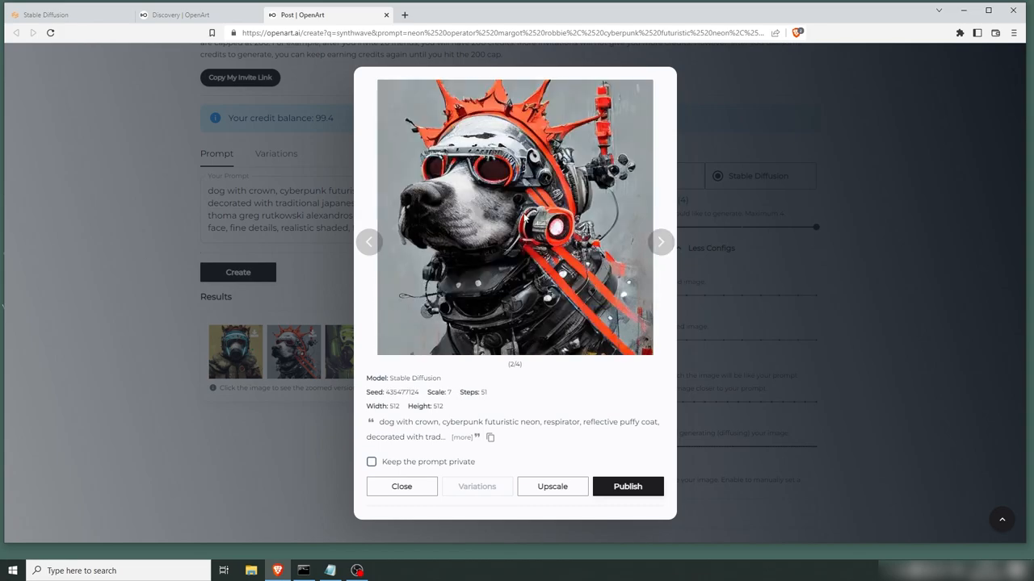
pyautogui.moveTo(574, 462)
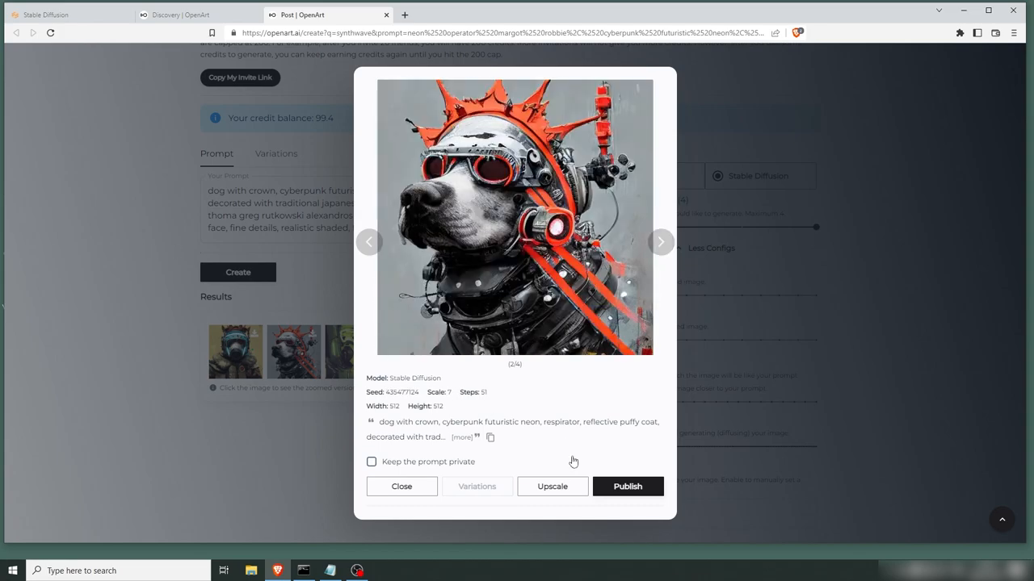
# Upscale and download the red-crowned dog image, view the file, then return to the four results
pyautogui.click(552, 486)
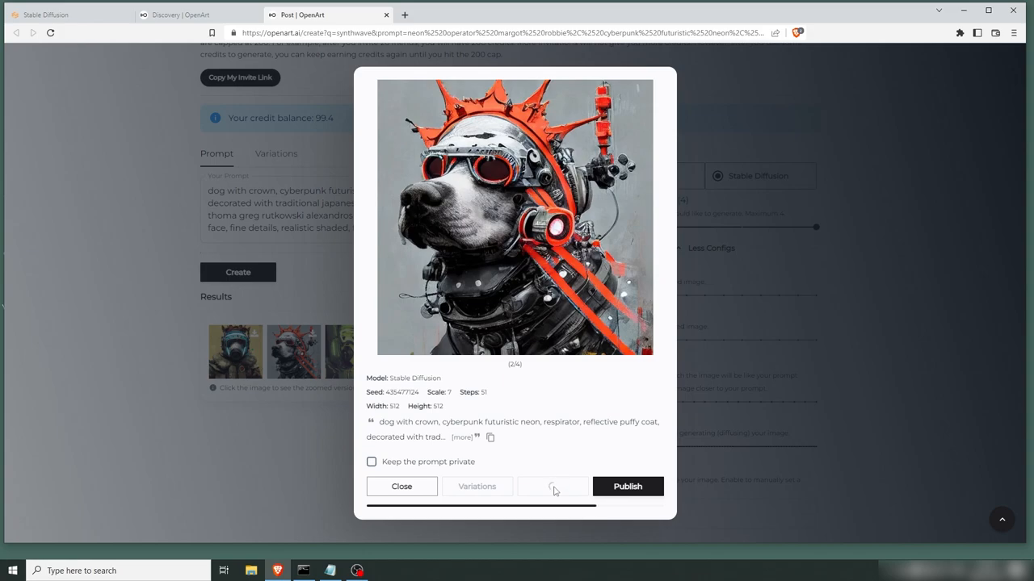
pyautogui.click(552, 486)
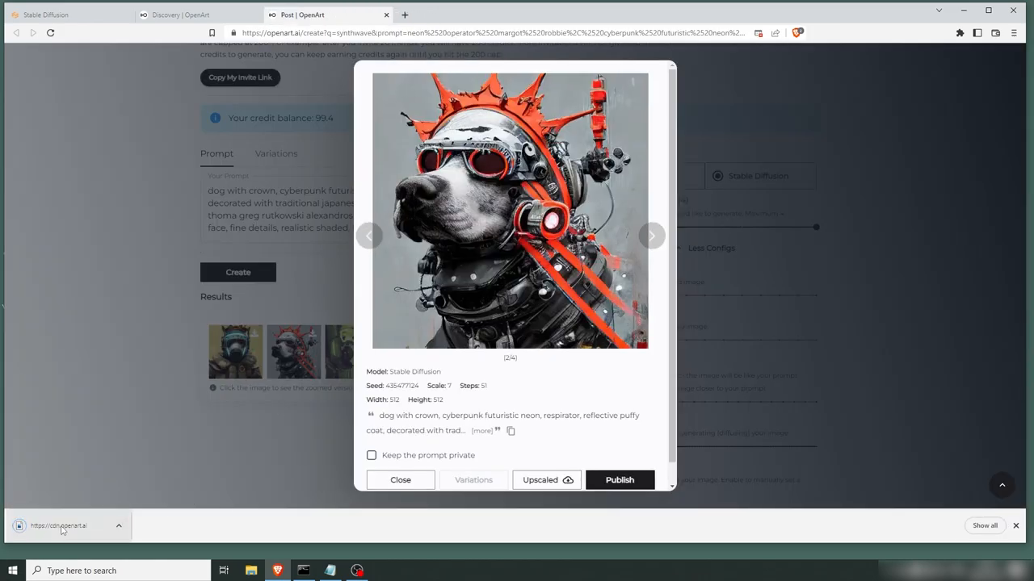
pyautogui.click(59, 526)
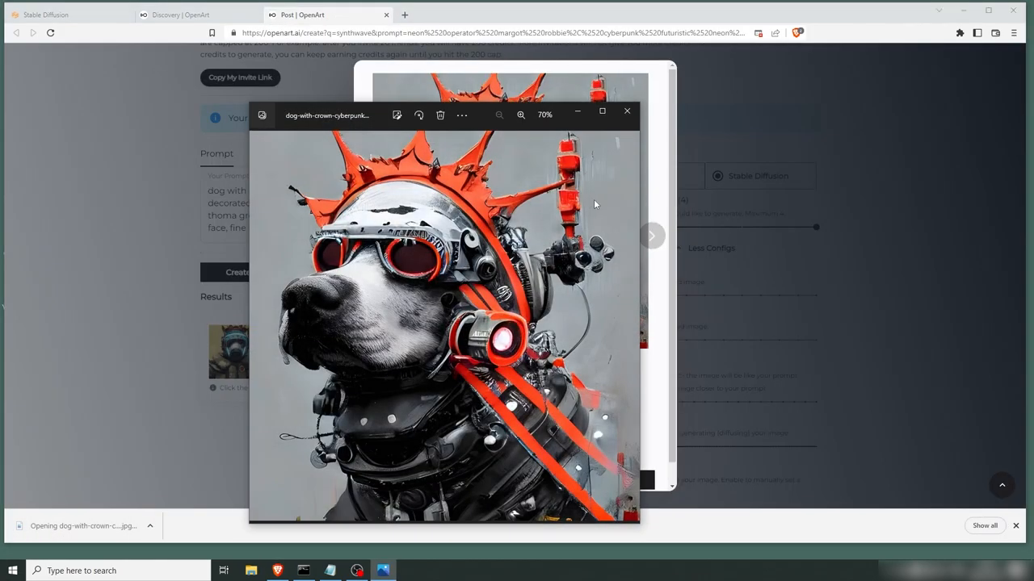
pyautogui.click(626, 110)
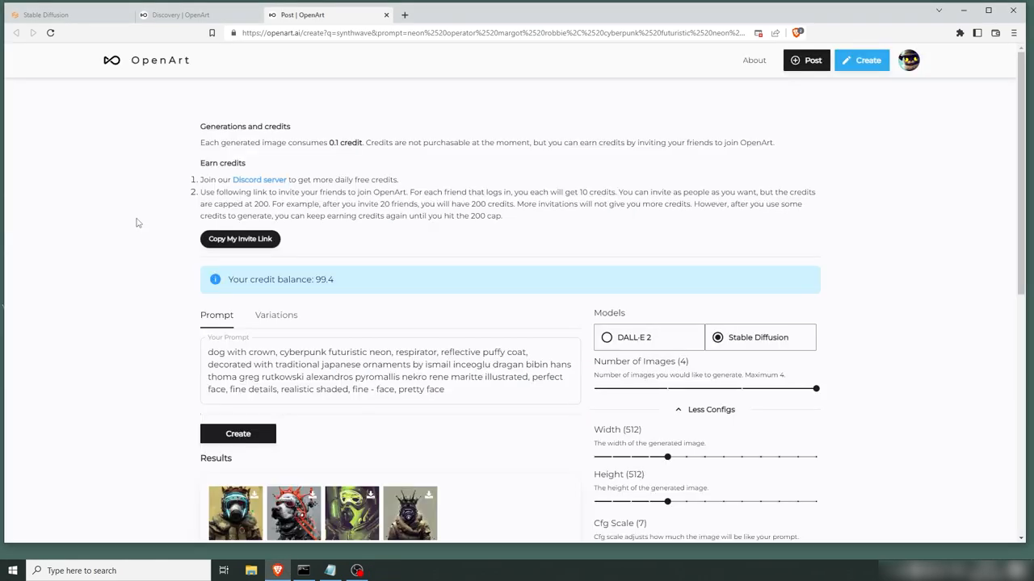
pyautogui.moveTo(159, 68)
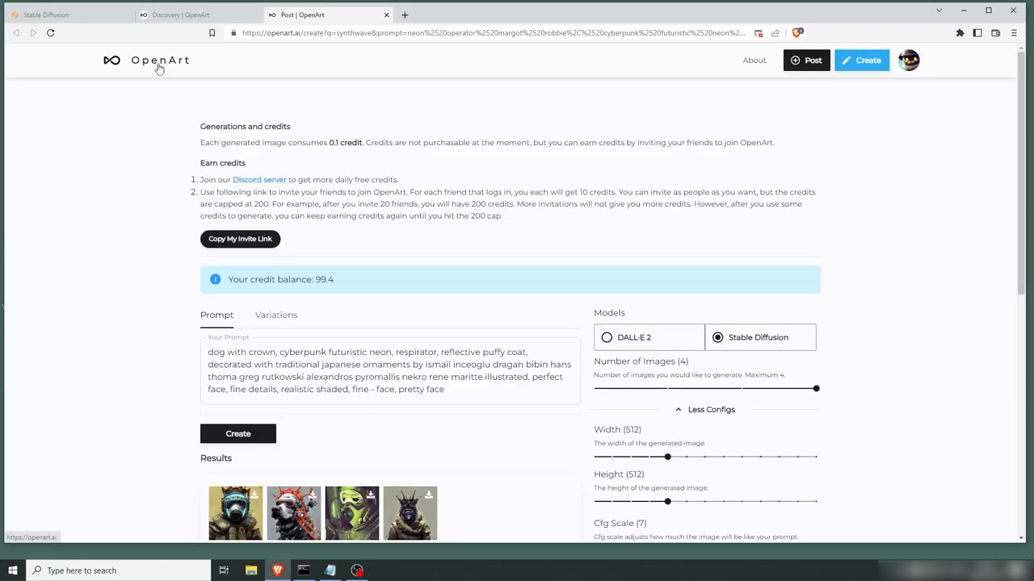
# Start a fresh Stable Diffusion creation with the fishing village forest prompt painted by Asher Brown Durand and Darek Zabrocki
pyautogui.click(148, 60)
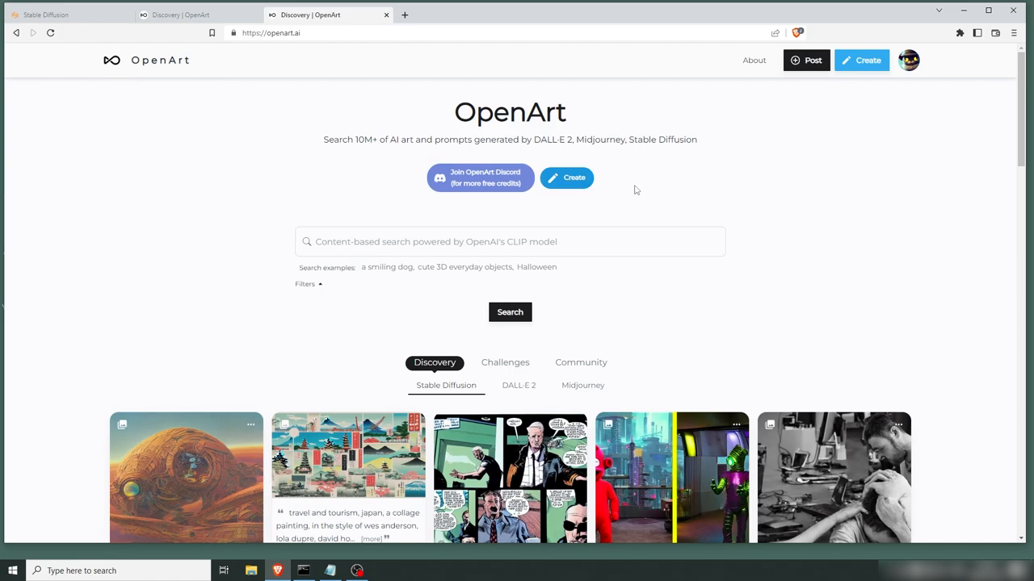
pyautogui.click(861, 60)
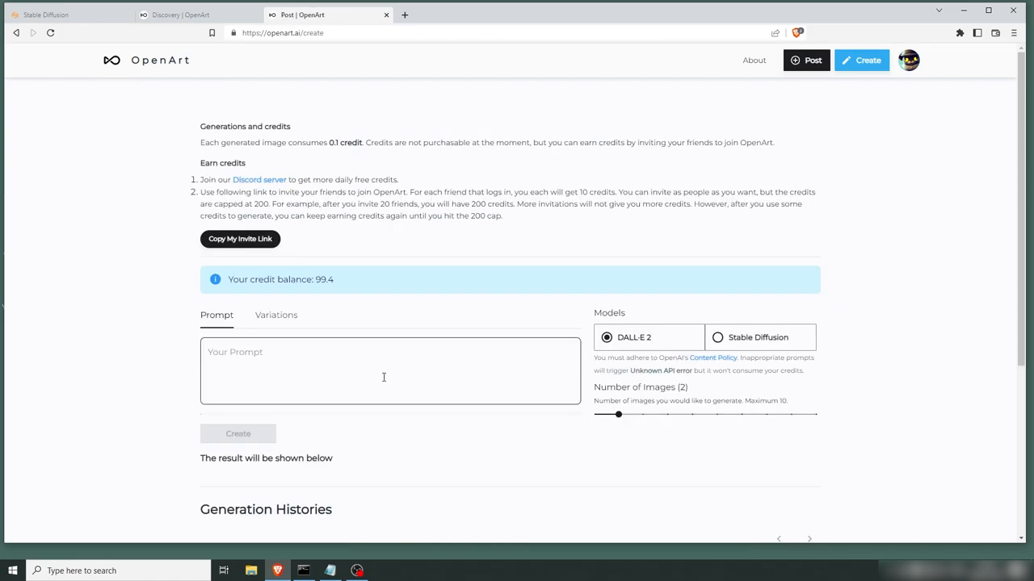
pyautogui.click(717, 337)
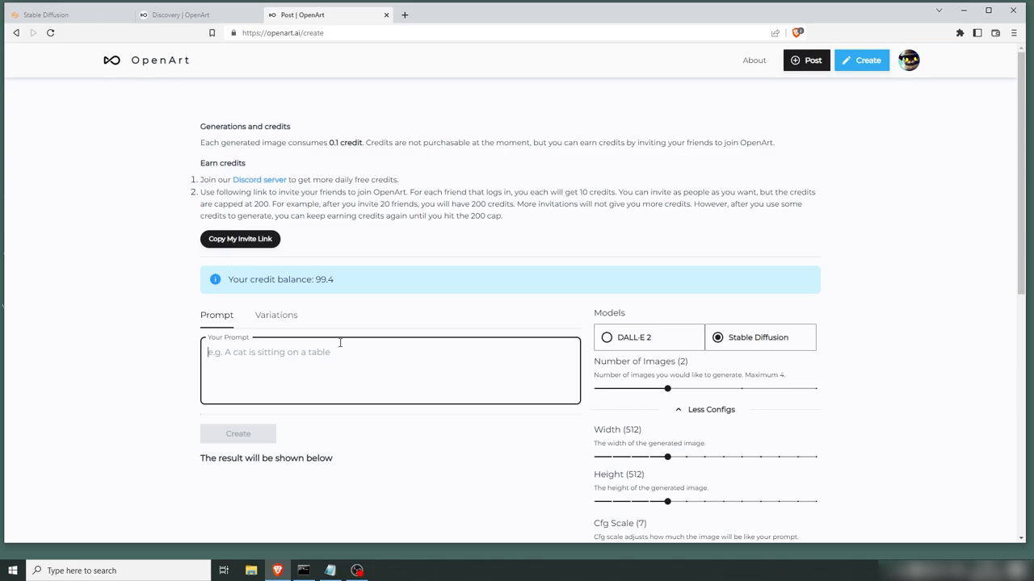
pyautogui.write('a fishing village next to the sea in a beautiful forest, as paint')
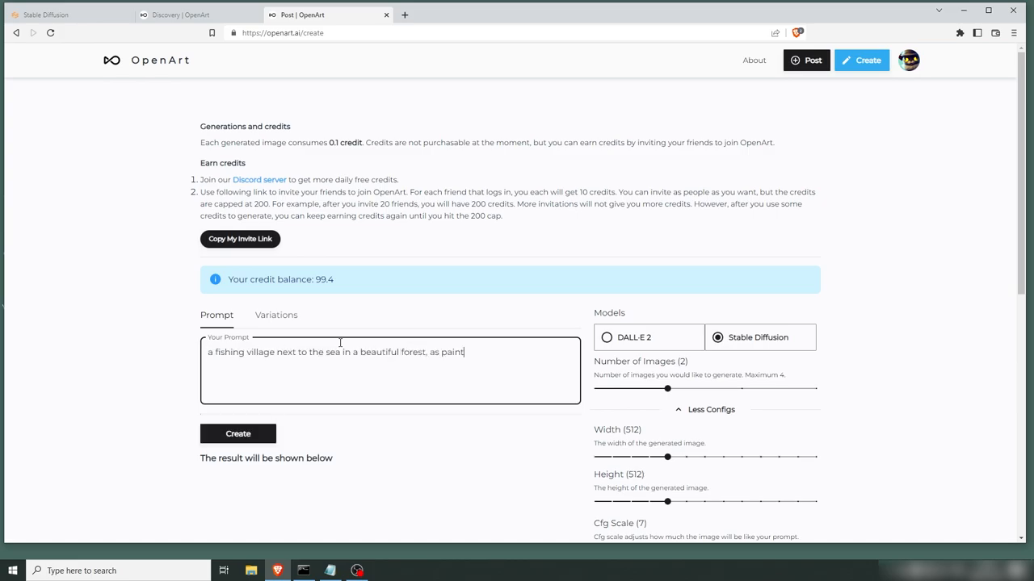
pyautogui.write('ed by asher brown durand and darek zabrocki, volumetric lighting, god rays, masterpiece, trending on artstation')
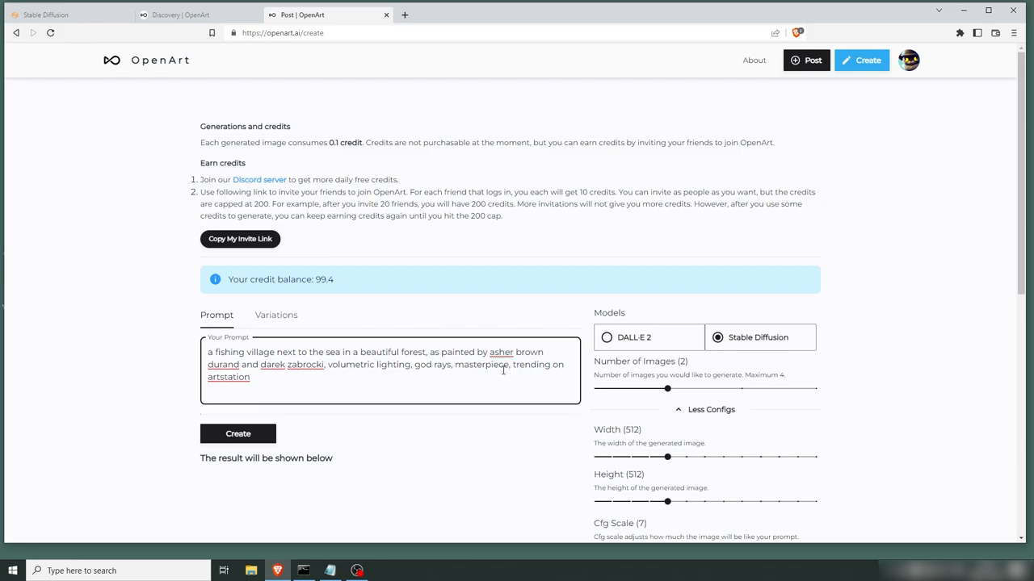
pyautogui.moveTo(465, 413)
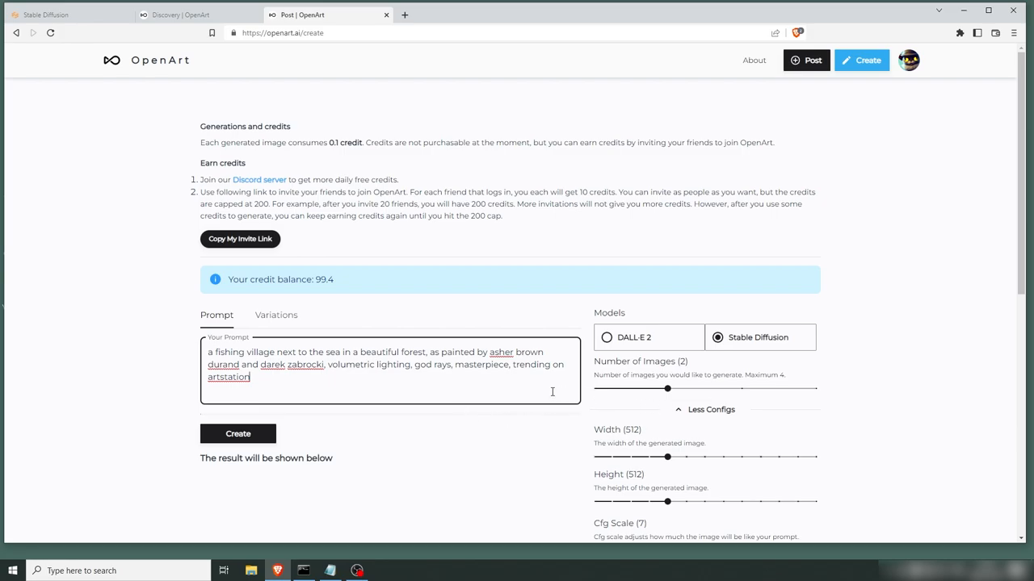
# Generate the two fishing village paintings from the prompt
pyautogui.scroll(-3)
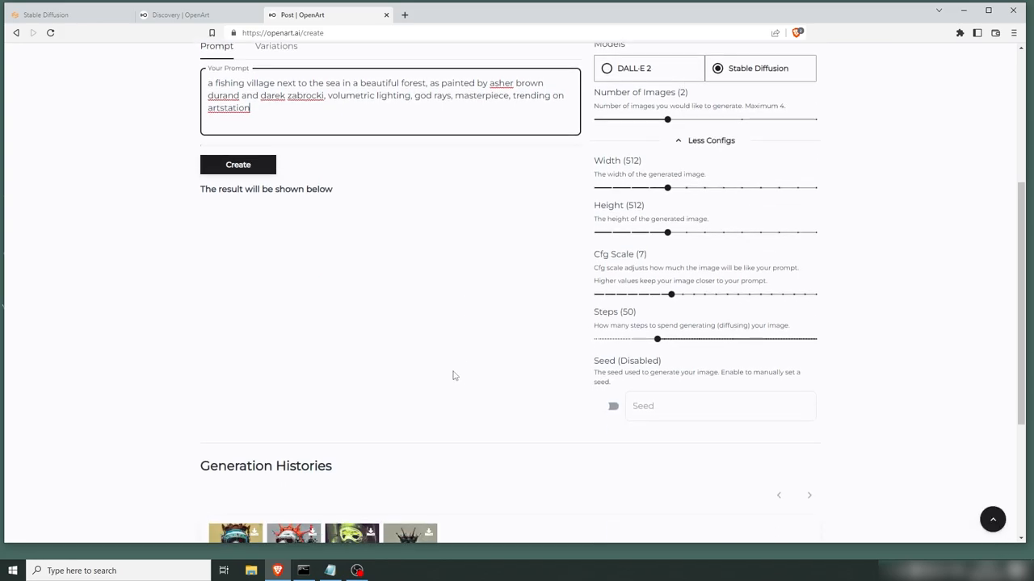
pyautogui.scroll(3)
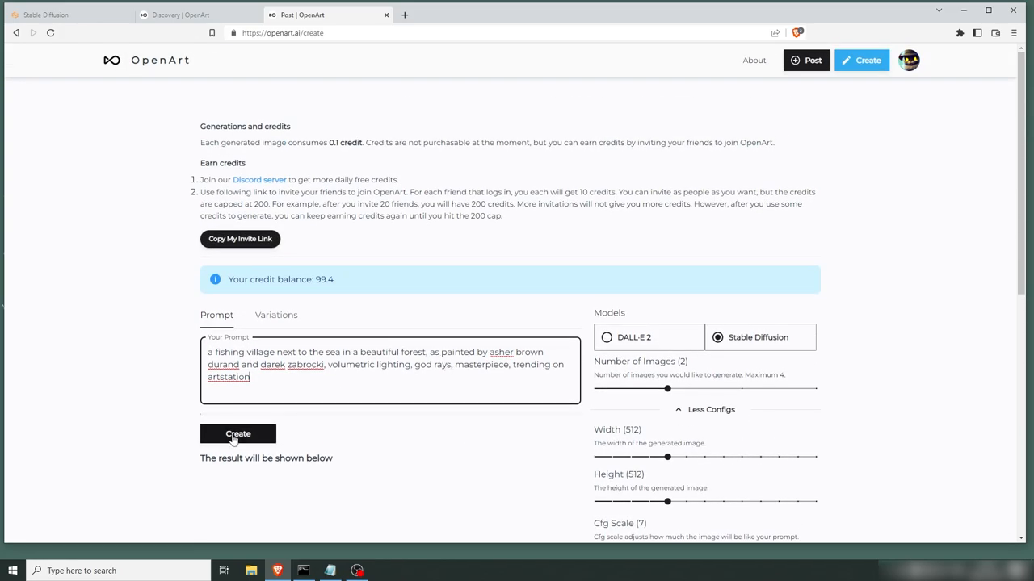
pyautogui.click(237, 433)
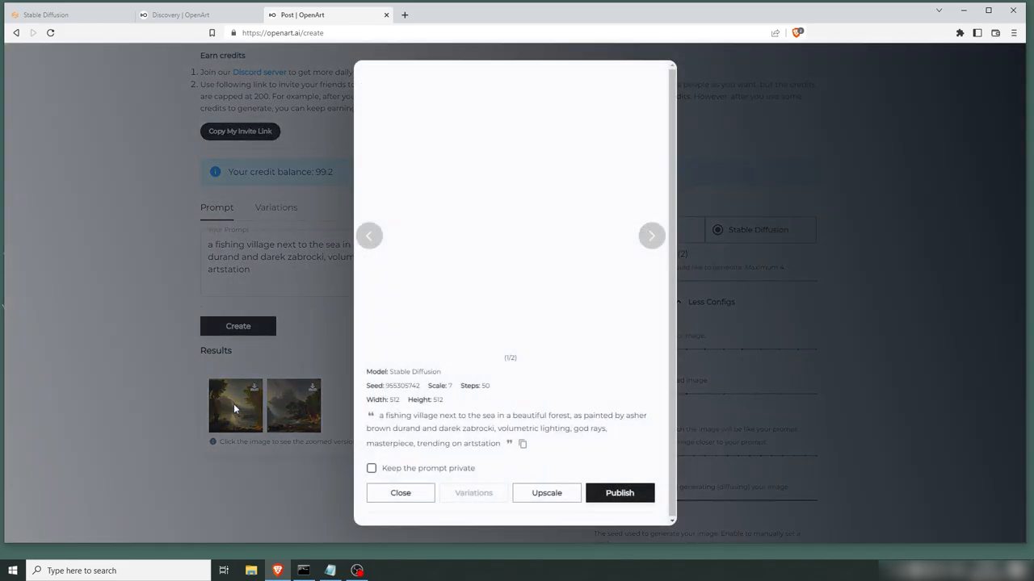
# Compare the two landscapes and publish the first fishing village painting
pyautogui.click(653, 236)
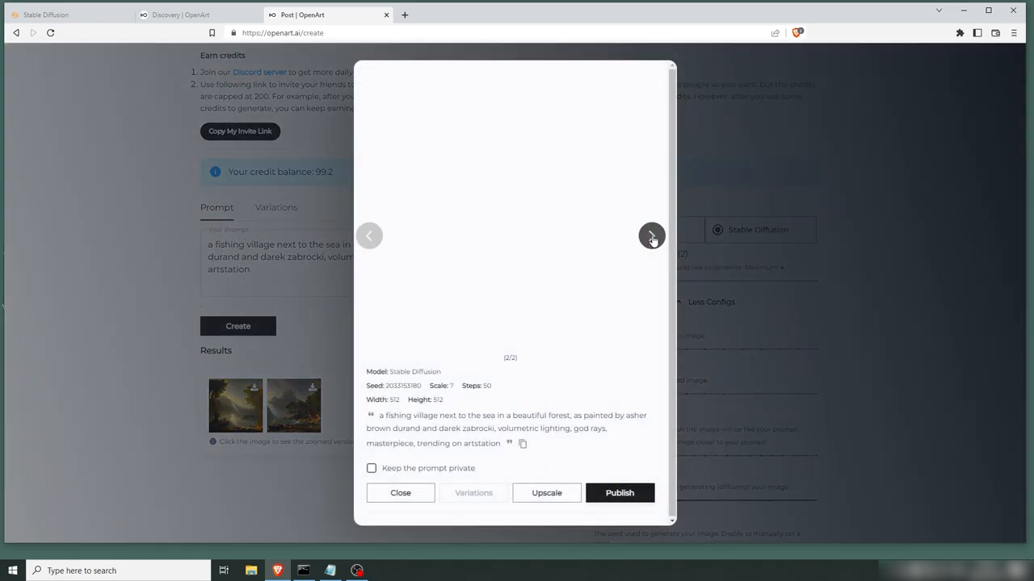
pyautogui.click(652, 236)
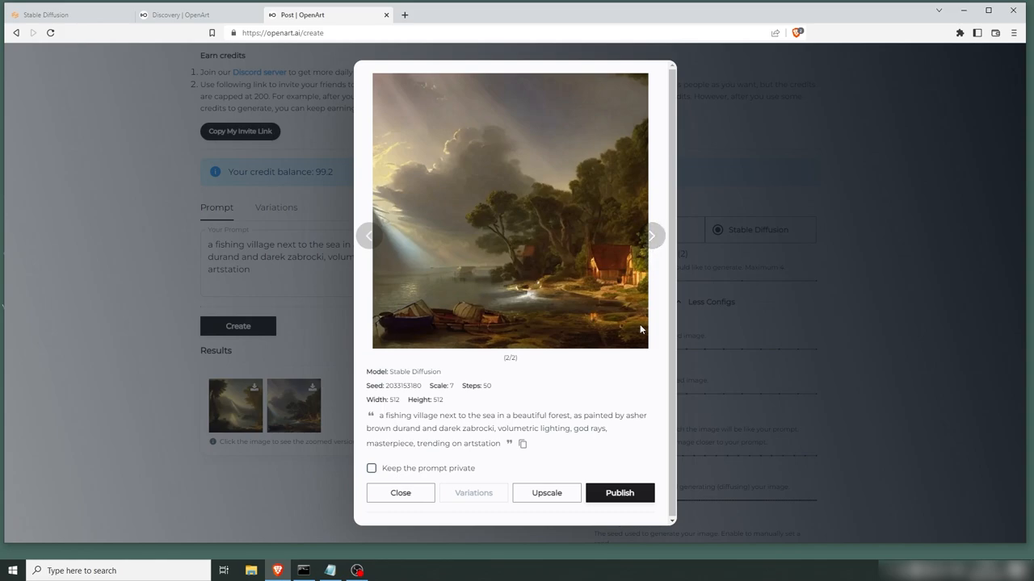
pyautogui.click(369, 236)
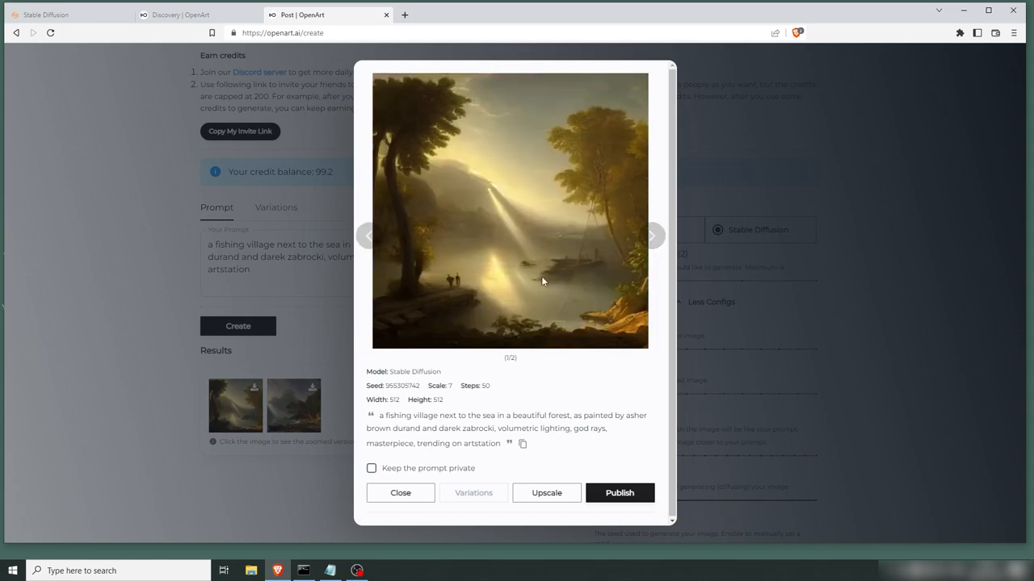
pyautogui.moveTo(579, 229)
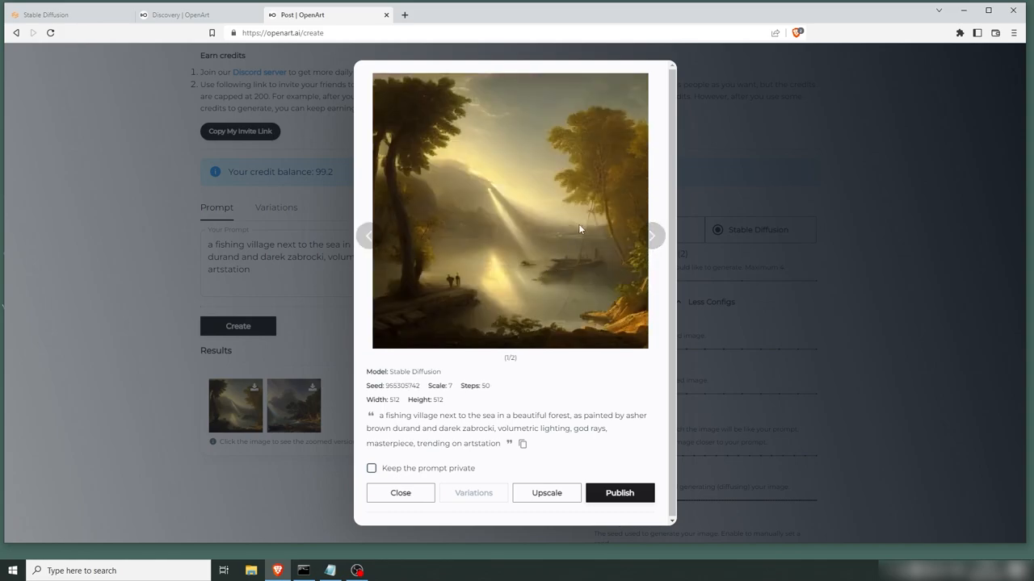
pyautogui.moveTo(544, 467)
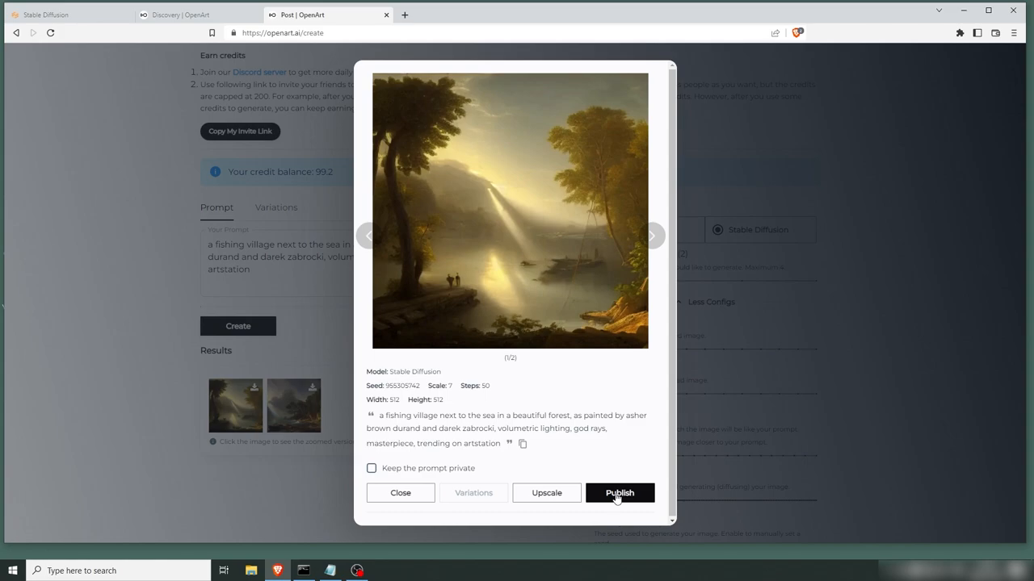
pyautogui.click(618, 492)
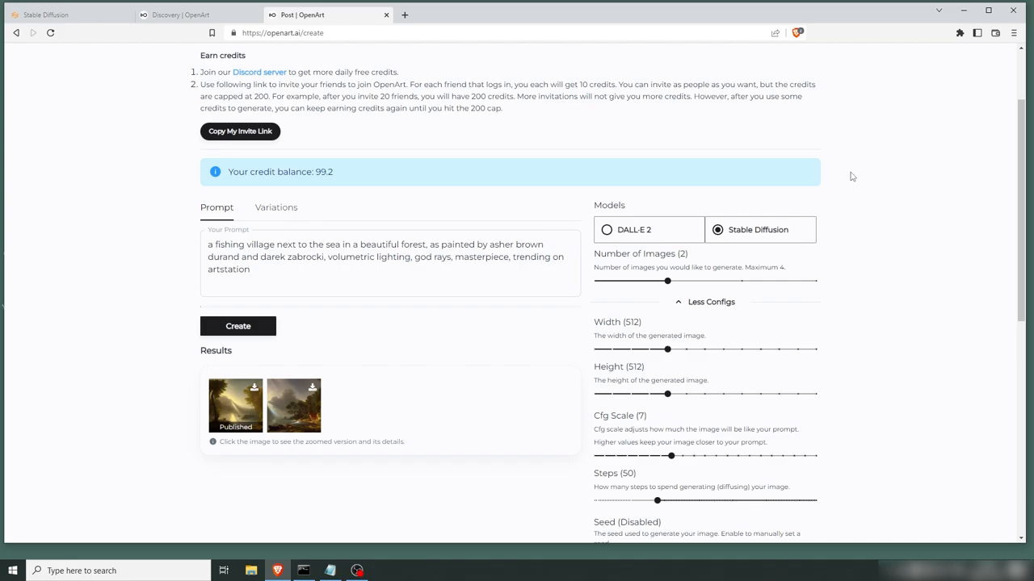
# Scroll back up the create page showing the 99.2 credit balance and published painting
pyautogui.scroll(3)
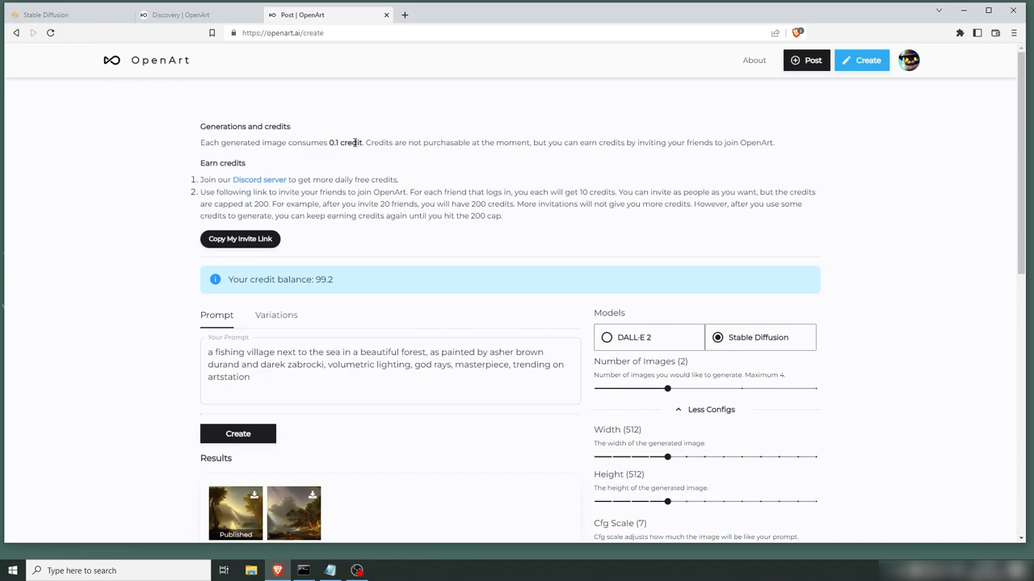
pyautogui.moveTo(256, 184)
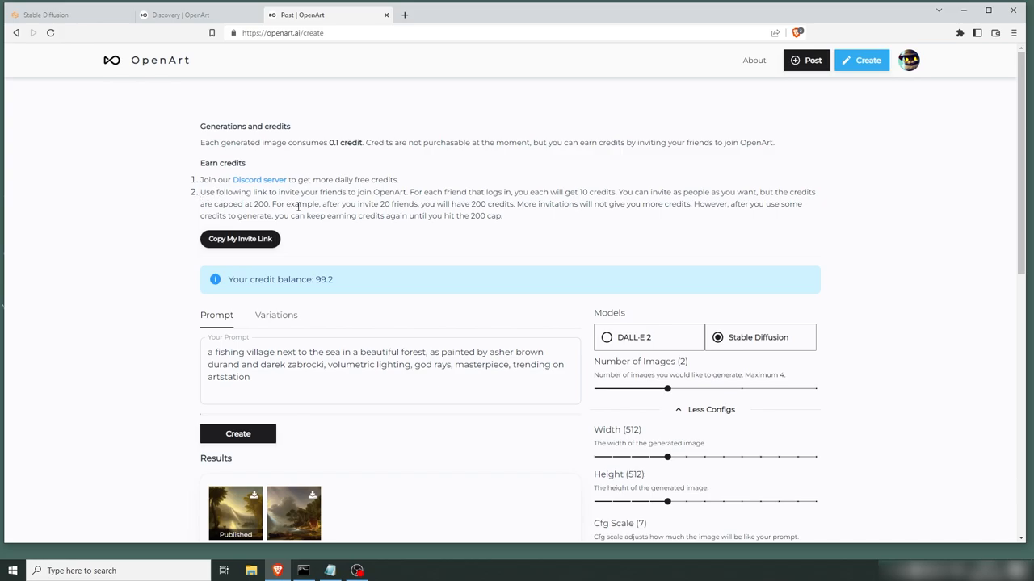
pyautogui.moveTo(552, 194)
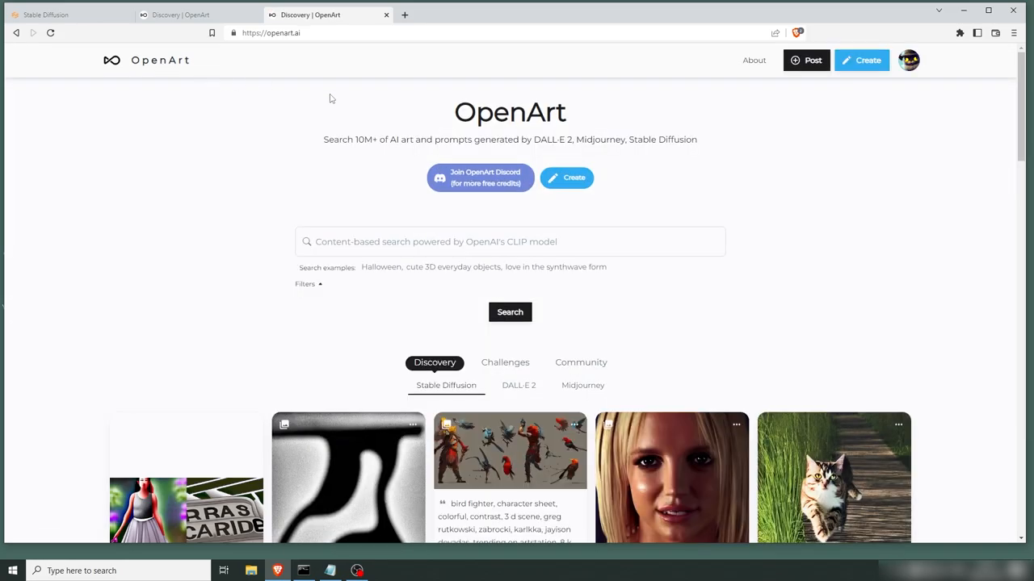
# Browse the active art challenges down to the Halloween challenge and start a submission entry
pyautogui.click(504, 362)
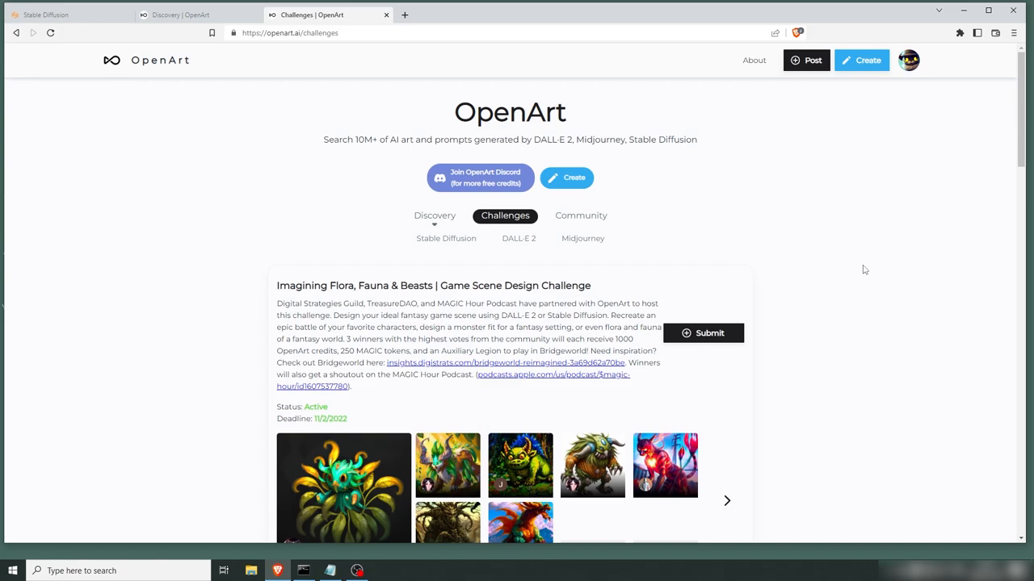
pyautogui.scroll(-3)
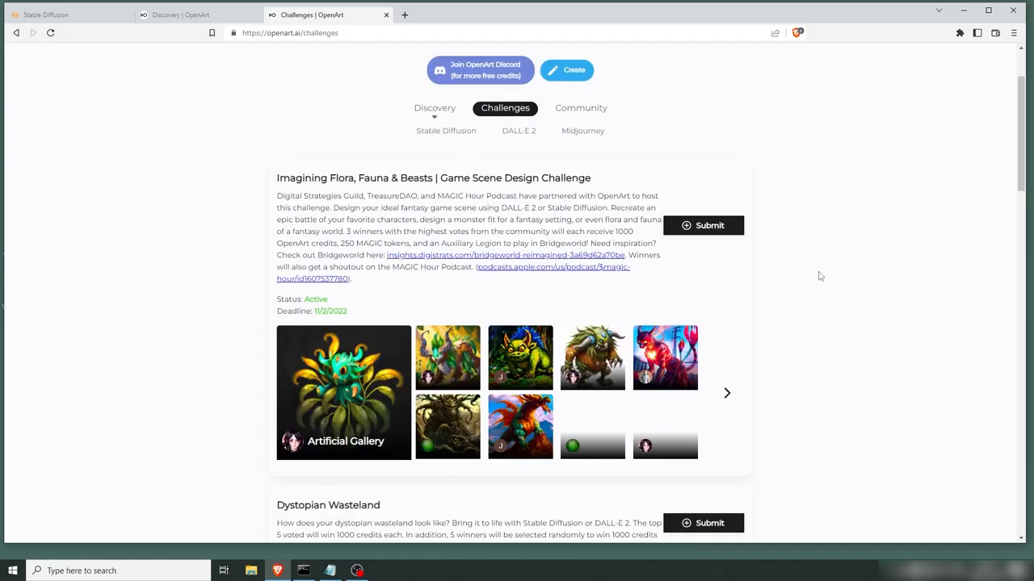
pyautogui.scroll(-3)
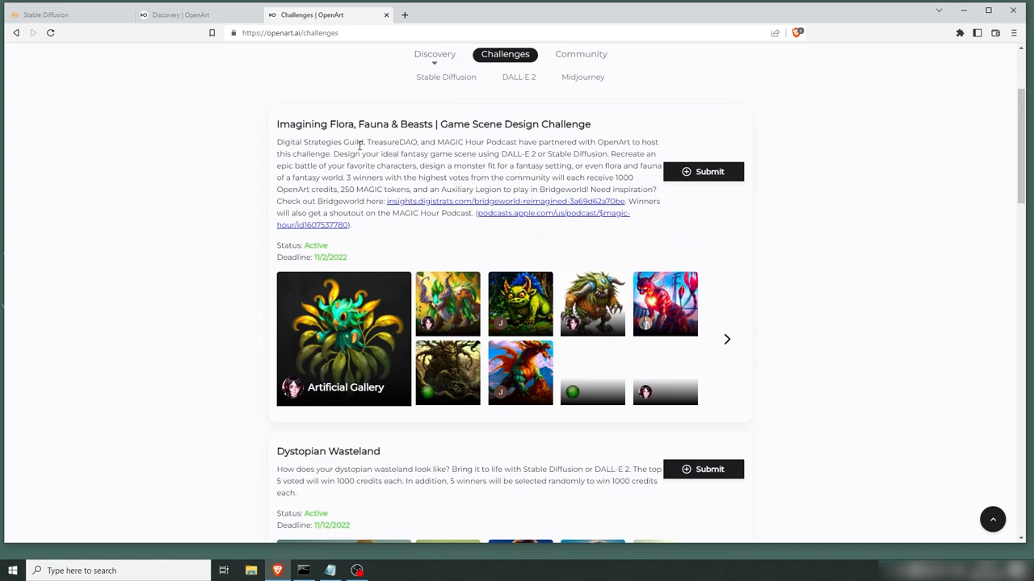
pyautogui.scroll(-3)
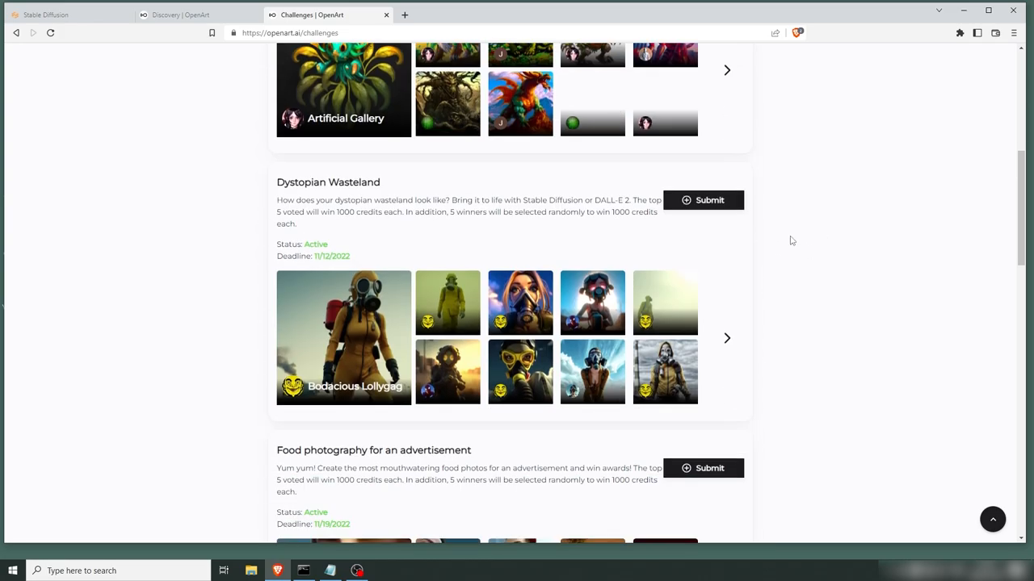
pyautogui.scroll(-3)
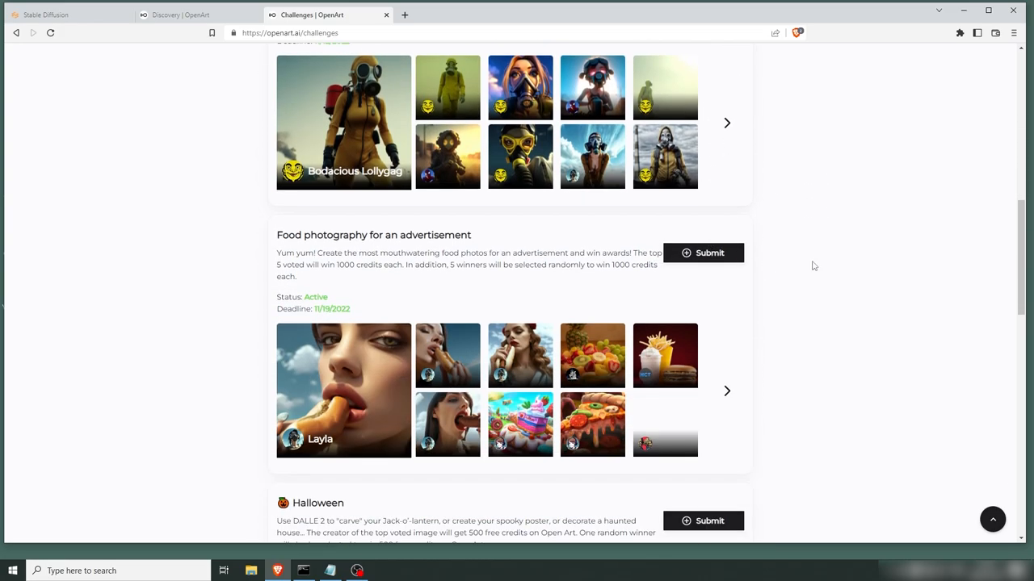
pyautogui.scroll(-3)
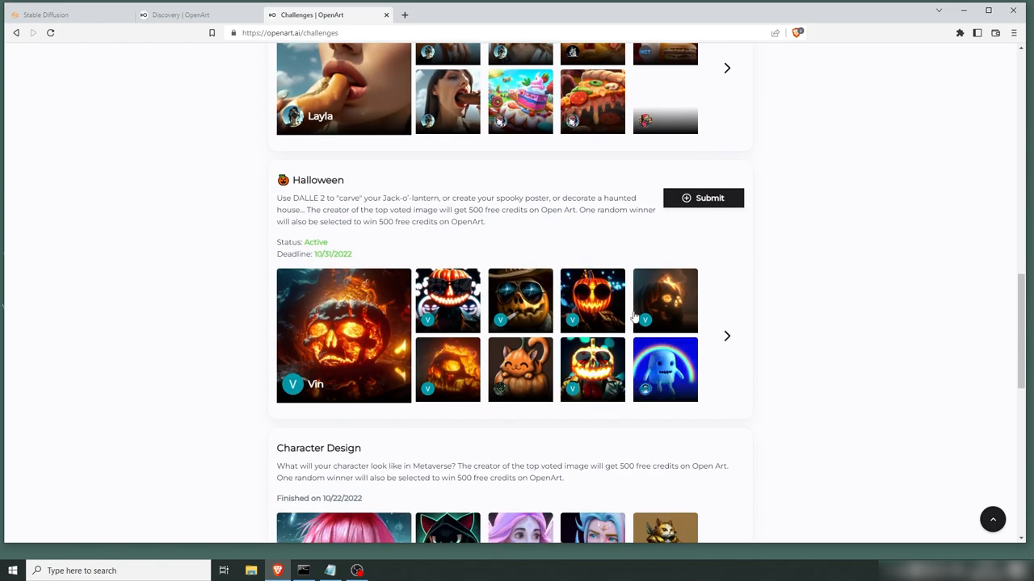
pyautogui.moveTo(778, 301)
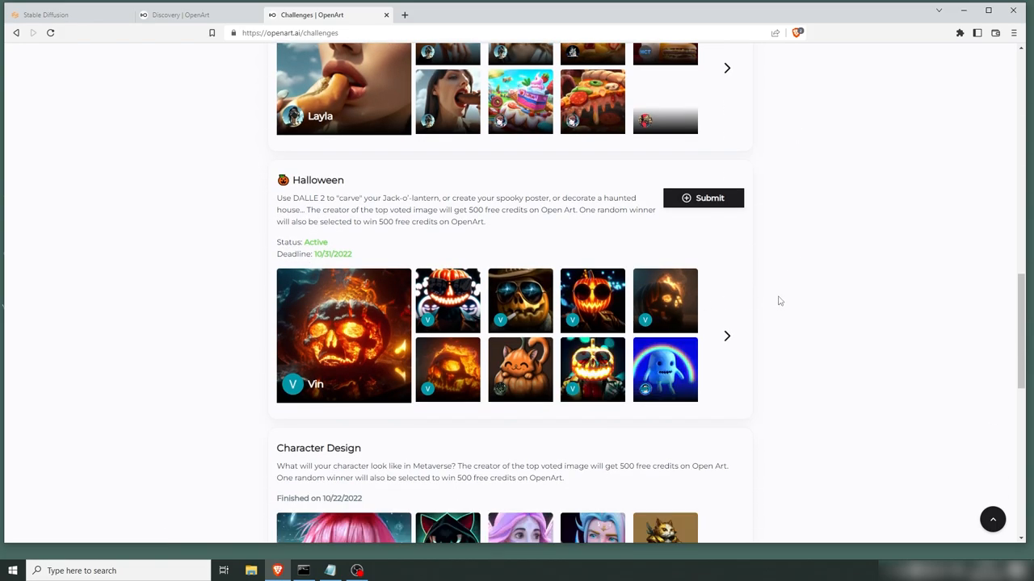
pyautogui.scroll(-3)
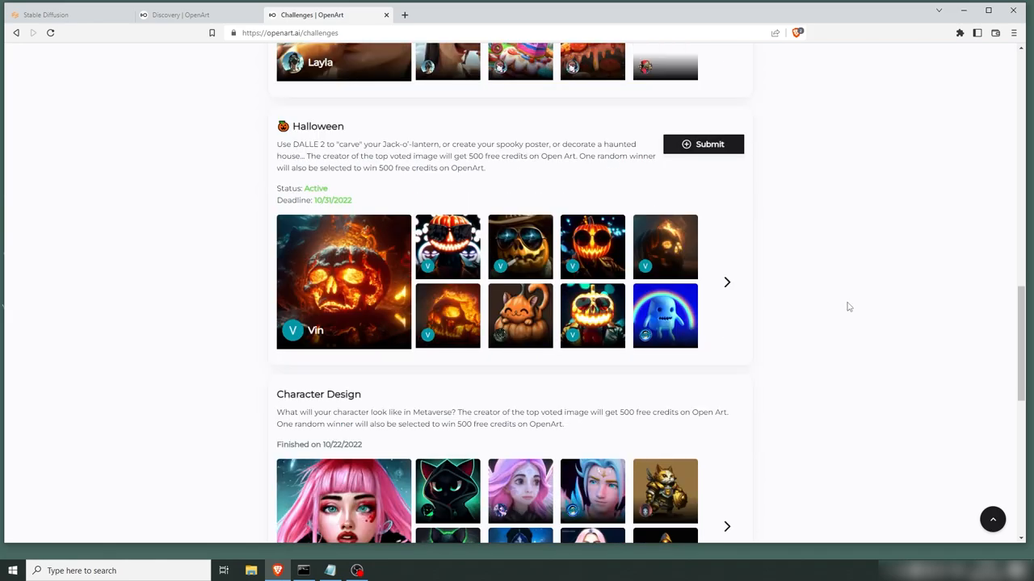
pyautogui.click(703, 144)
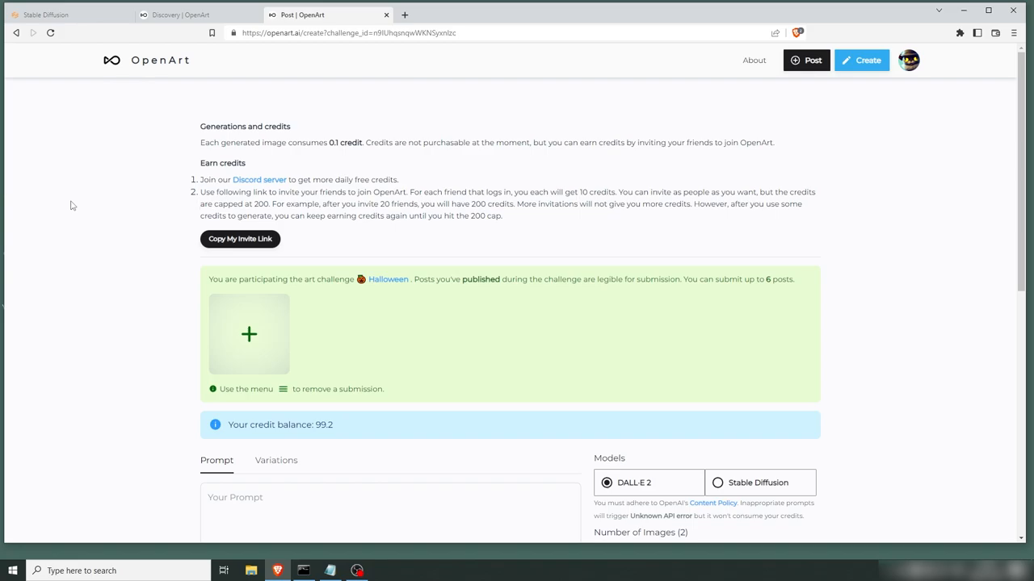
# Enter the prompt 'pumpkin ghost in the style of tim burton, as painted by darek zabrocki, 3d octane render' for four Stable Diffusion images
pyautogui.scroll(-3)
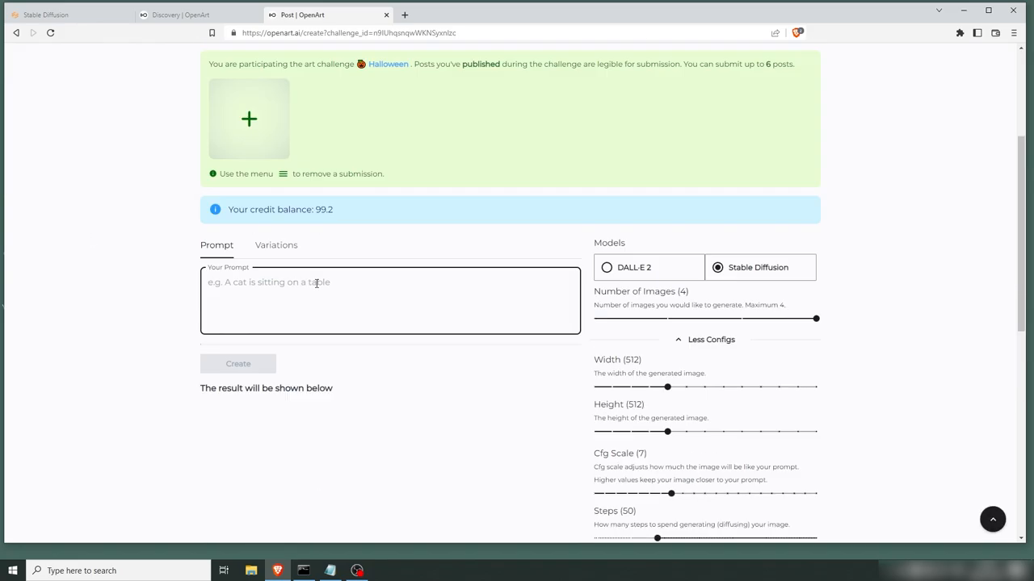
pyautogui.write('pumpkin ghost in the style of tim burton, as painted by darek zabrocki, 3d octane render, hyper realism 8k, trending on artstation, award winning, epic scene in front of haunted house in cinematic horror scenery, crepuscular rays, volumetric spook')
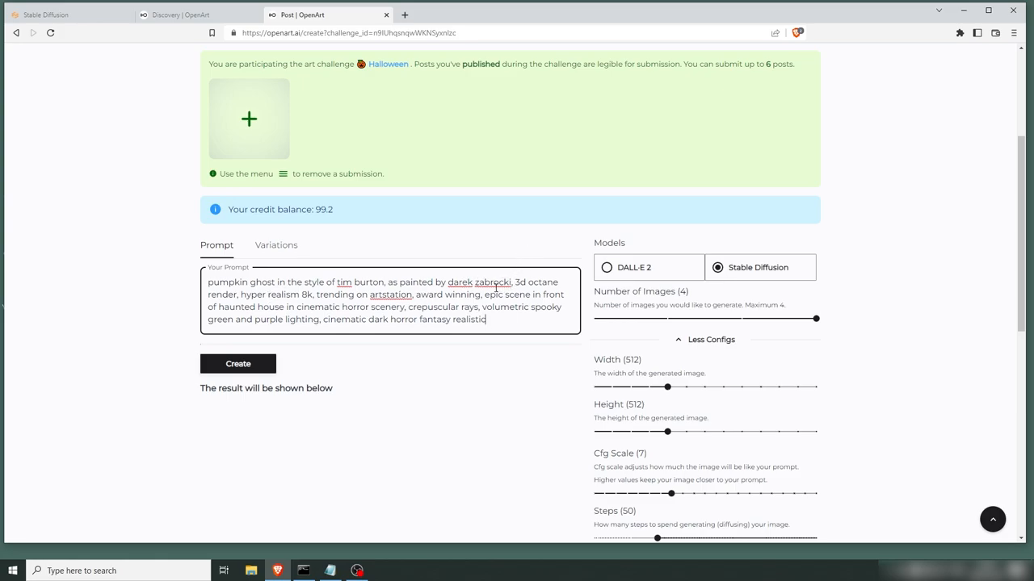
pyautogui.moveTo(451, 216)
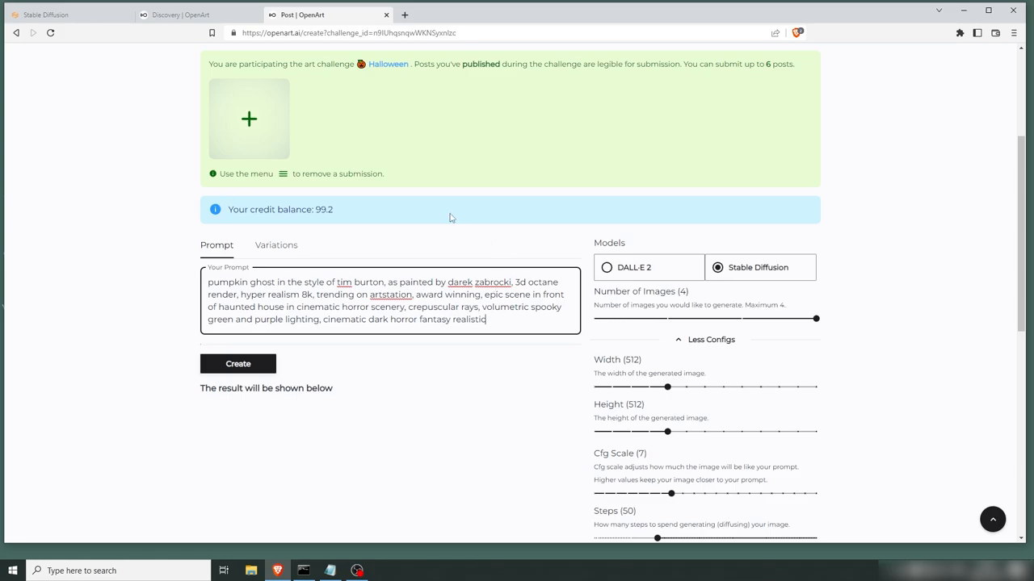
pyautogui.moveTo(487, 294)
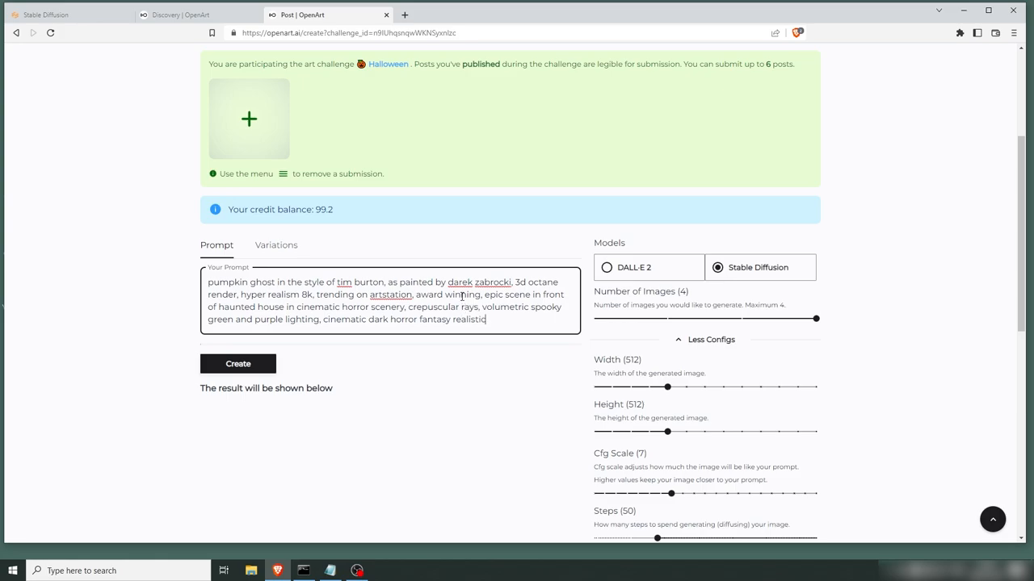
pyautogui.moveTo(545, 314)
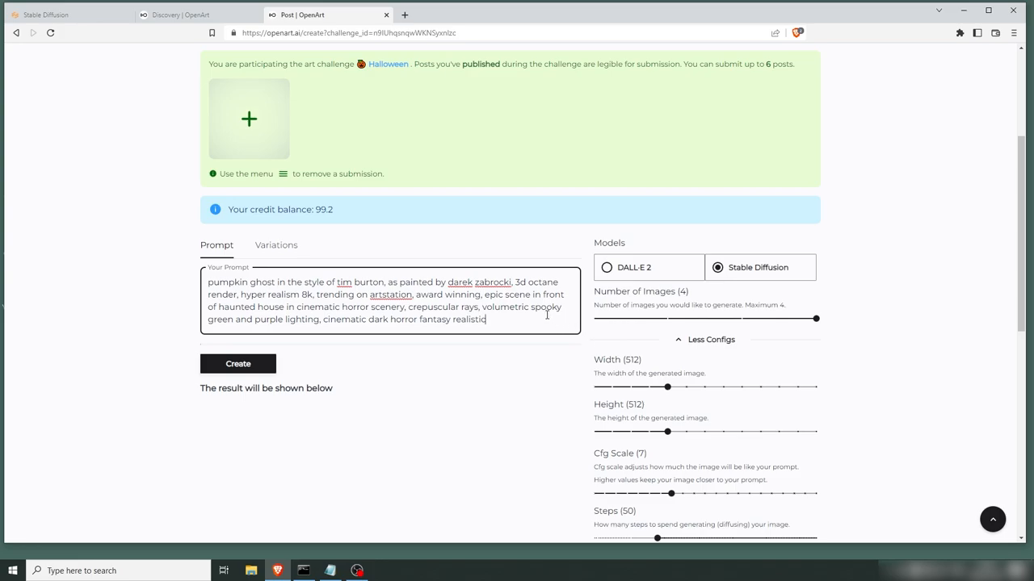
pyautogui.scroll(-3)
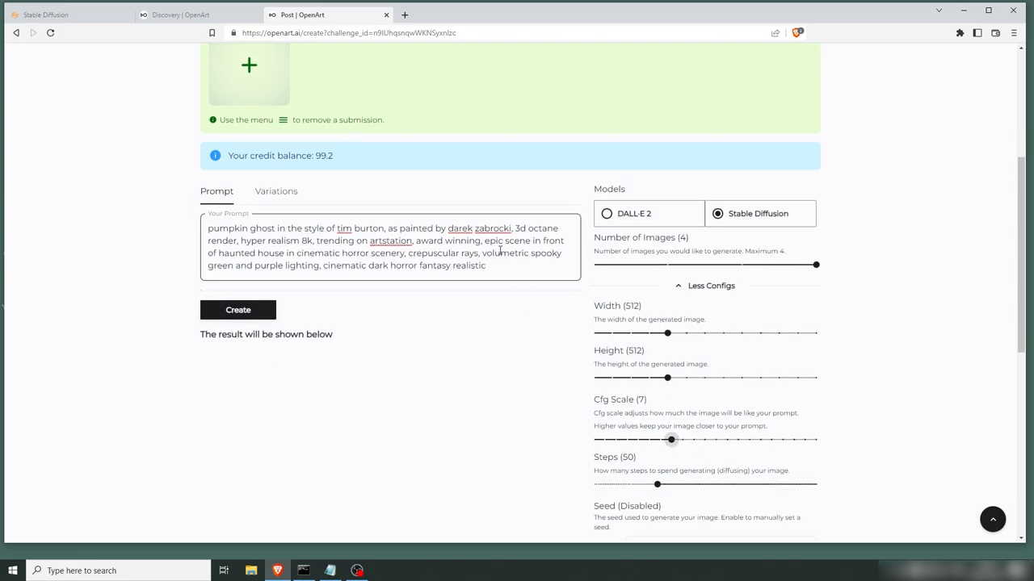
# Generate the pumpkin ghost batch and step through all four enlarged results
pyautogui.click(237, 310)
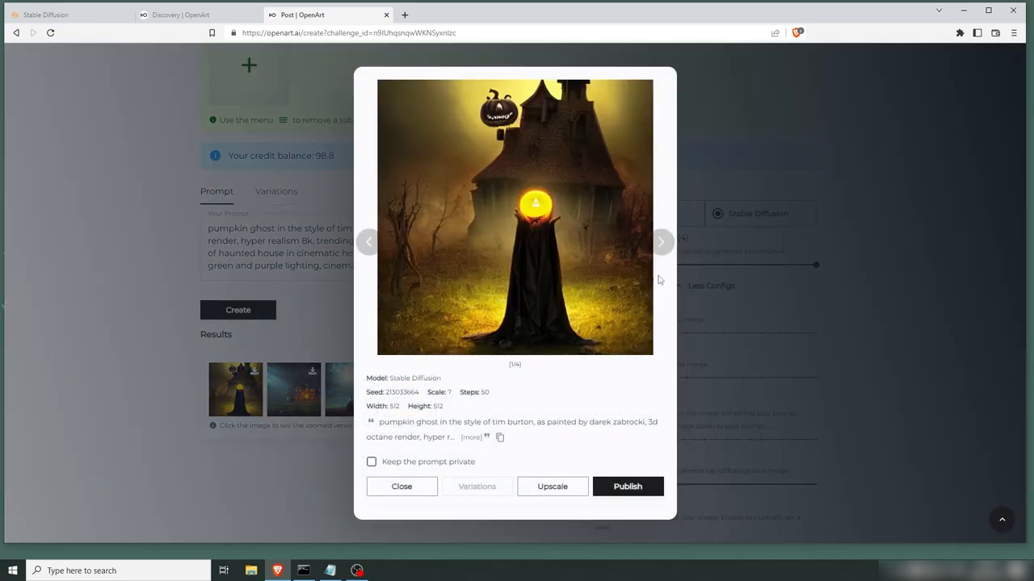
pyautogui.click(660, 242)
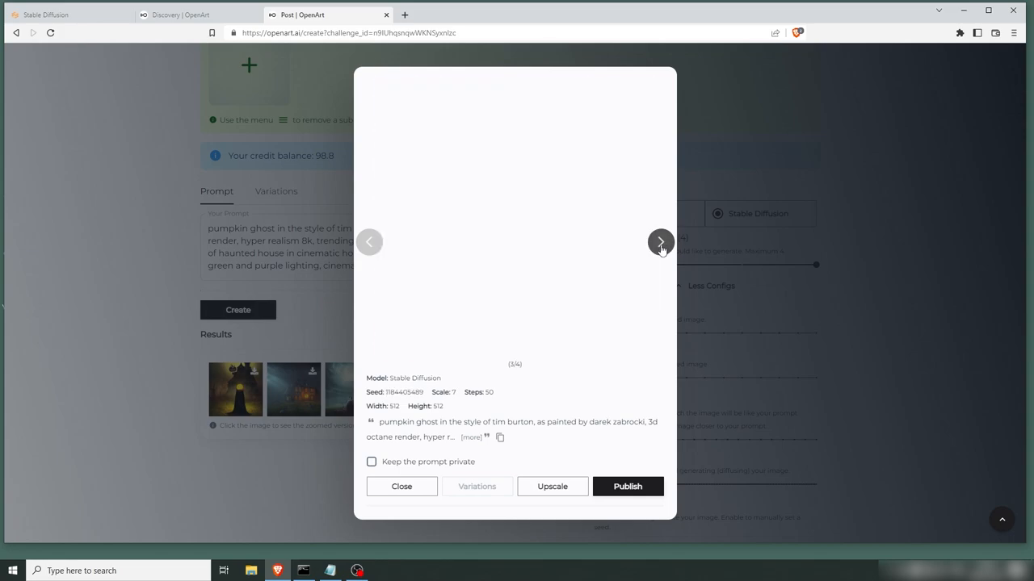
pyautogui.click(660, 242)
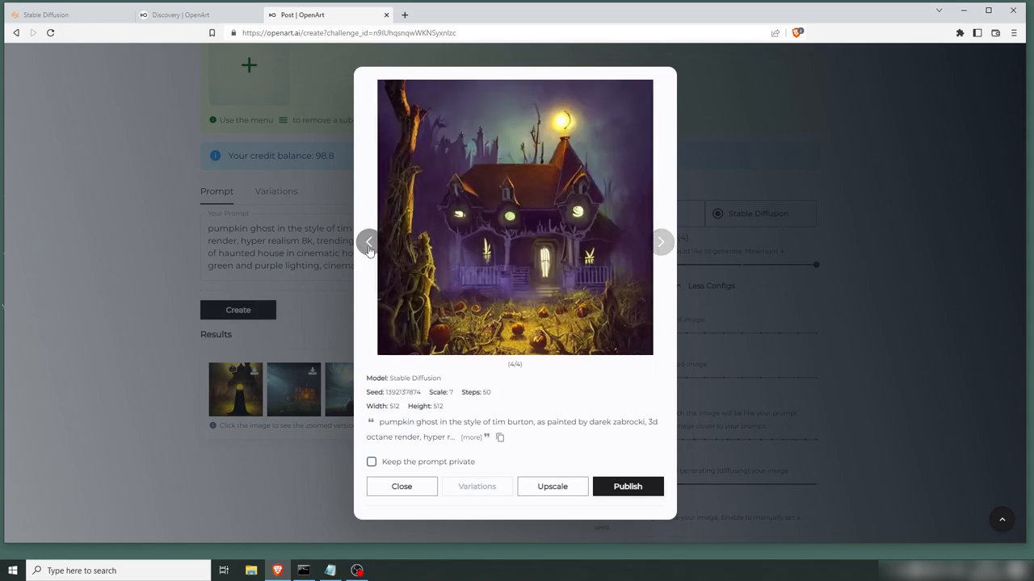
pyautogui.click(368, 242)
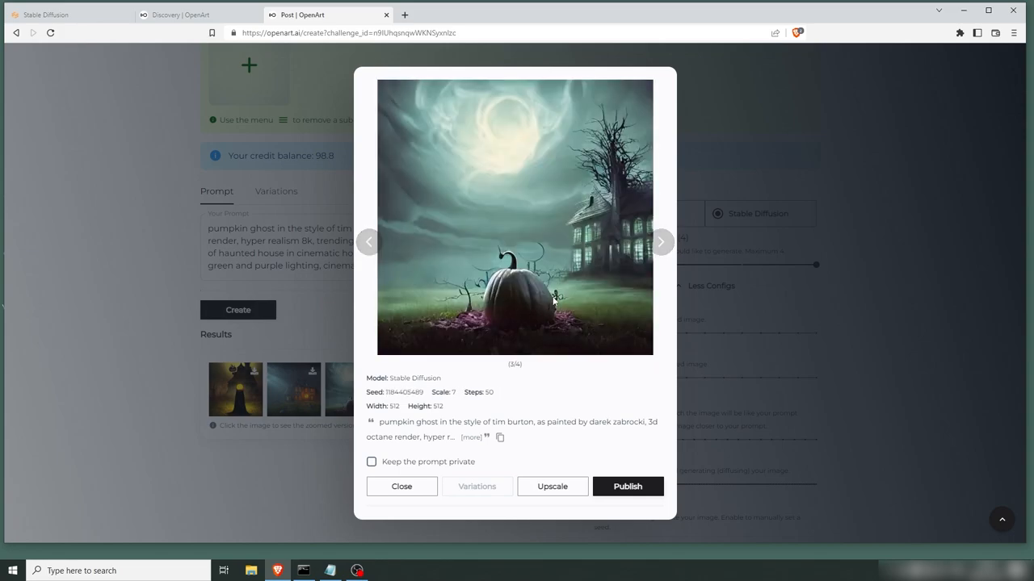
pyautogui.click(400, 486)
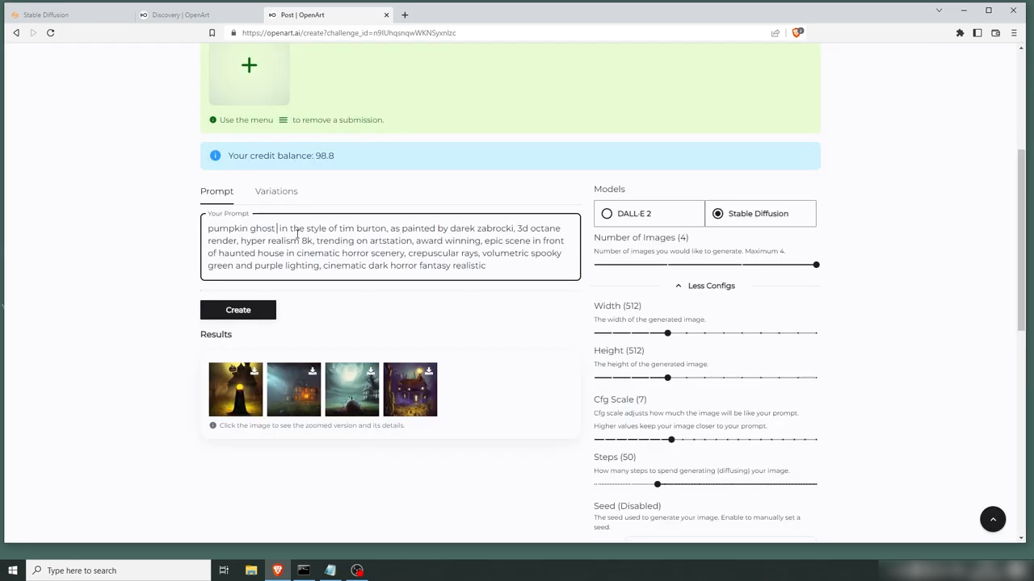
# Append 'with flaming eyes' to the prompt, submit the moonlit pumpkin to the challenge, and generate again
pyautogui.write('with flaming eyes')
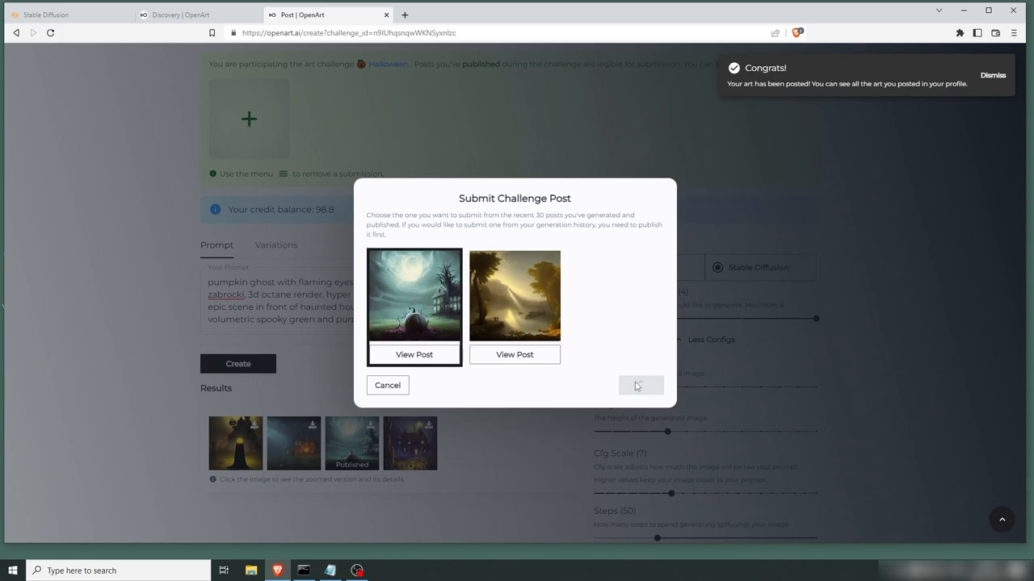
pyautogui.click(639, 384)
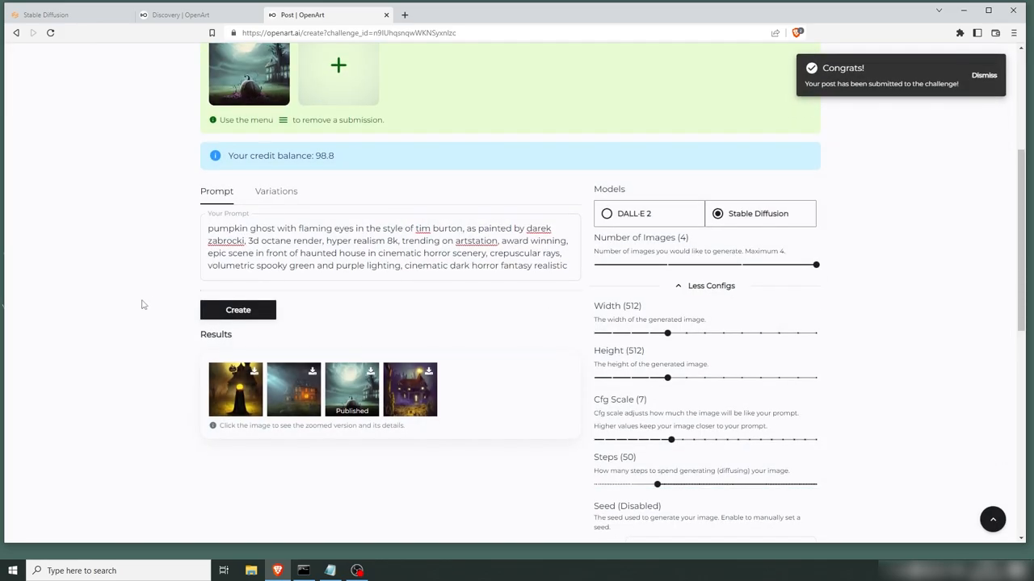
pyautogui.click(237, 310)
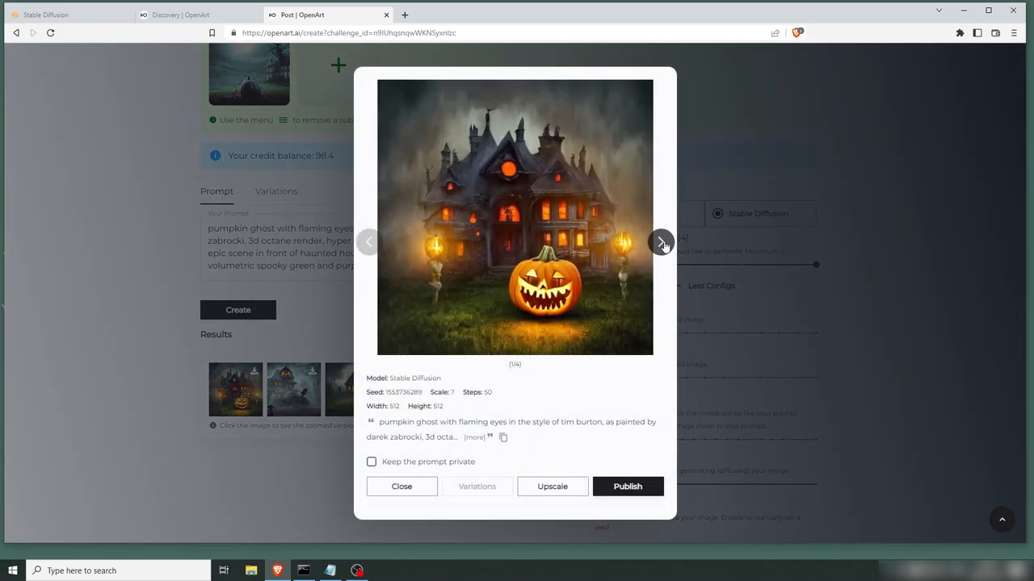
# Browse the four flaming-eyes pumpkin ghost results enlarged and return to the create page
pyautogui.click(662, 243)
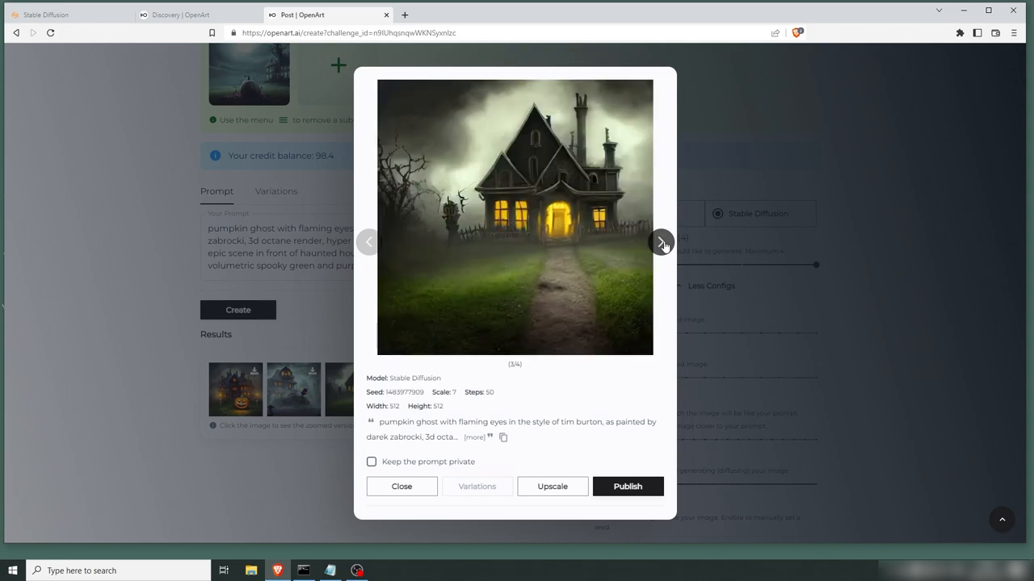
pyautogui.click(662, 242)
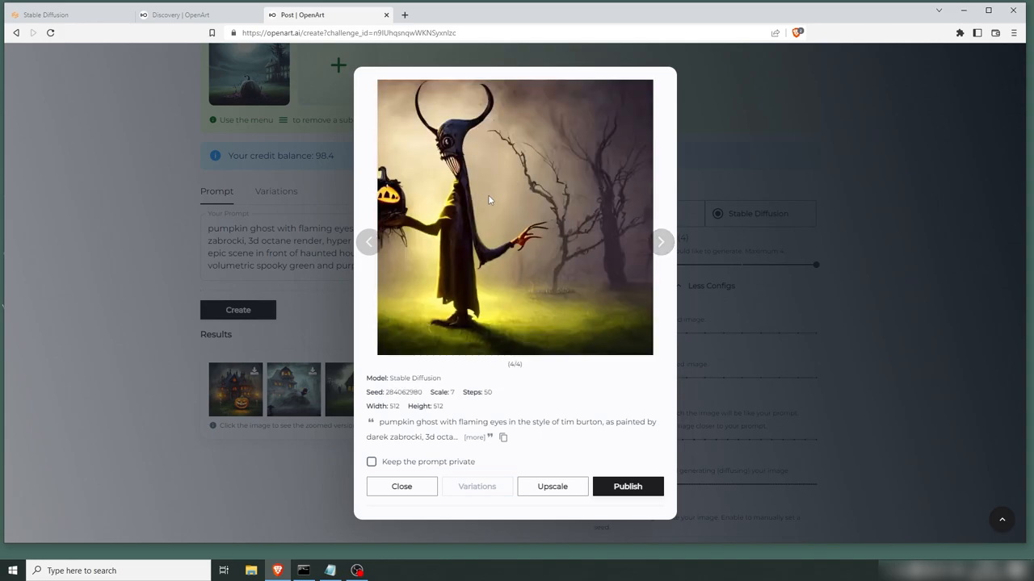
pyautogui.click(368, 242)
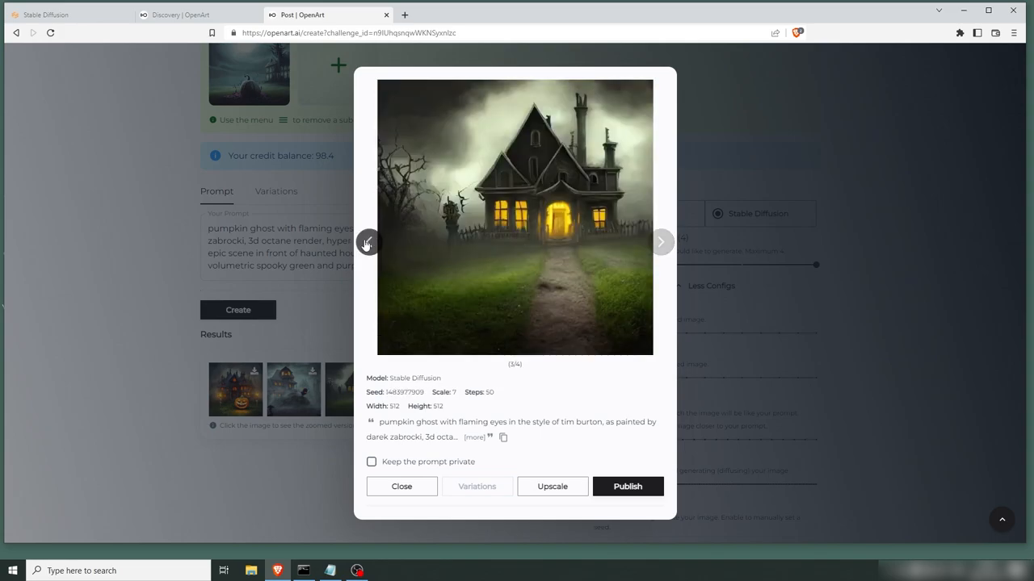
pyautogui.click(368, 242)
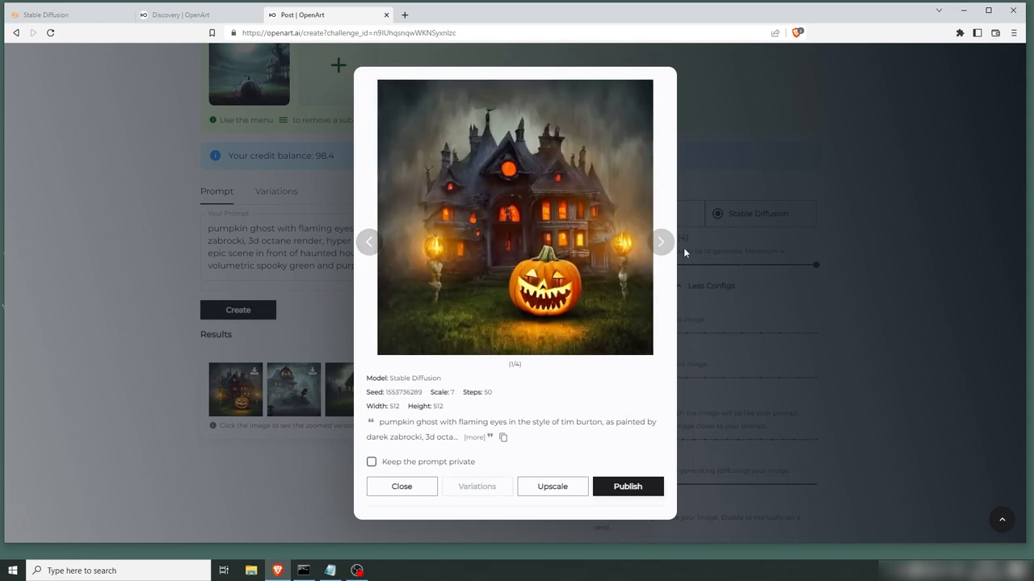
pyautogui.click(400, 486)
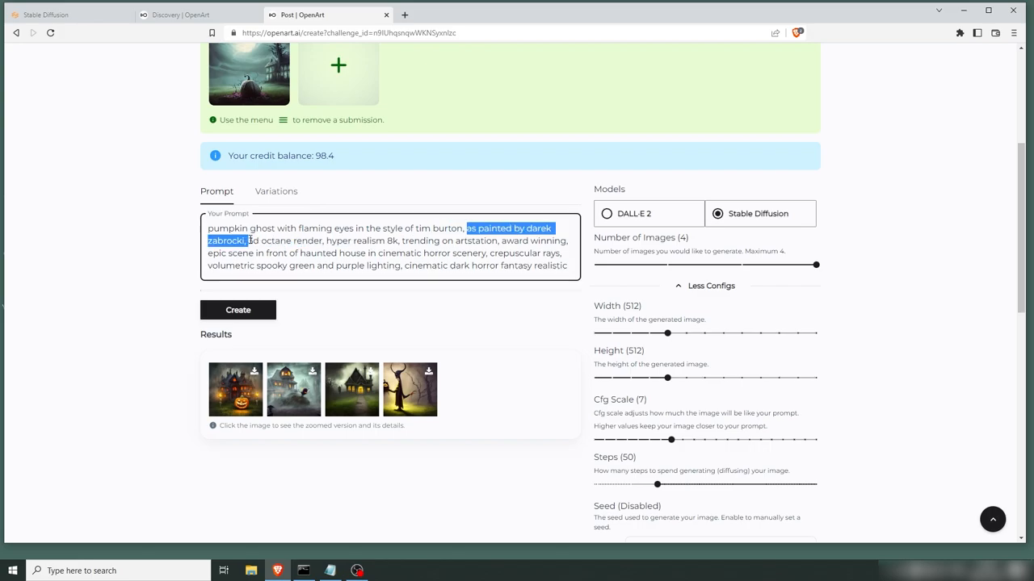
# Drop the Darek Zabrocki phrase, generate a new pumpkin ghost batch, and review all four results
pyautogui.press('Delete')
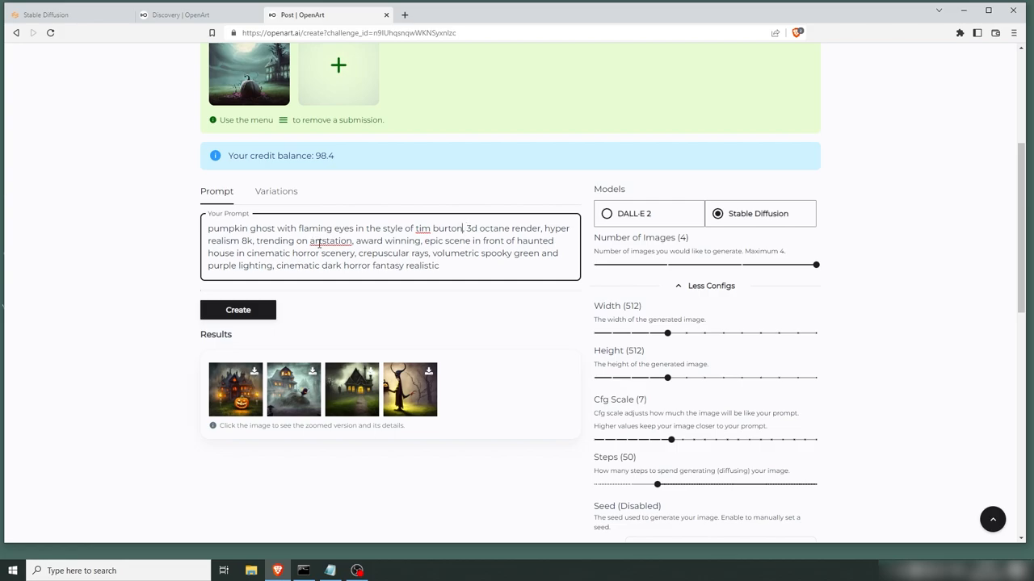
pyautogui.click(237, 310)
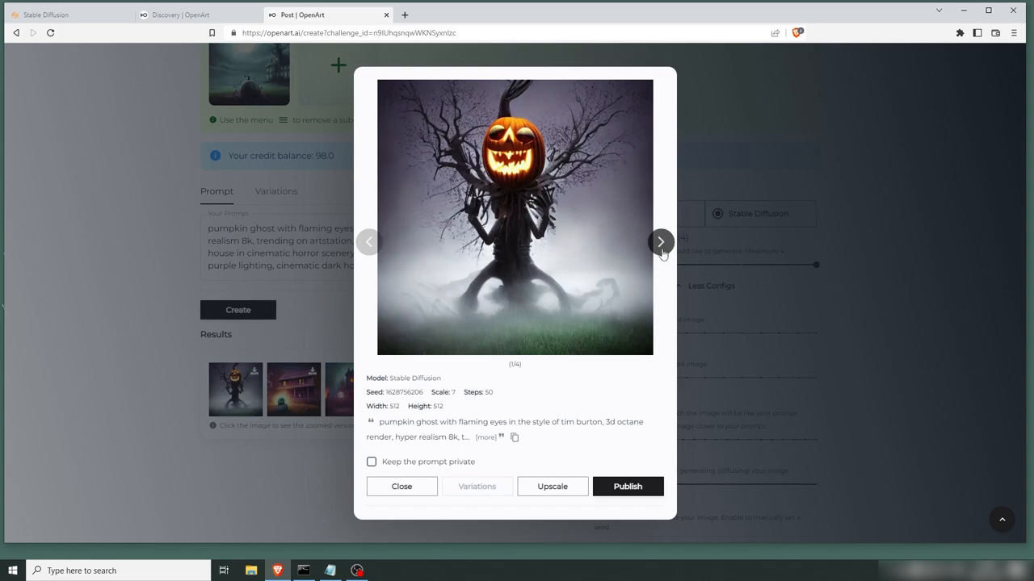
pyautogui.click(661, 242)
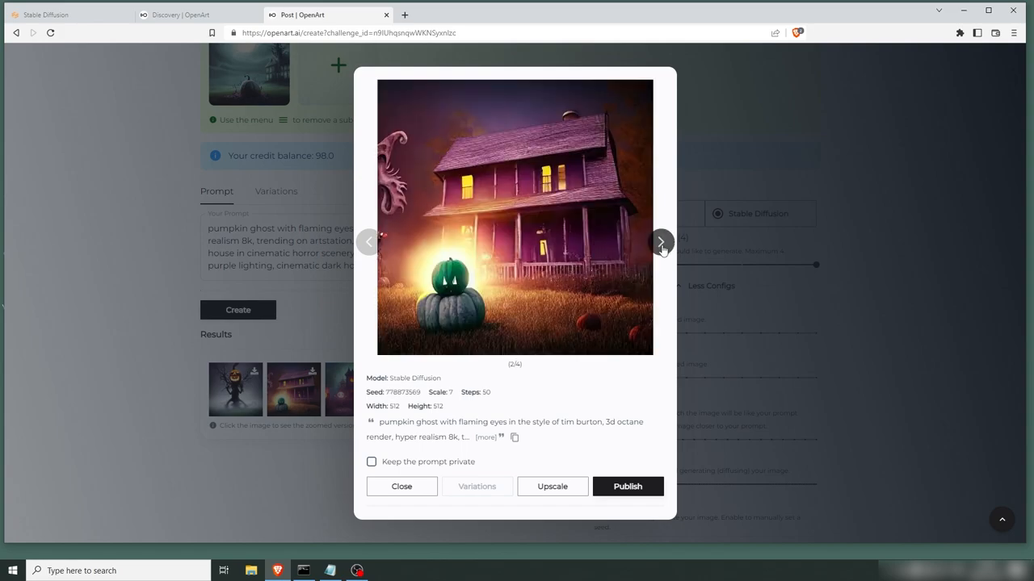
pyautogui.click(660, 242)
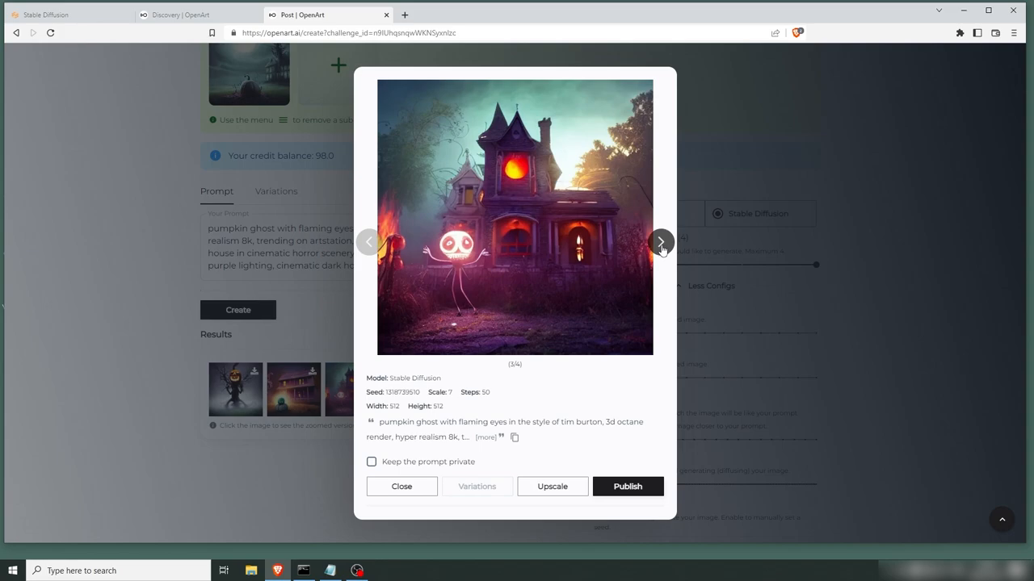
pyautogui.click(660, 242)
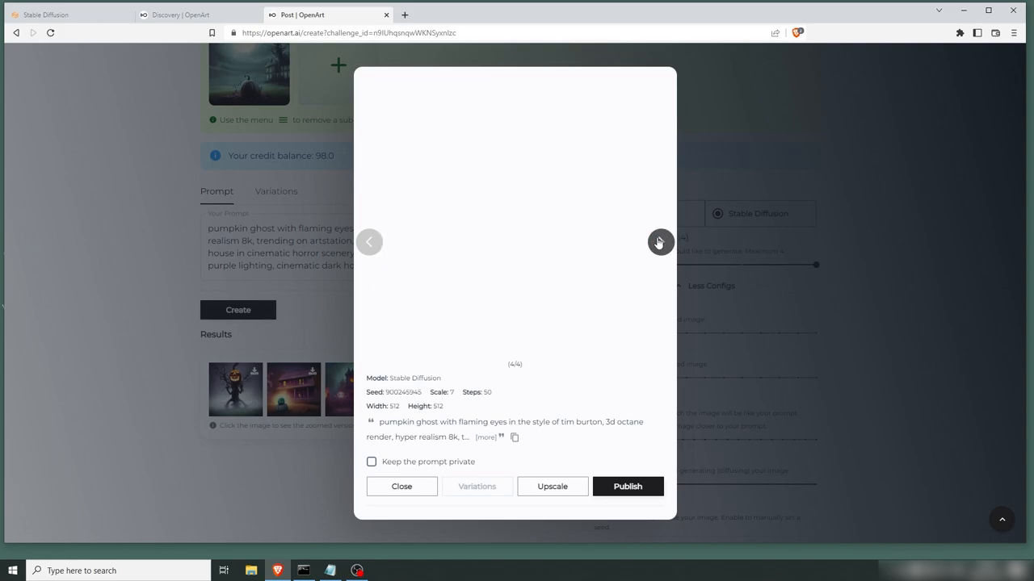
pyautogui.click(660, 242)
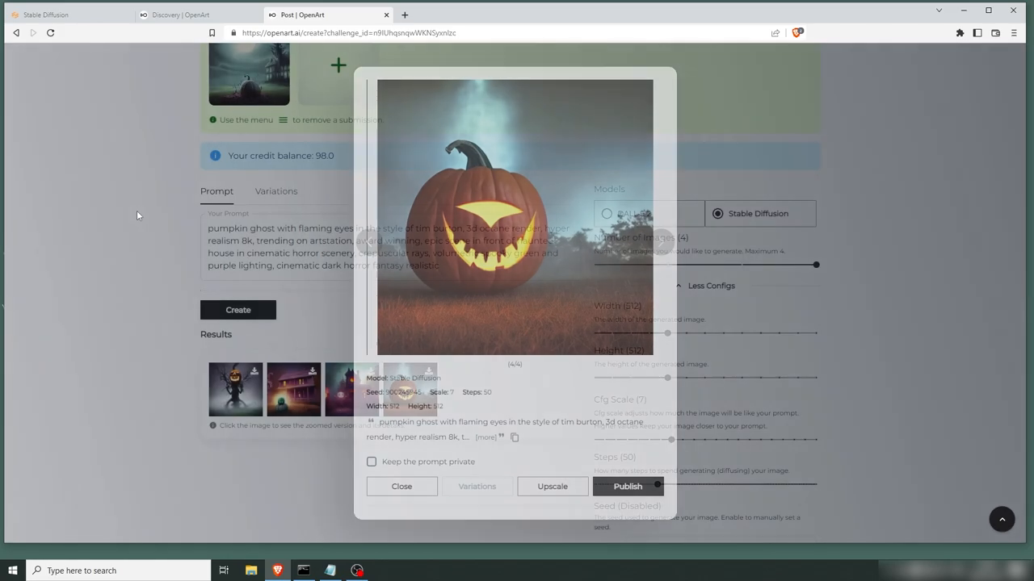
# Rewrite the prompt subject as 'ghost wizard with flaming eyes casting spells'
pyautogui.click(401, 486)
pyautogui.write(' wizard')
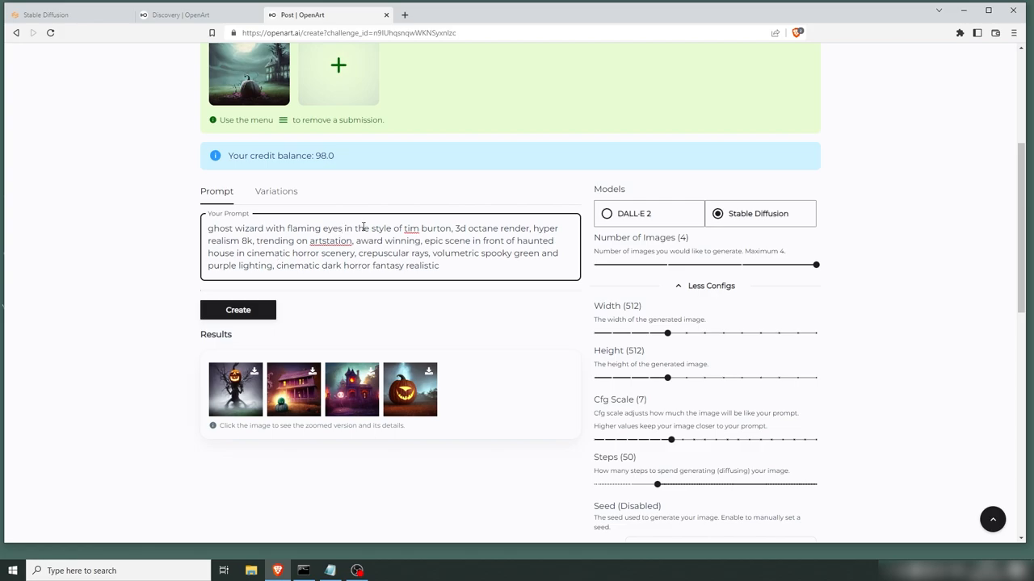
pyautogui.write('casting spells')
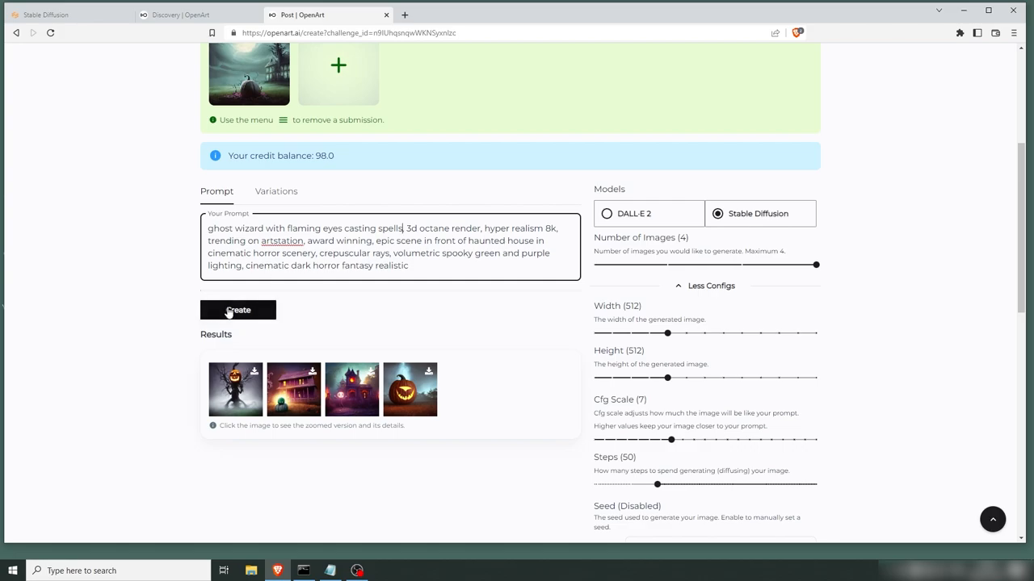
# Generate the ghost wizard batch and view each of the four results enlarged
pyautogui.click(237, 310)
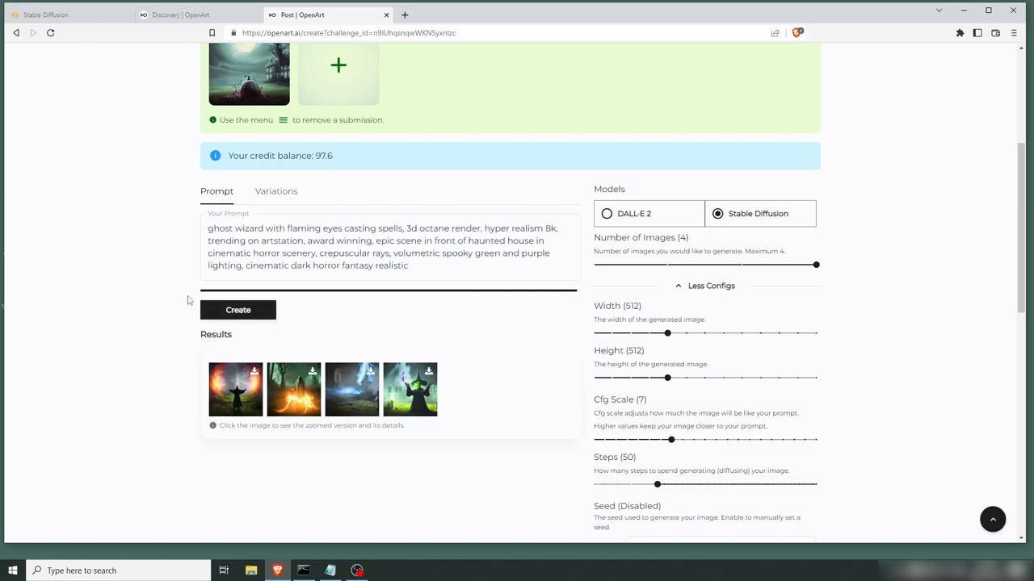
pyautogui.moveTo(239, 396)
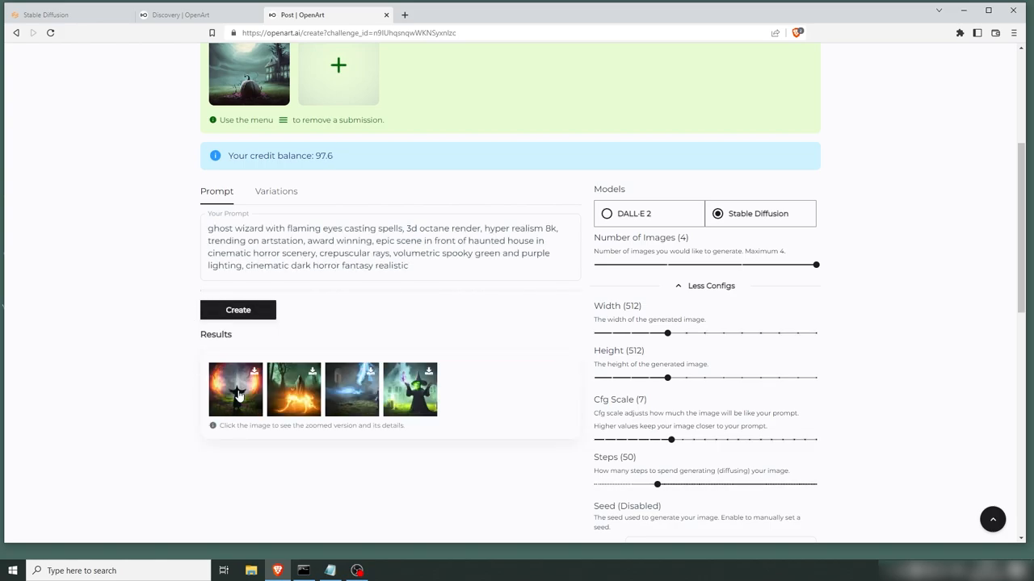
pyautogui.click(236, 389)
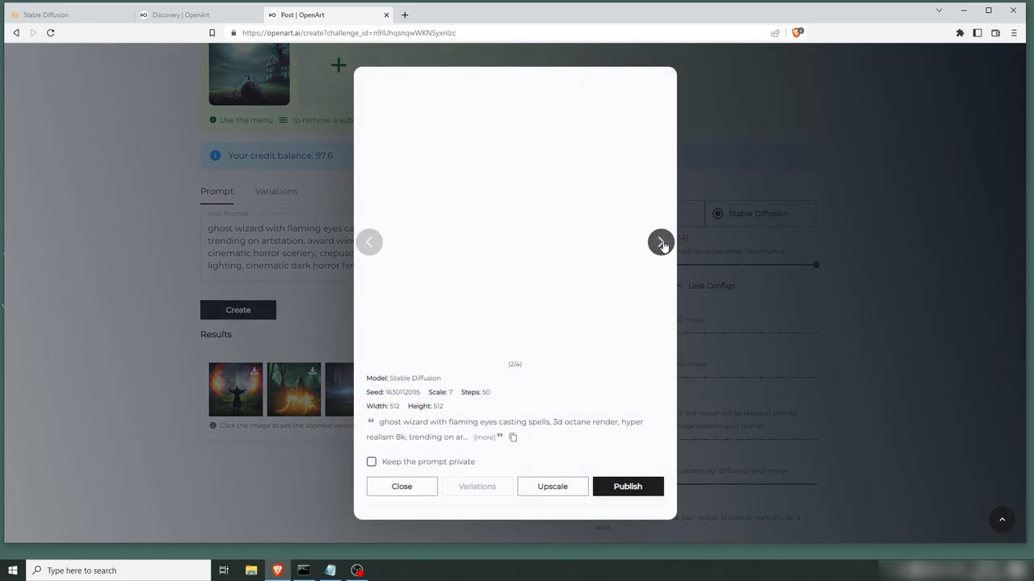
pyautogui.click(662, 243)
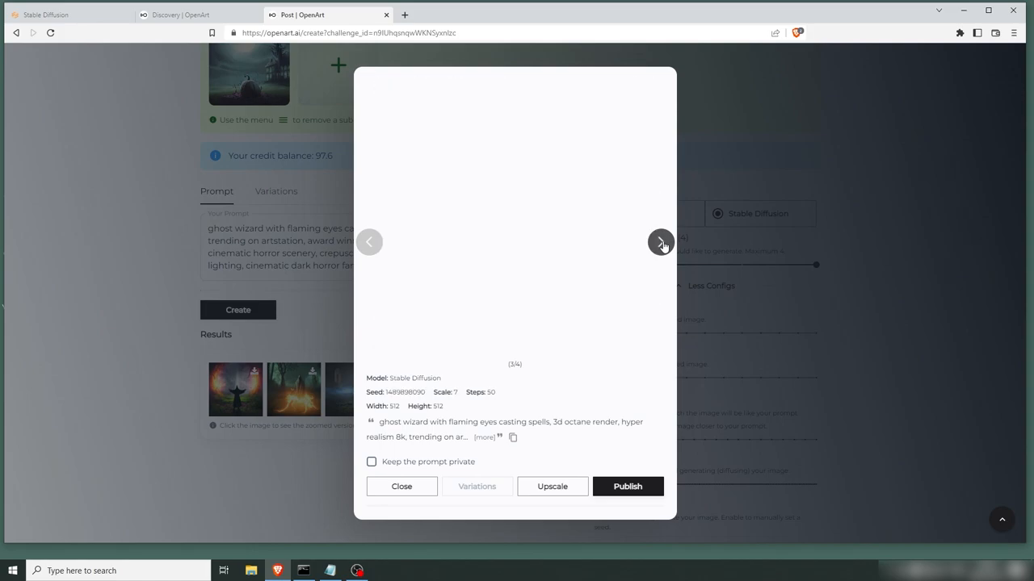
pyautogui.click(662, 242)
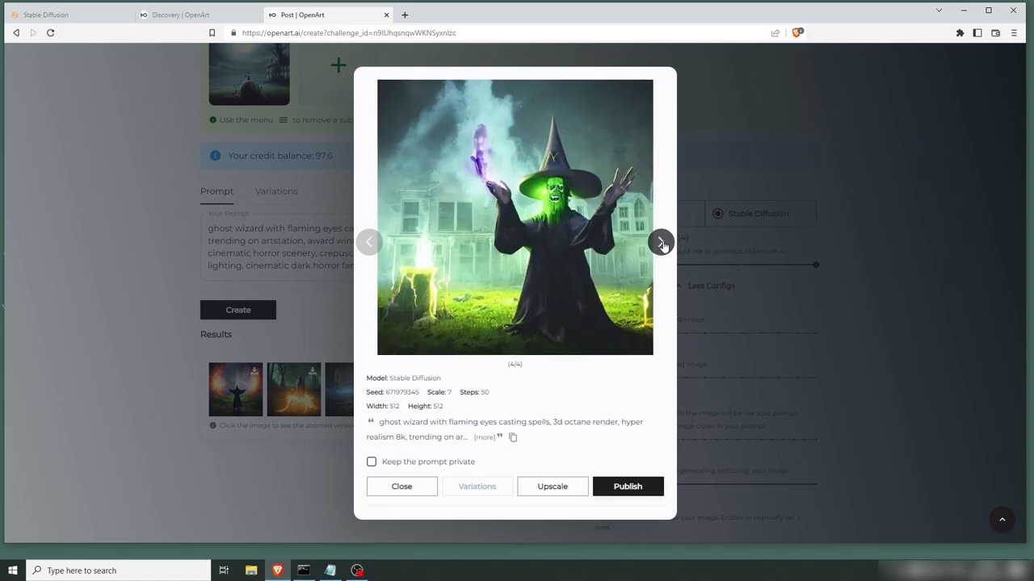
pyautogui.click(401, 486)
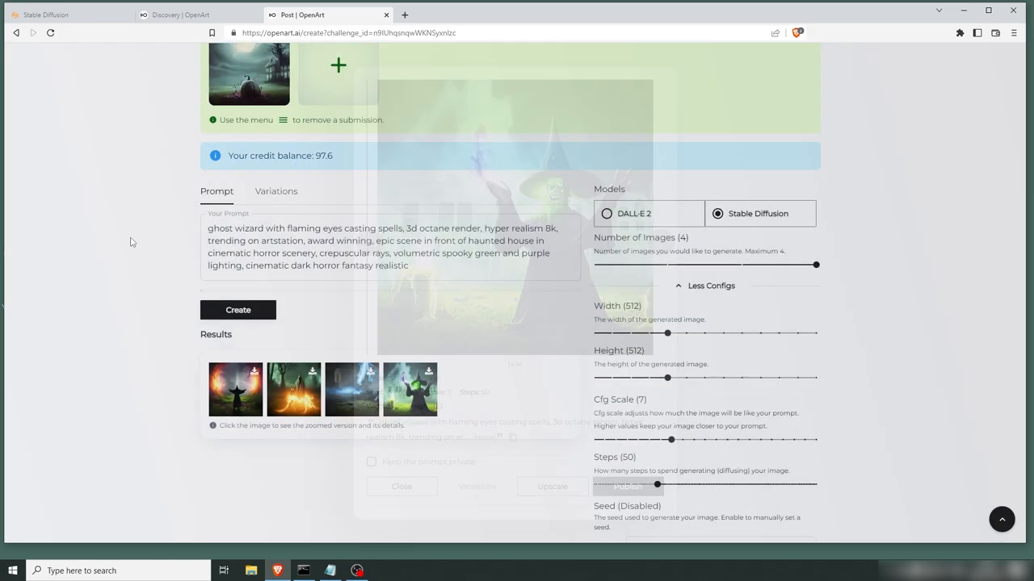
pyautogui.click(400, 486)
pyautogui.write(', conceptart, digitalpainting, darek zabrocki')
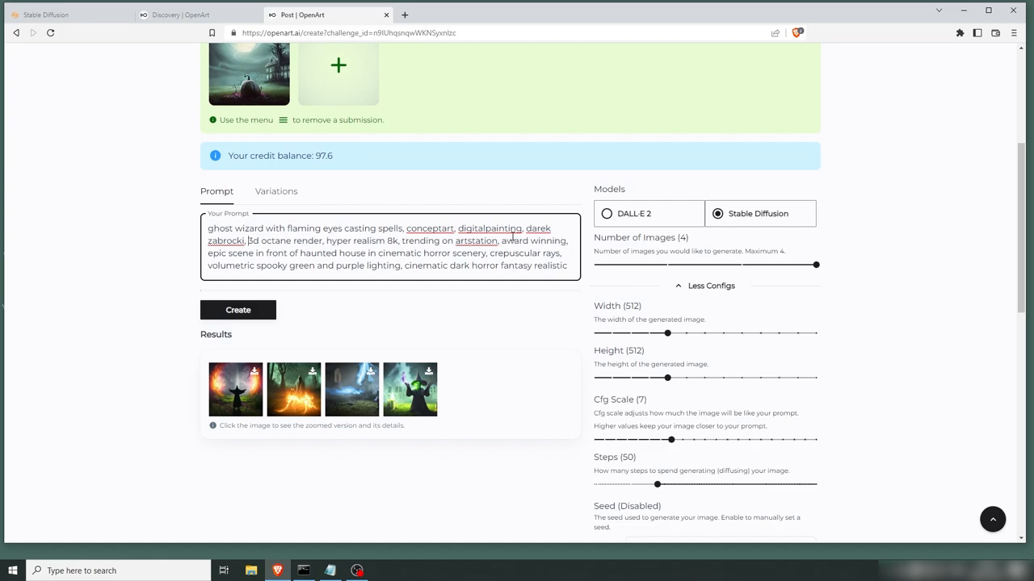
# Delete the 'hyper realism 8k' and 3d octane render terms from the wizard prompt
pyautogui.doubleClick(284, 240)
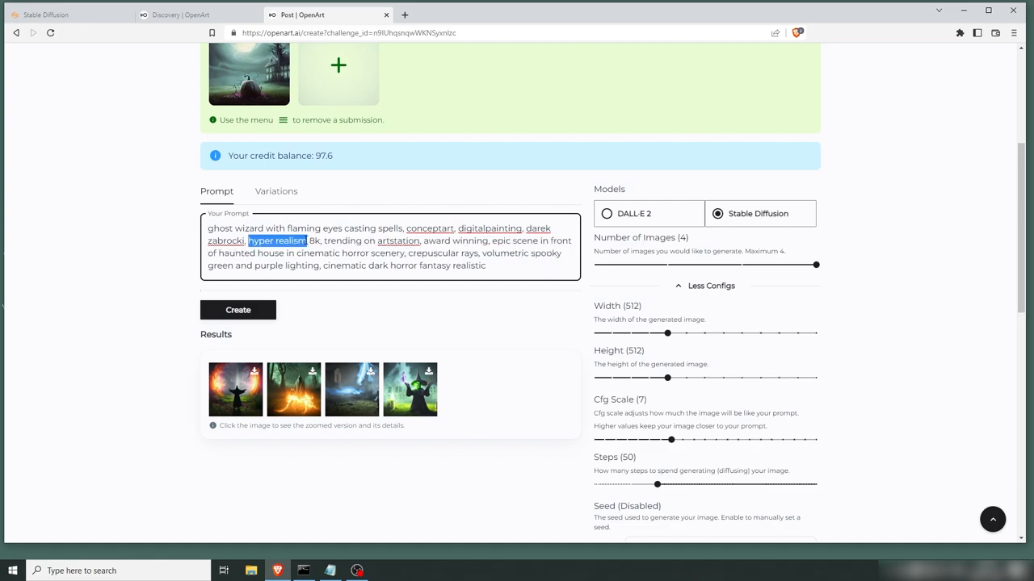
pyautogui.press('Delete')
pyautogui.write(' halloween')
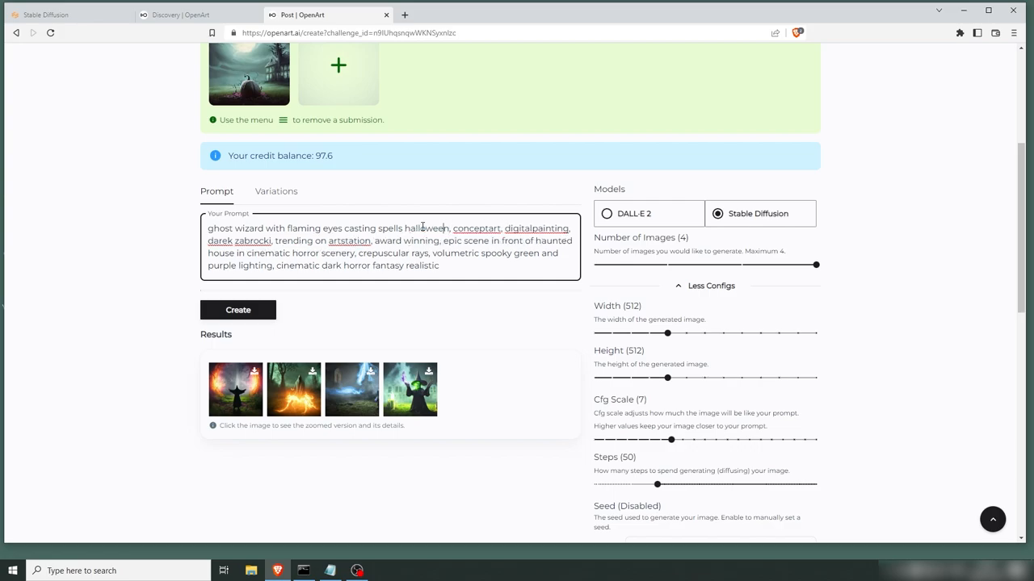
# Generate four halloween ghost wizard images, browse them enlarged, and publish the third one
pyautogui.click(237, 311)
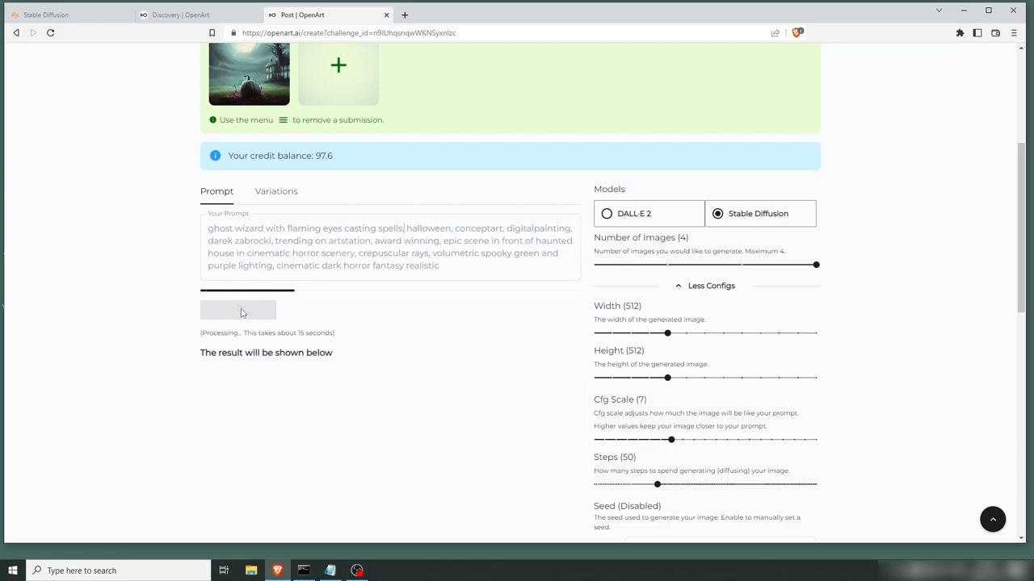
pyautogui.click(237, 310)
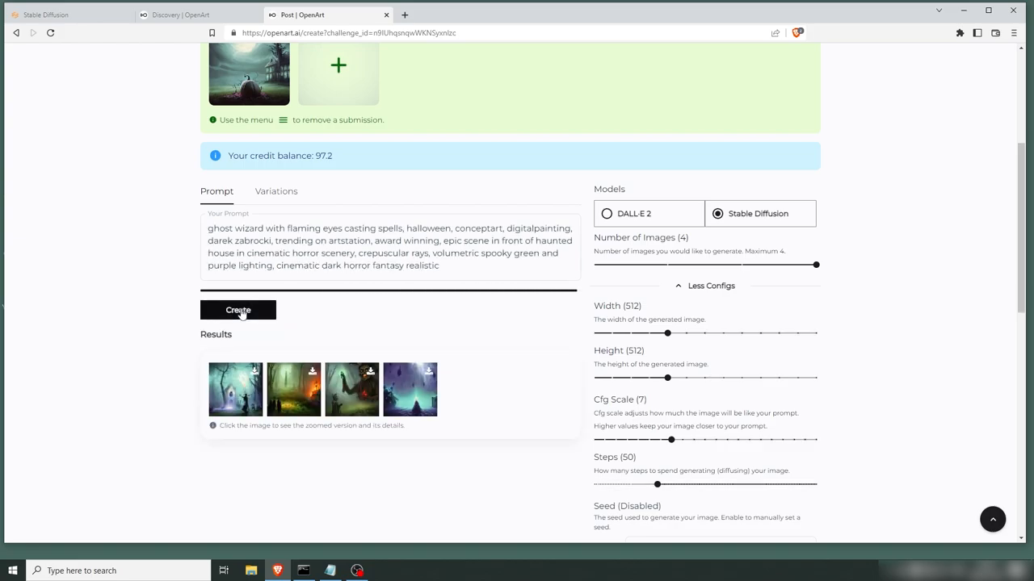
pyautogui.click(235, 389)
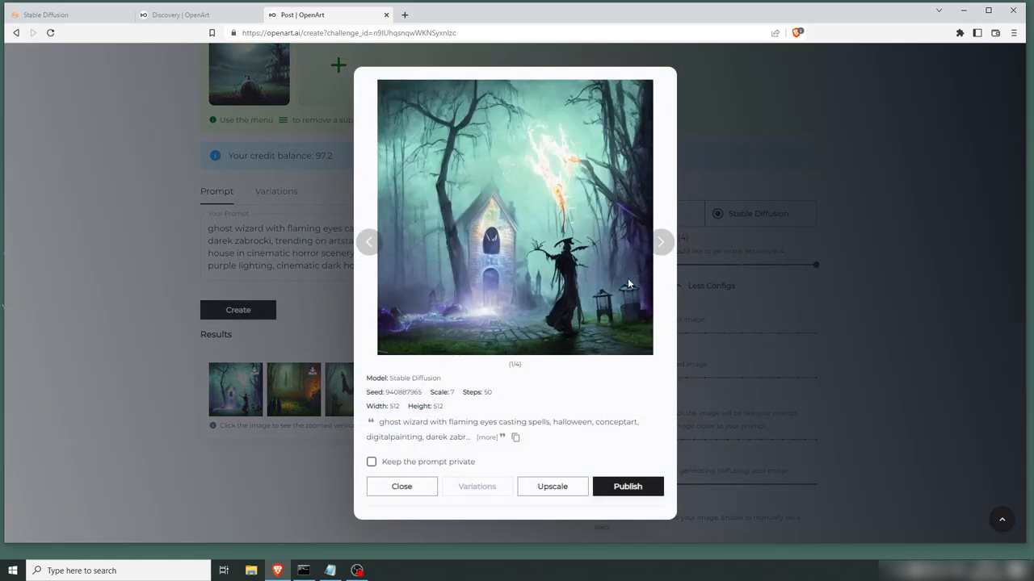
pyautogui.click(662, 242)
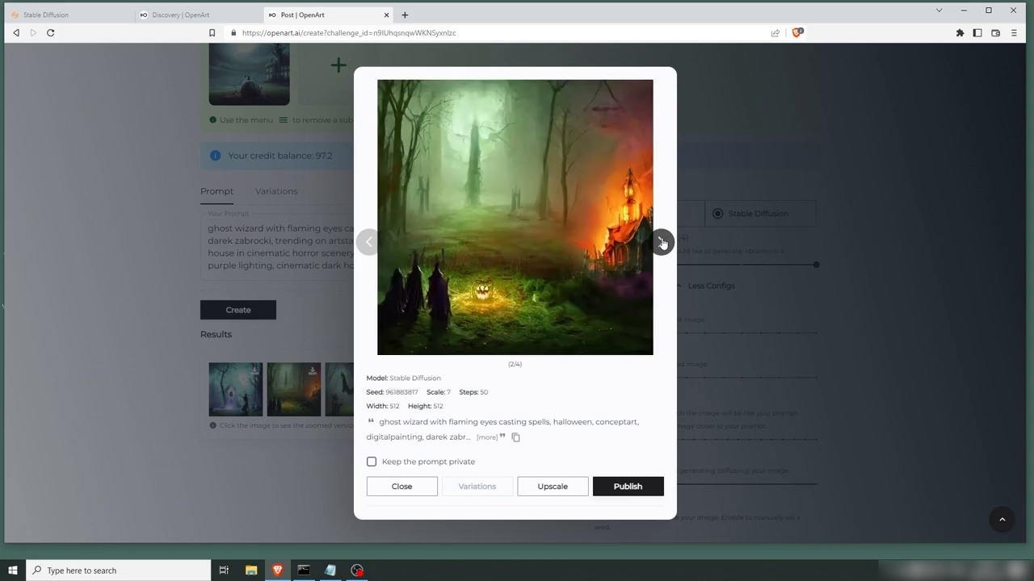
pyautogui.click(663, 242)
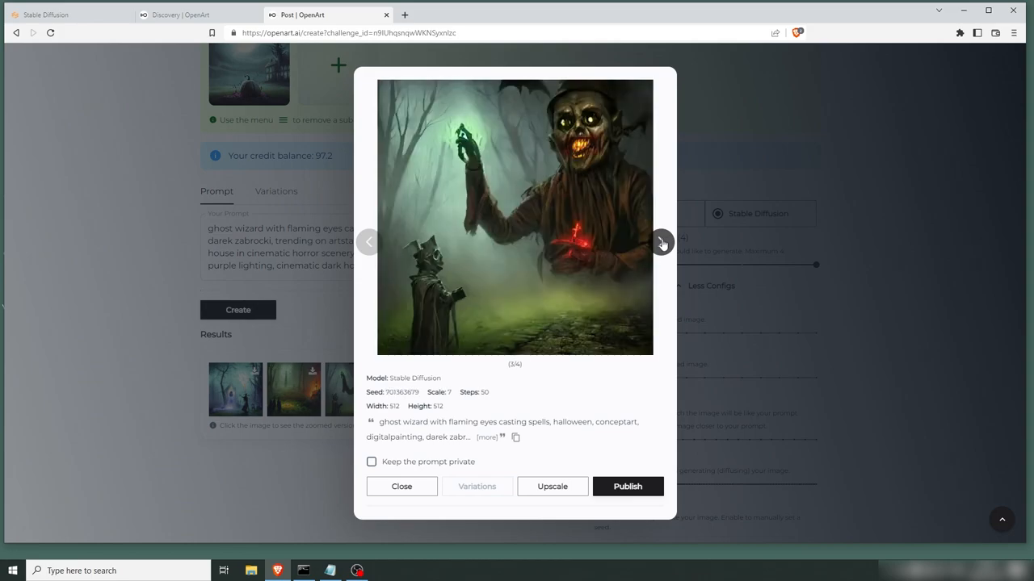
pyautogui.moveTo(614, 201)
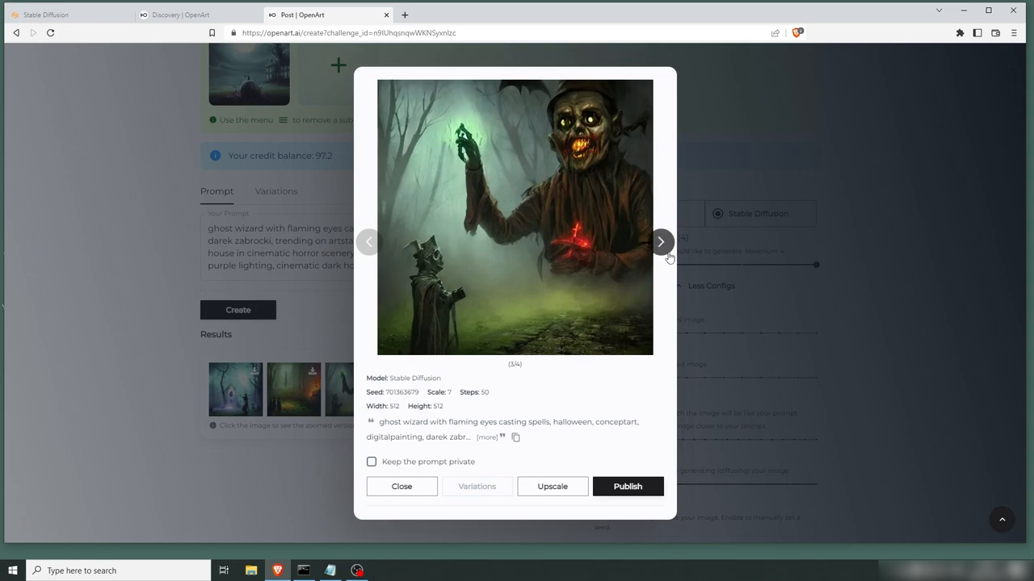
pyautogui.click(658, 242)
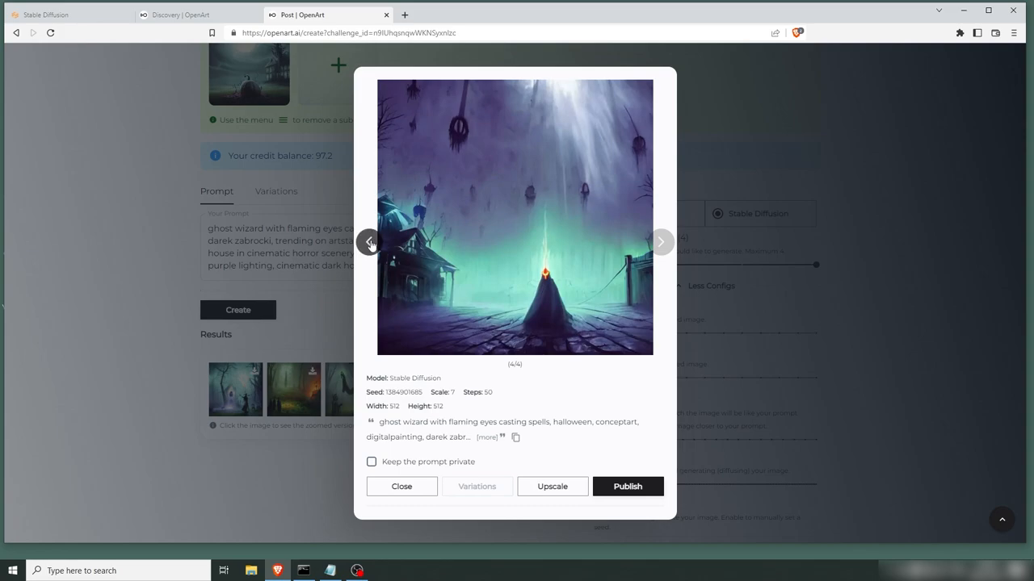
pyautogui.click(626, 486)
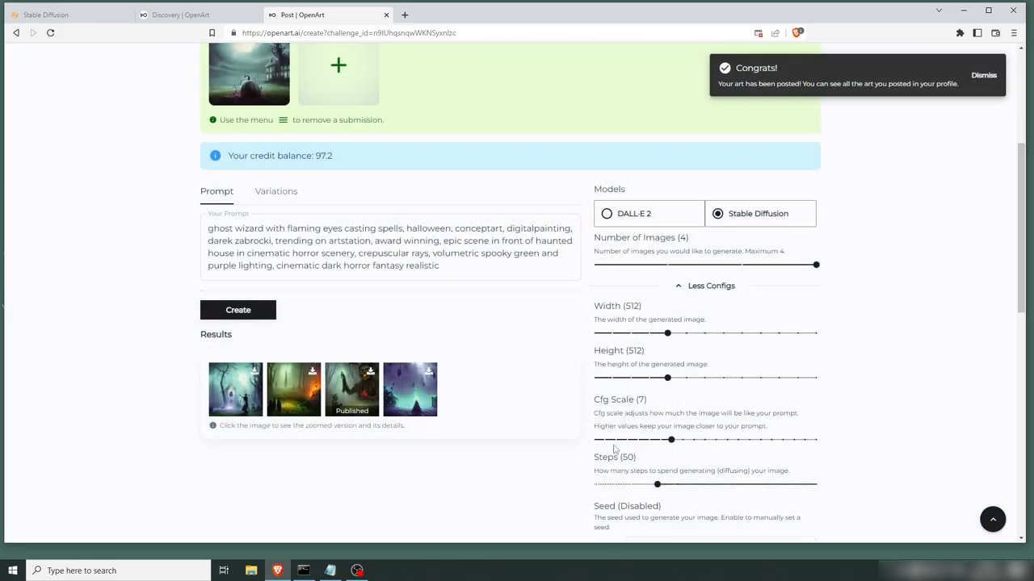
# Submit the published dark creature image as a second Halloween challenge entry
pyautogui.scroll(3)
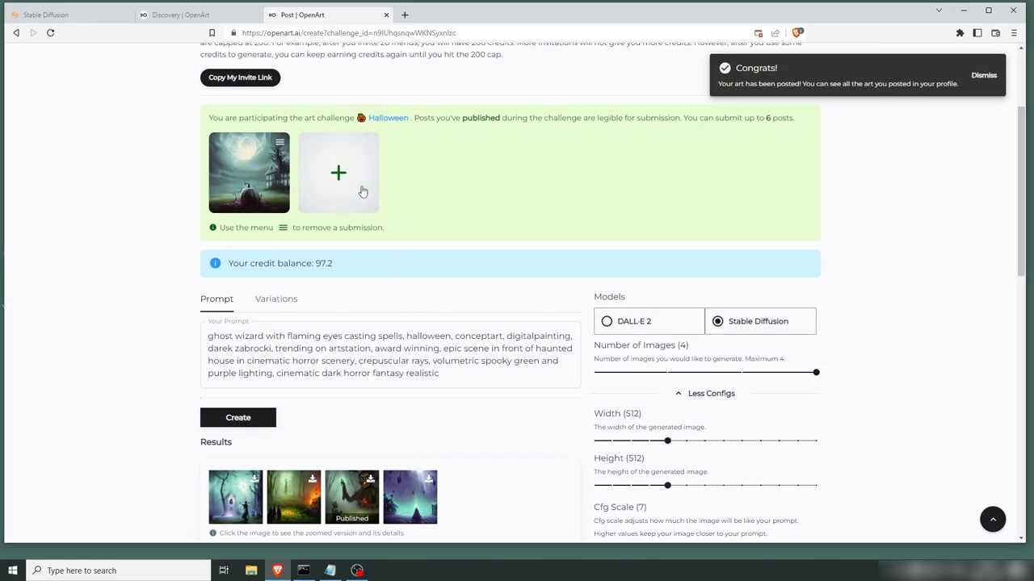
pyautogui.click(338, 173)
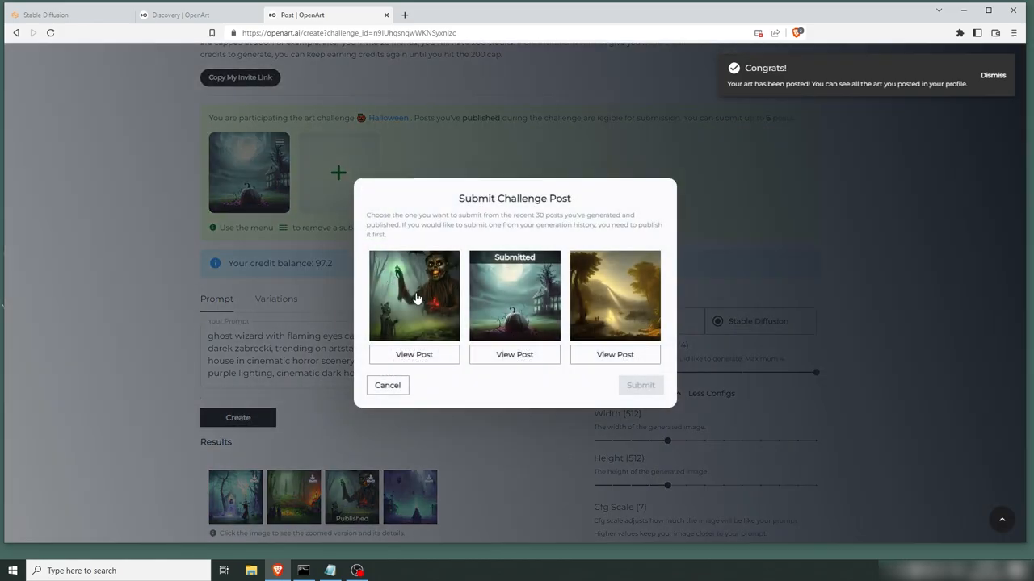
pyautogui.click(639, 385)
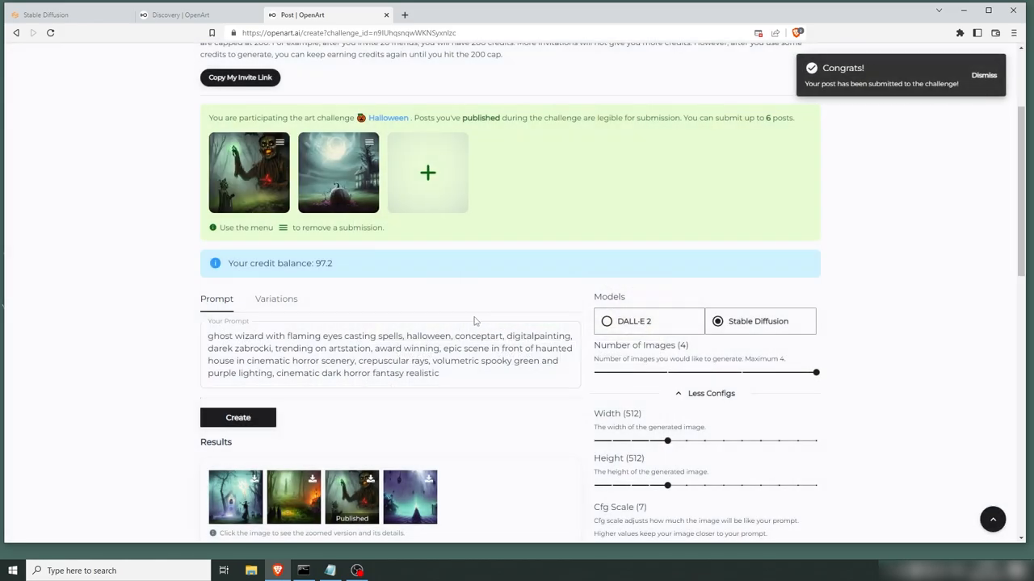
pyautogui.scroll(-3)
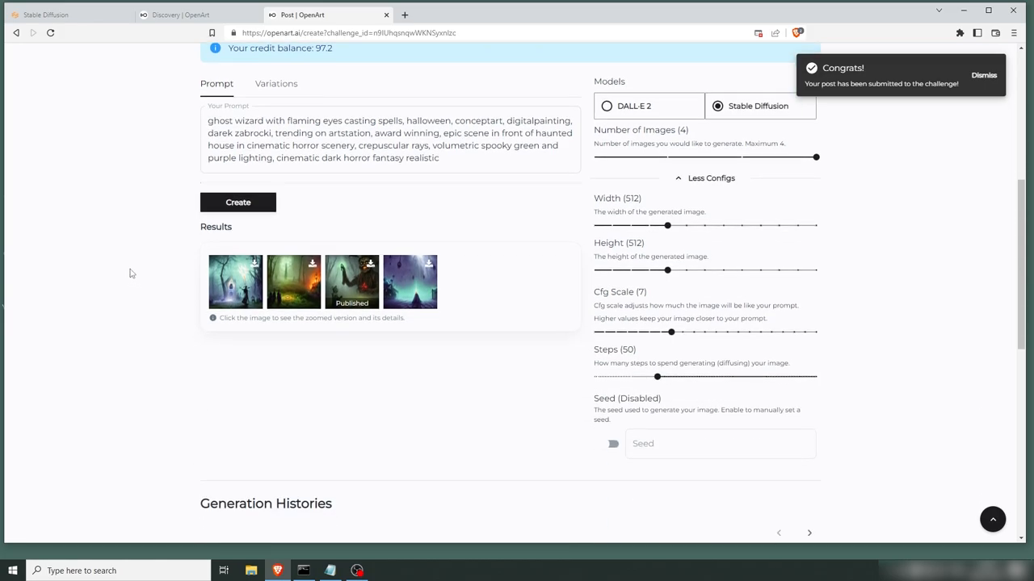
pyautogui.scroll(3)
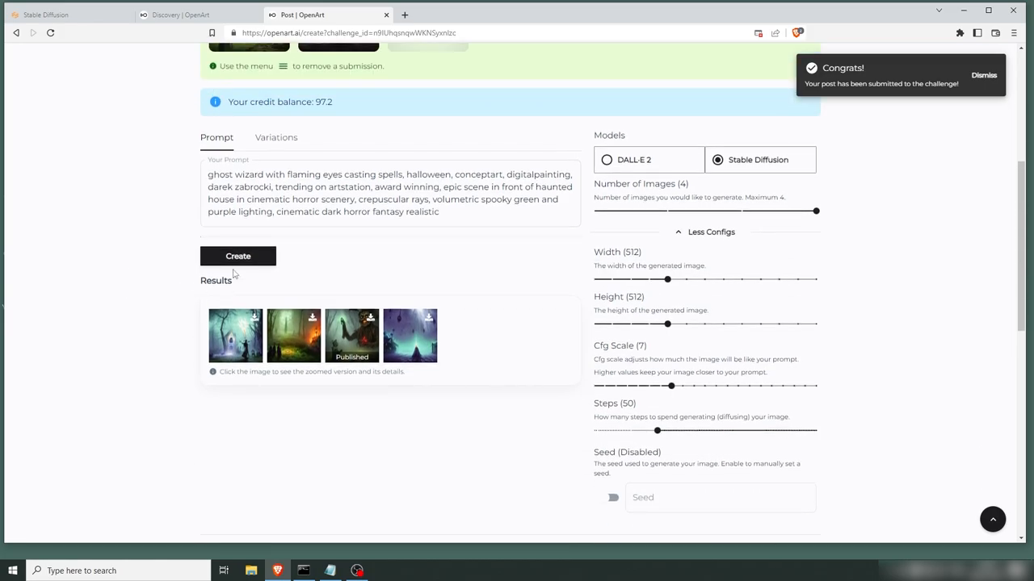
# Generate a new batch of ghost wizard images and enlarge one result
pyautogui.click(238, 255)
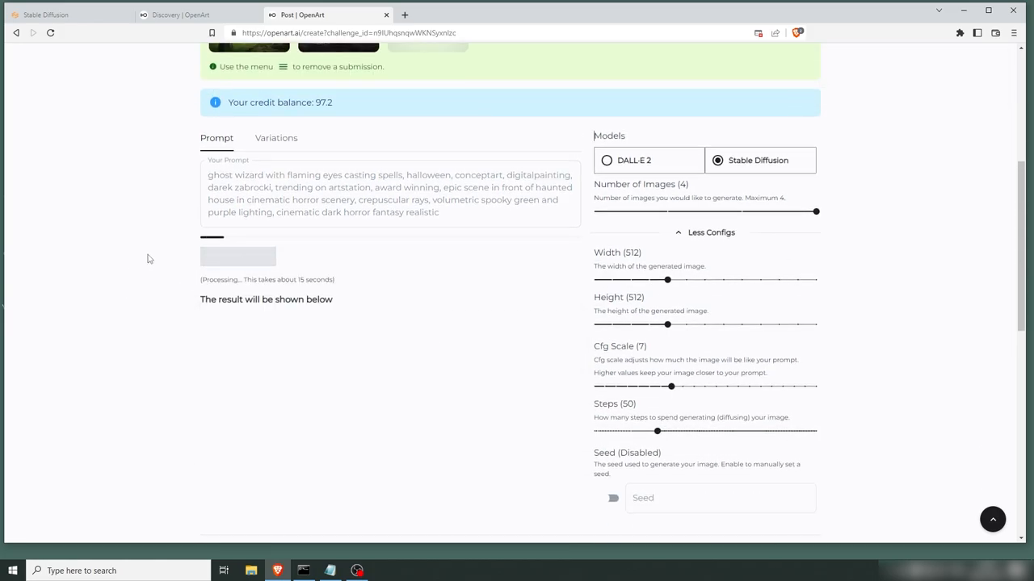
pyautogui.scroll(3)
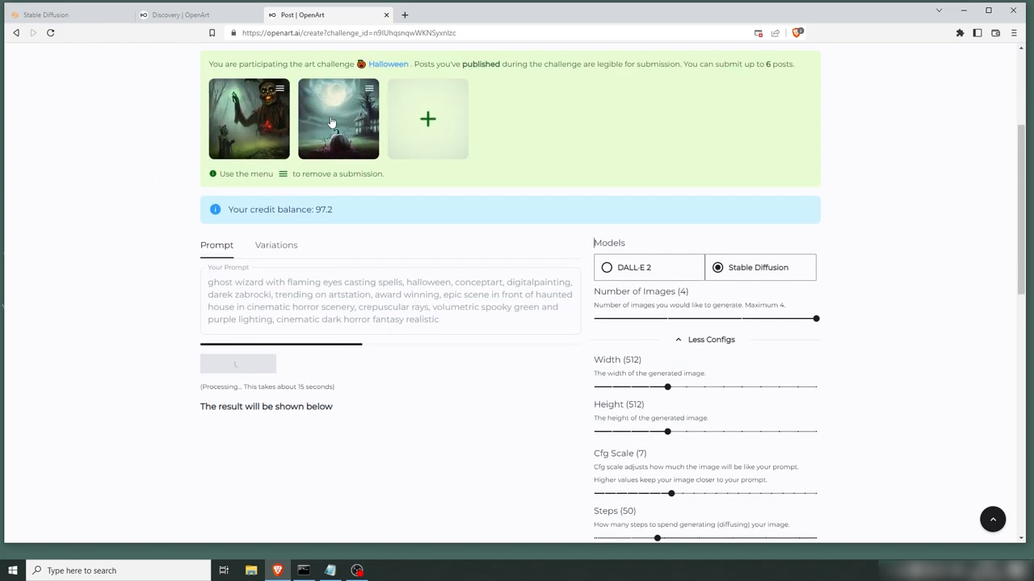
pyautogui.moveTo(130, 189)
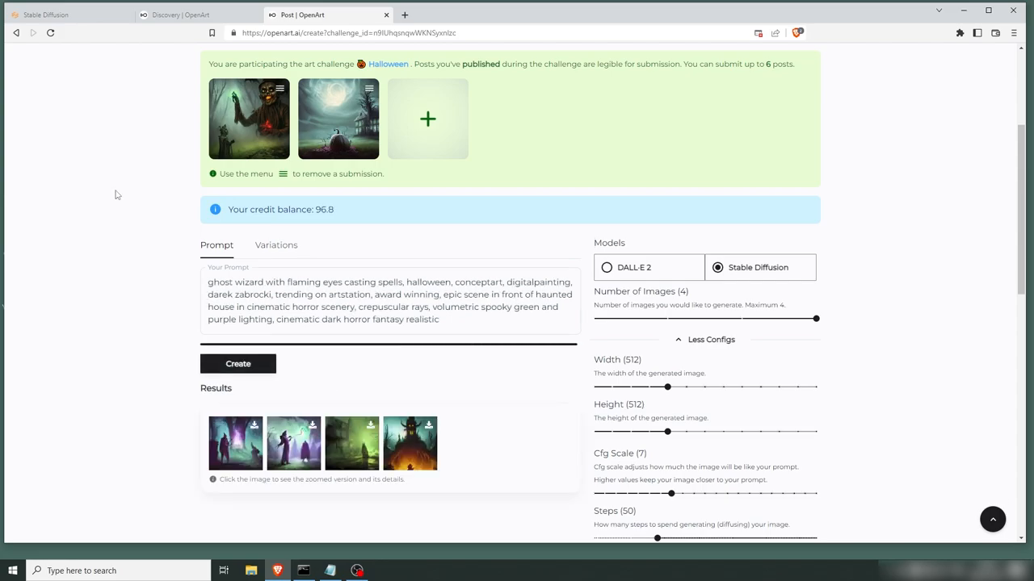
pyautogui.click(236, 442)
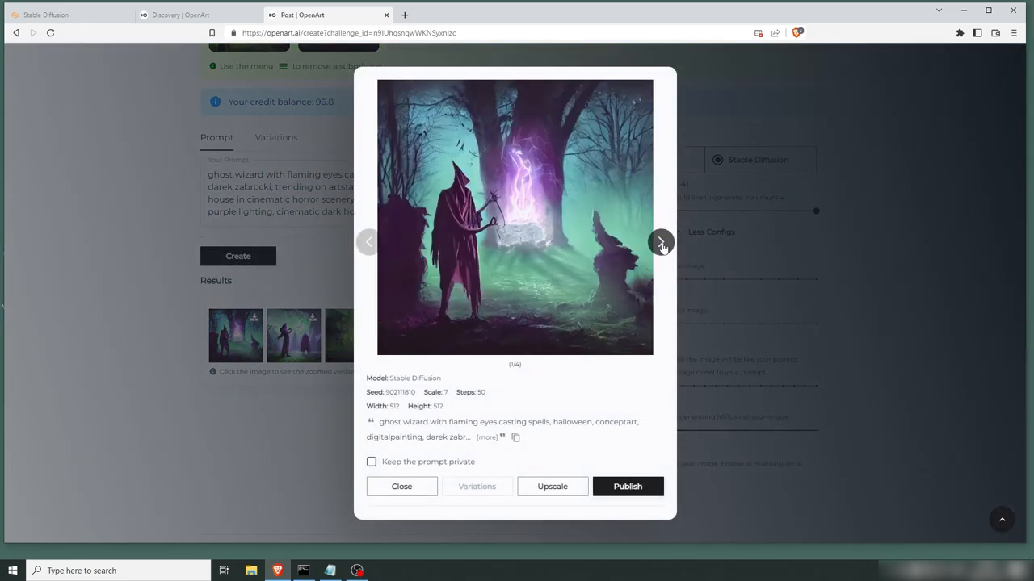
# Browse the batch to the fiery haunted tree image and publish it
pyautogui.click(662, 242)
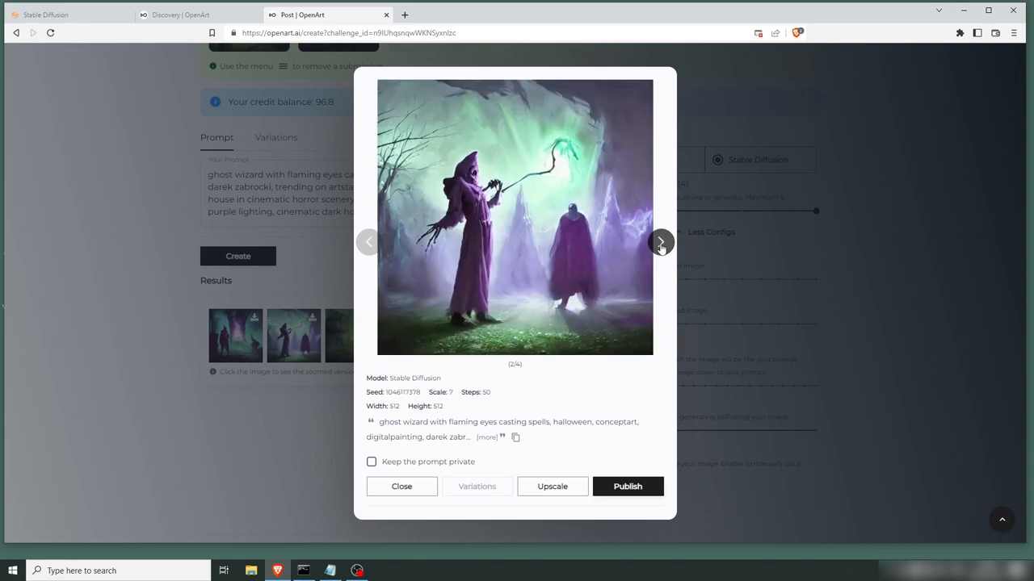
pyautogui.click(661, 242)
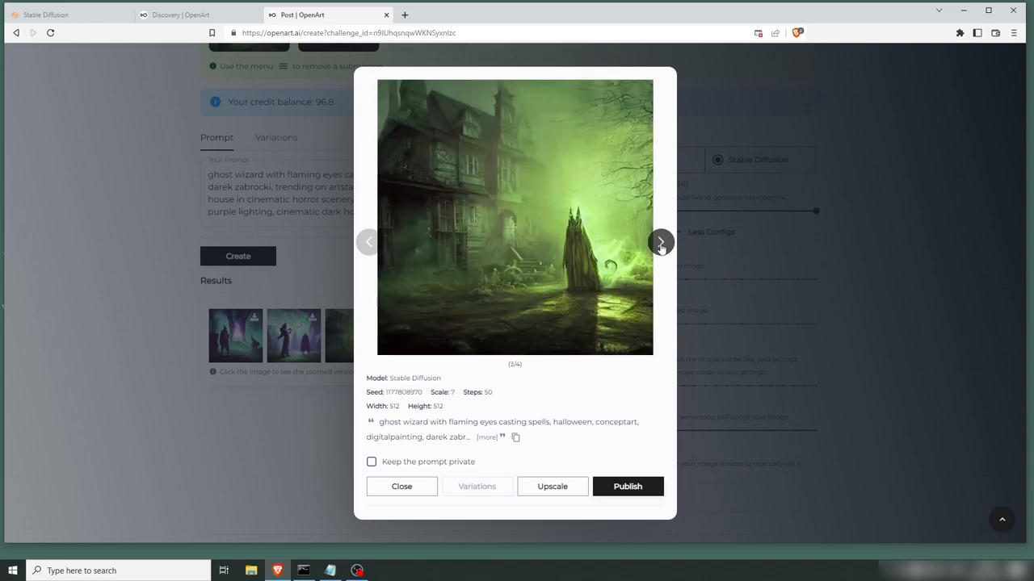
pyautogui.click(661, 242)
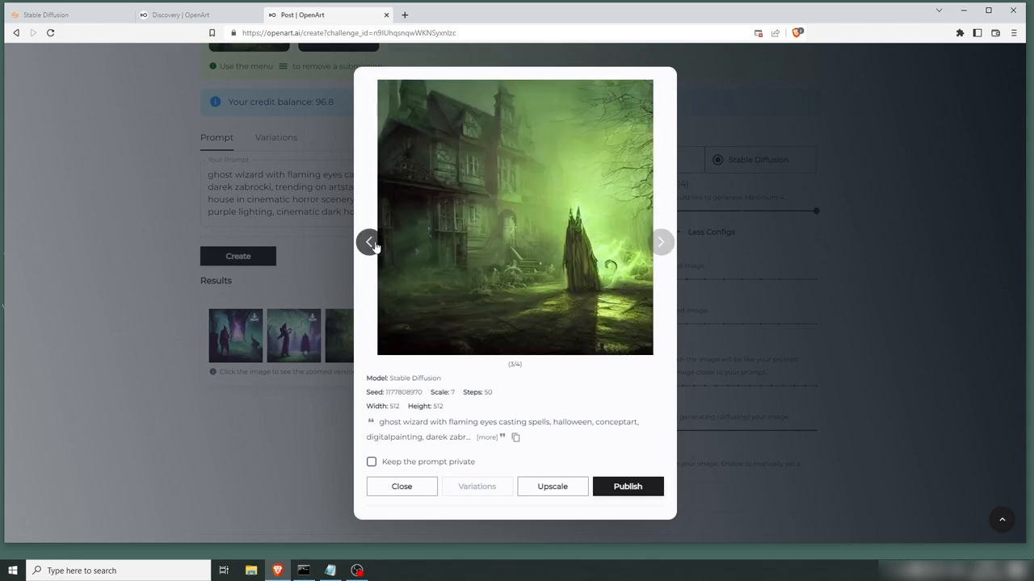
pyautogui.click(369, 242)
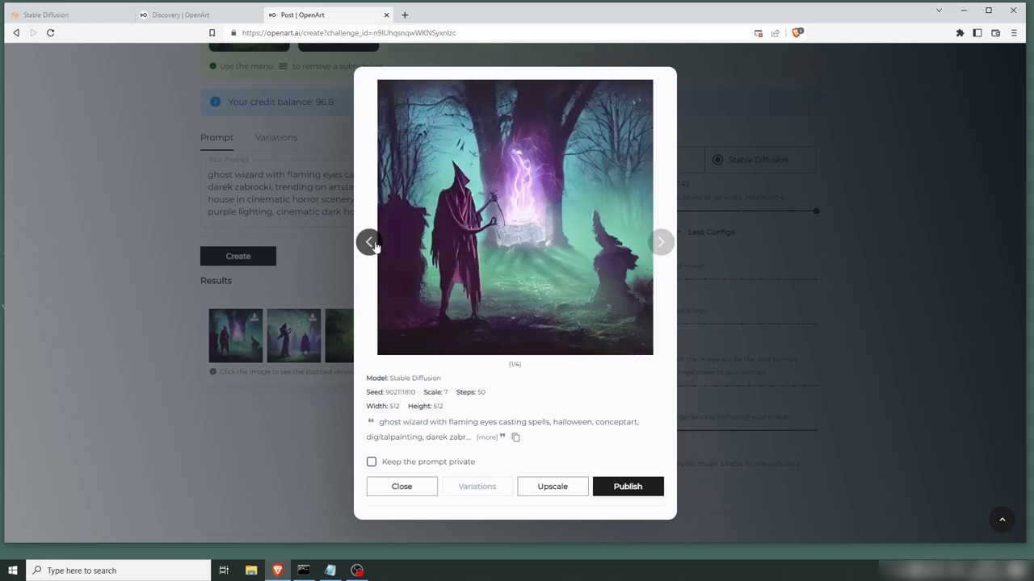
pyautogui.click(660, 242)
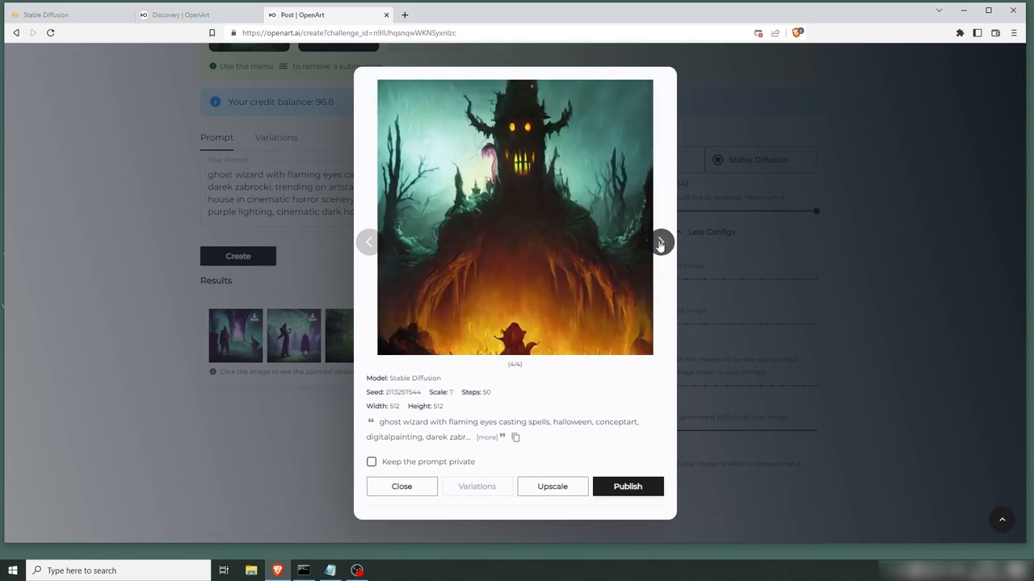
pyautogui.click(626, 486)
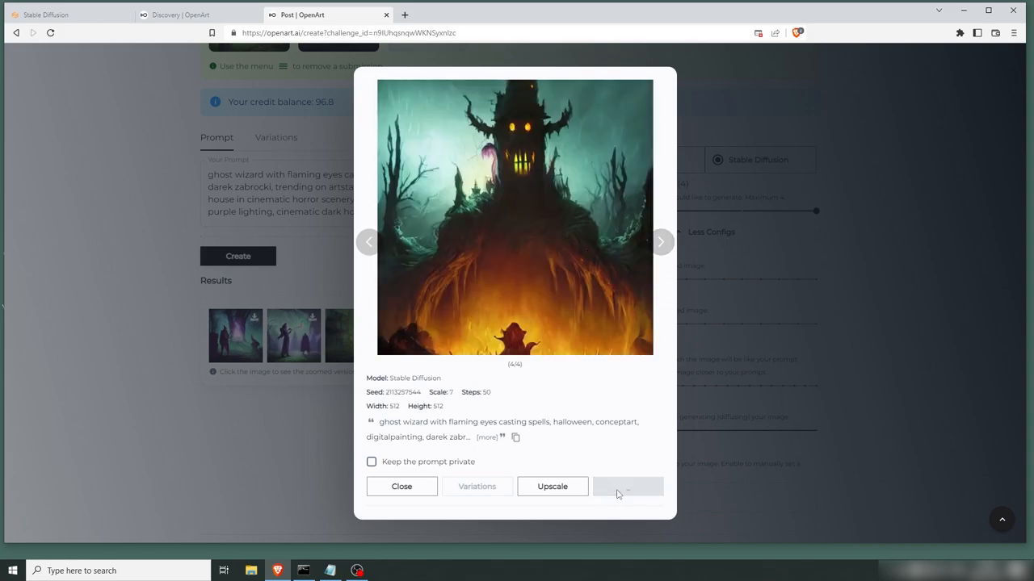
# Submit the fiery haunted tree image as the third Halloween challenge entry
pyautogui.click(626, 486)
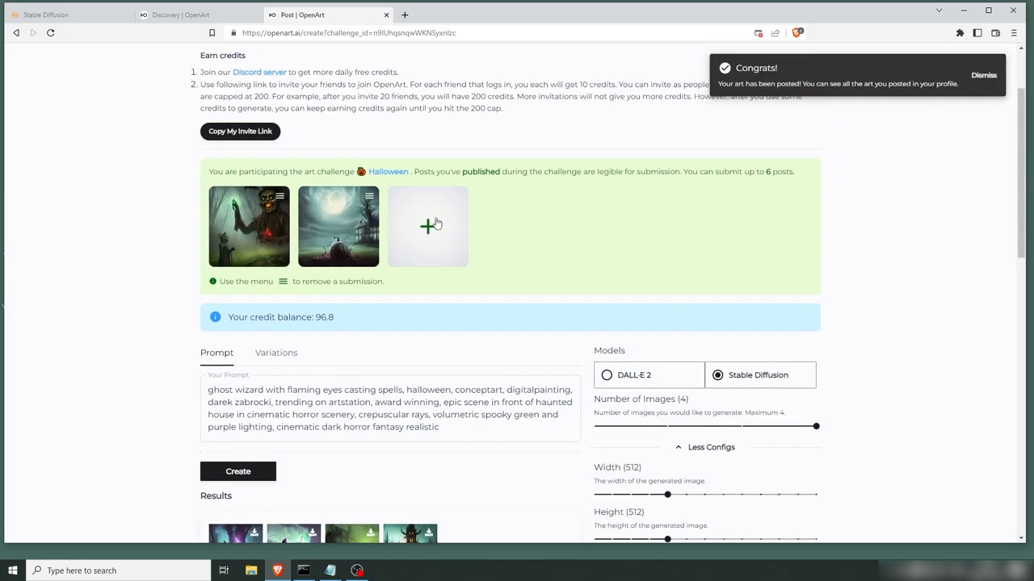
pyautogui.click(426, 226)
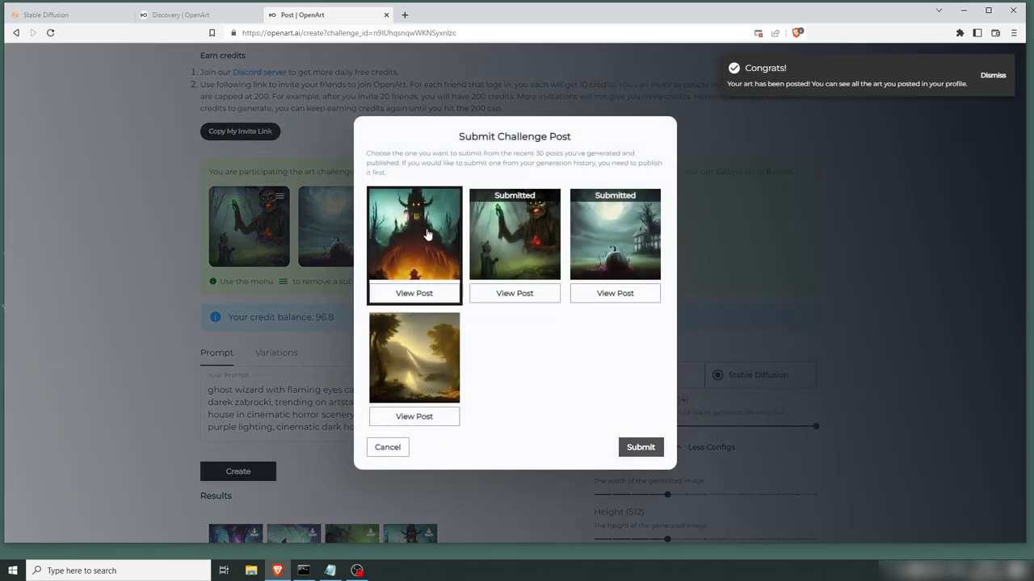
pyautogui.click(640, 446)
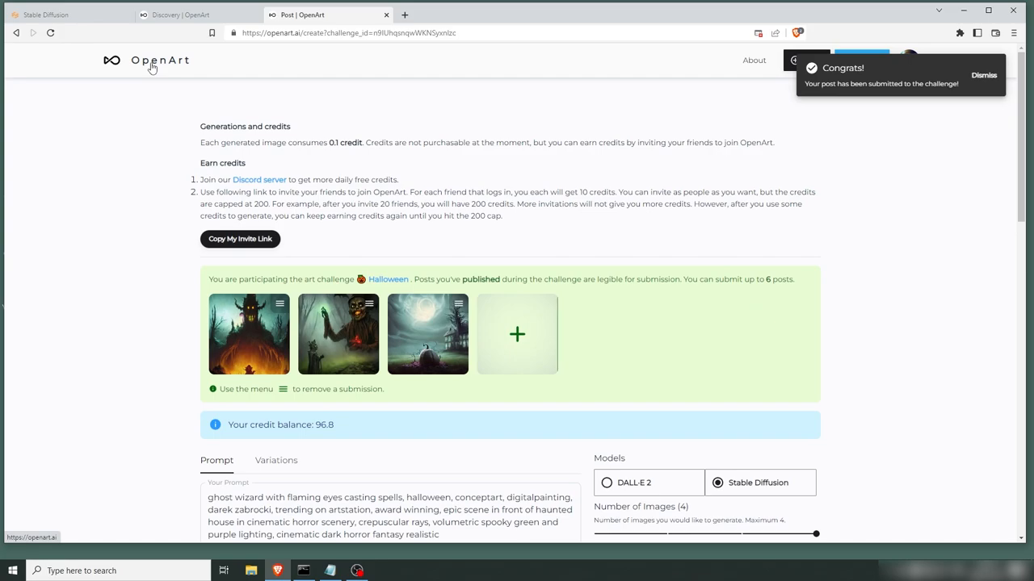
# Return to the OpenArt home page and scroll through the Discovery feed
pyautogui.click(158, 62)
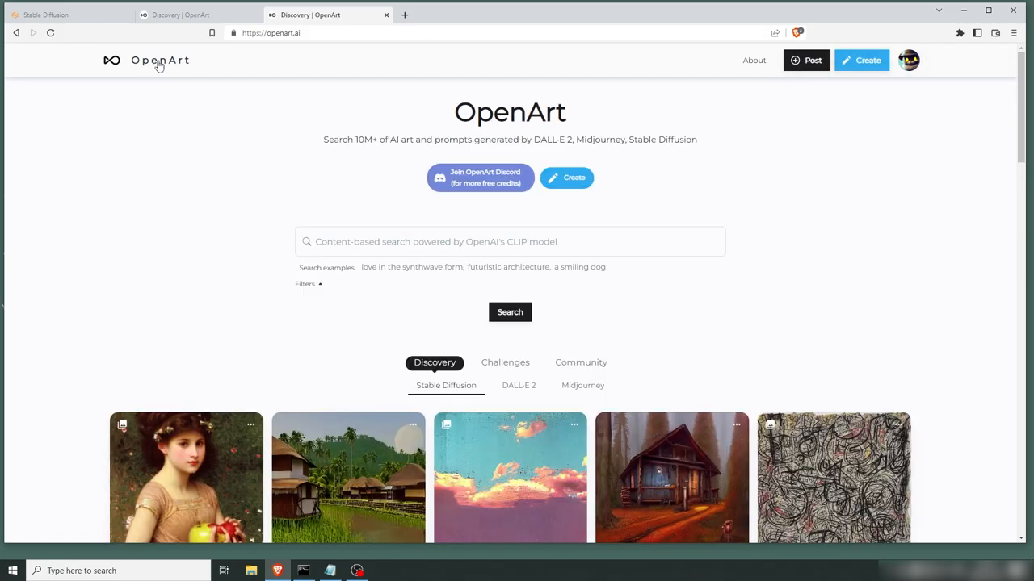
pyautogui.click(510, 242)
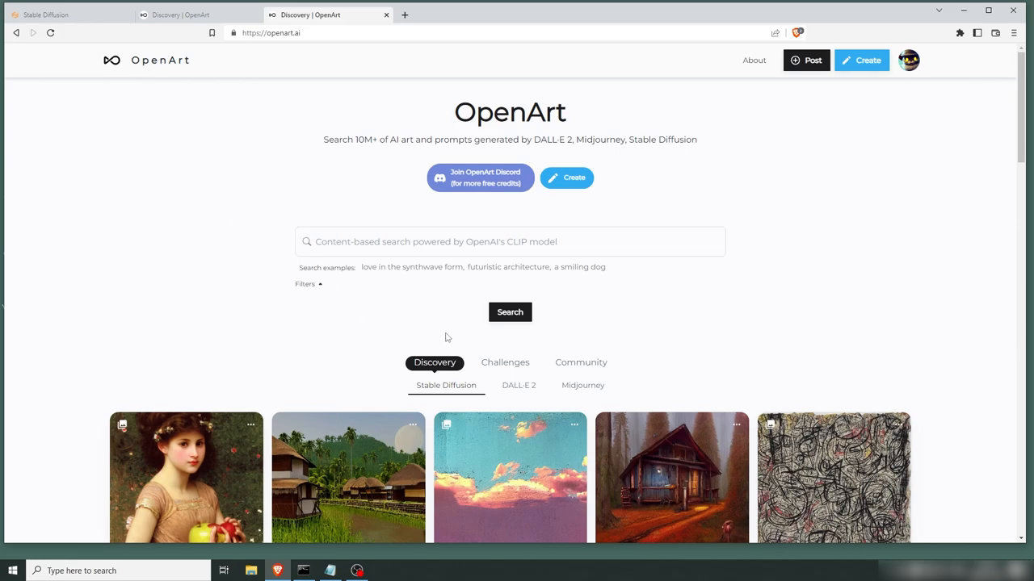
pyautogui.scroll(-3)
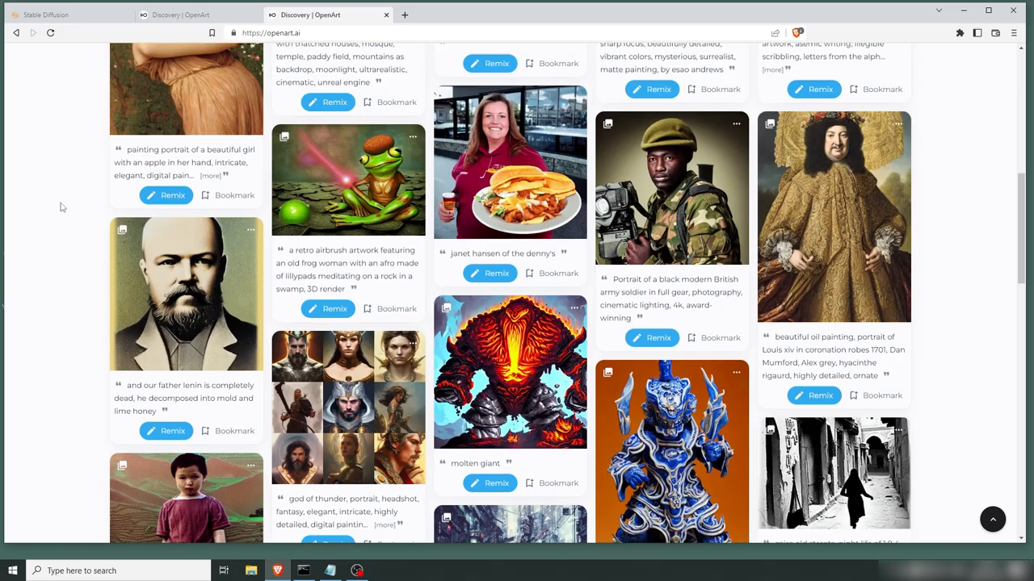
pyautogui.scroll(-3)
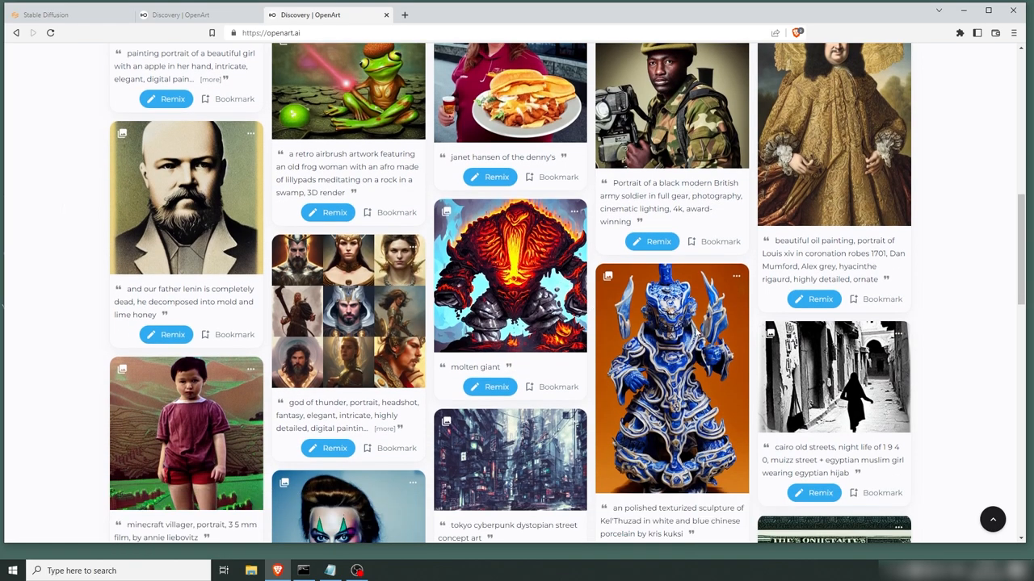
# View the blue-and-white porcelain Kel'Thuzad sculpture and its spear-wielding variant
pyautogui.click(671, 377)
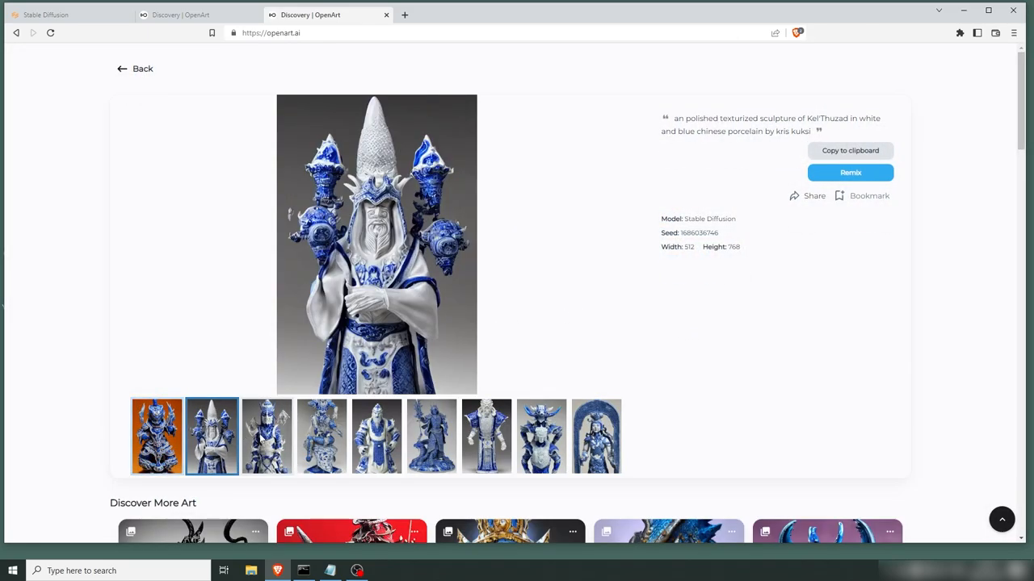
pyautogui.click(431, 436)
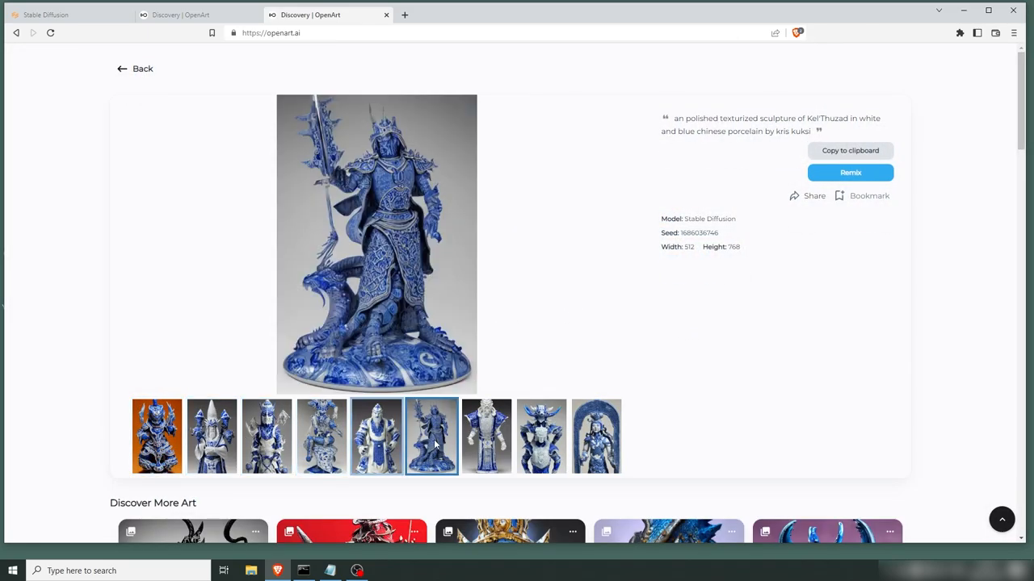
pyautogui.click(431, 436)
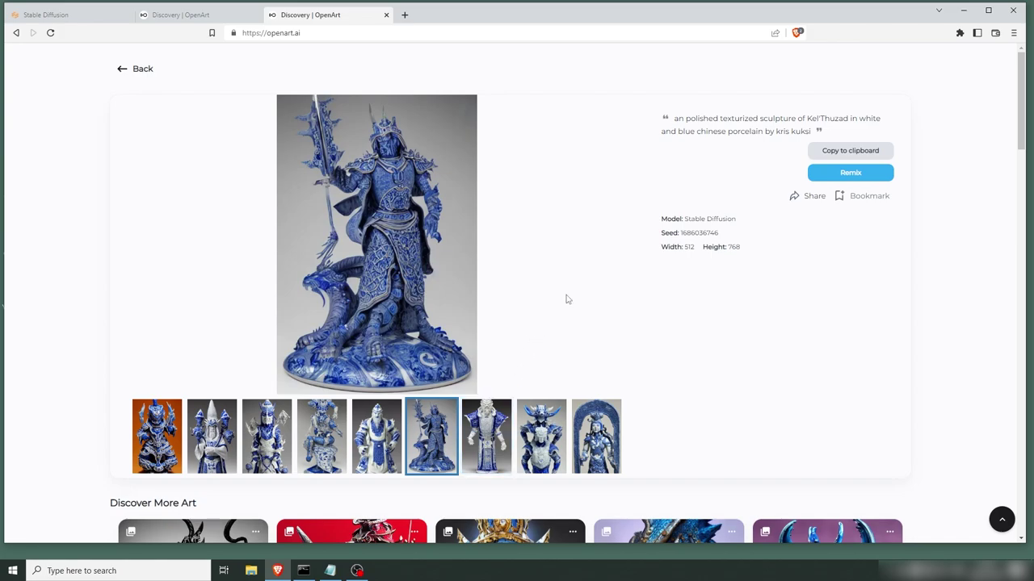
pyautogui.moveTo(559, 264)
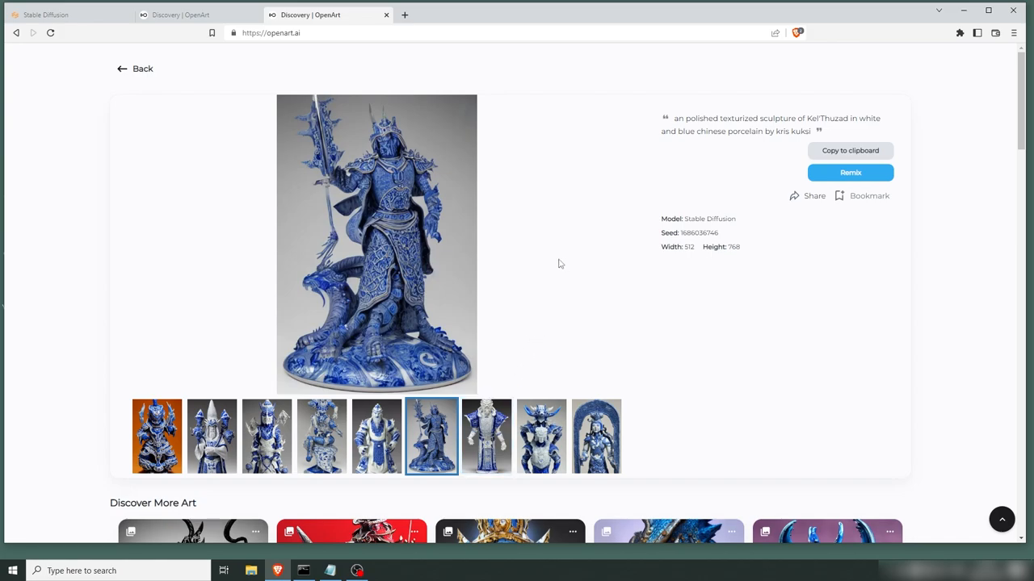
pyautogui.moveTo(535, 166)
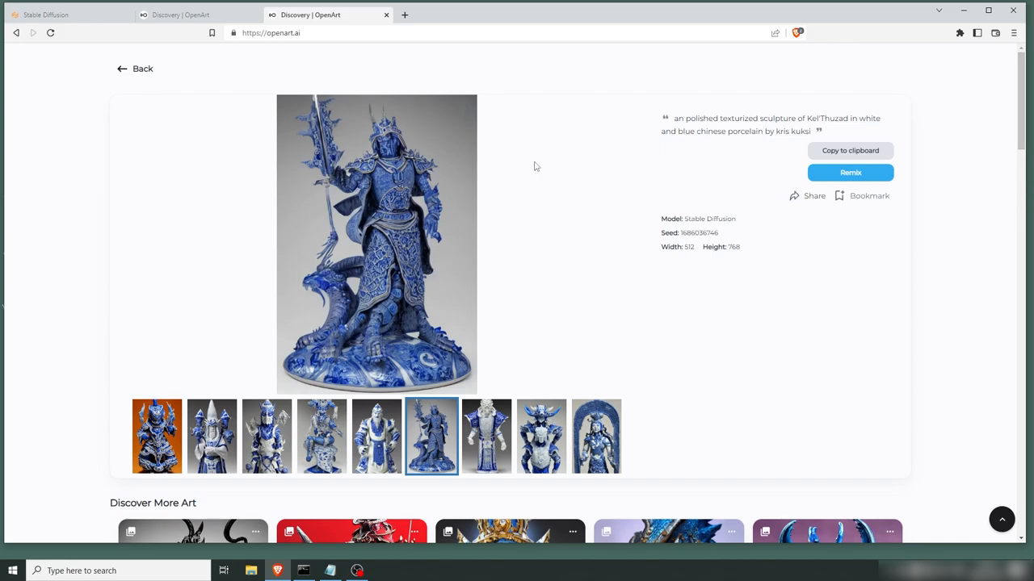